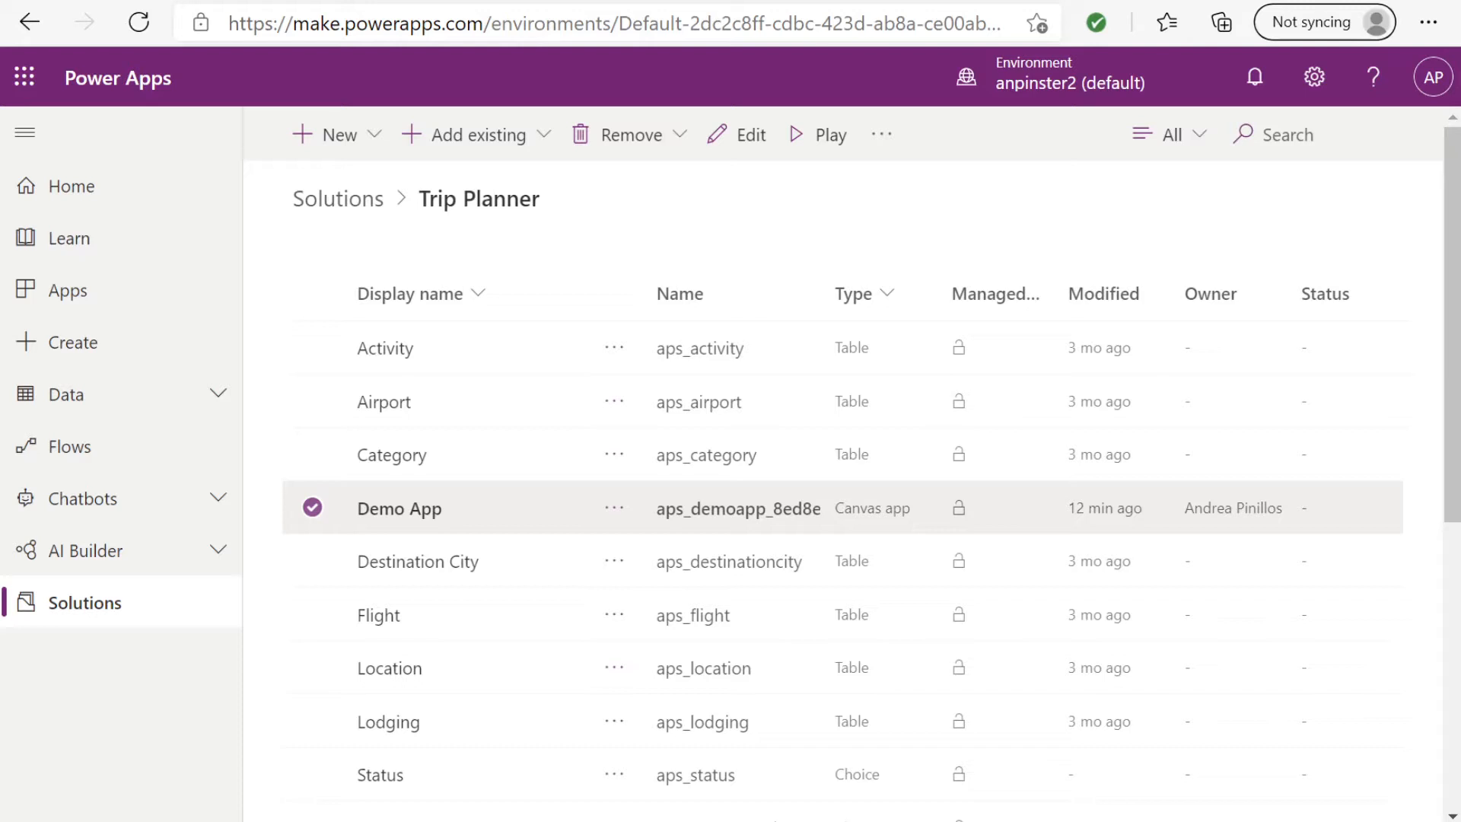
mouse_move(139, 583)
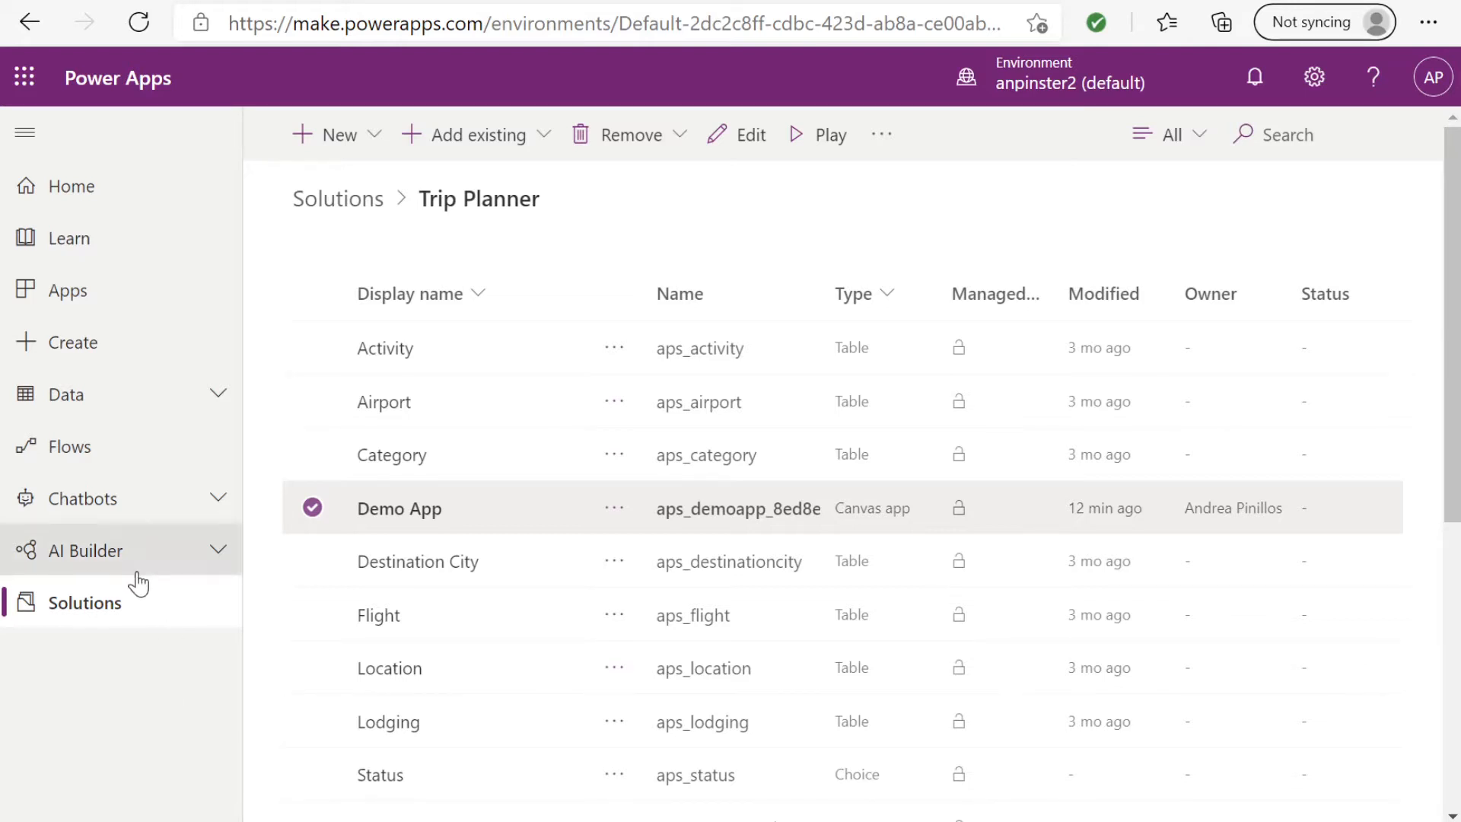
Step: Go to Solutions, enter Trip Planner and choose Edit on the Demo App
click(89, 603)
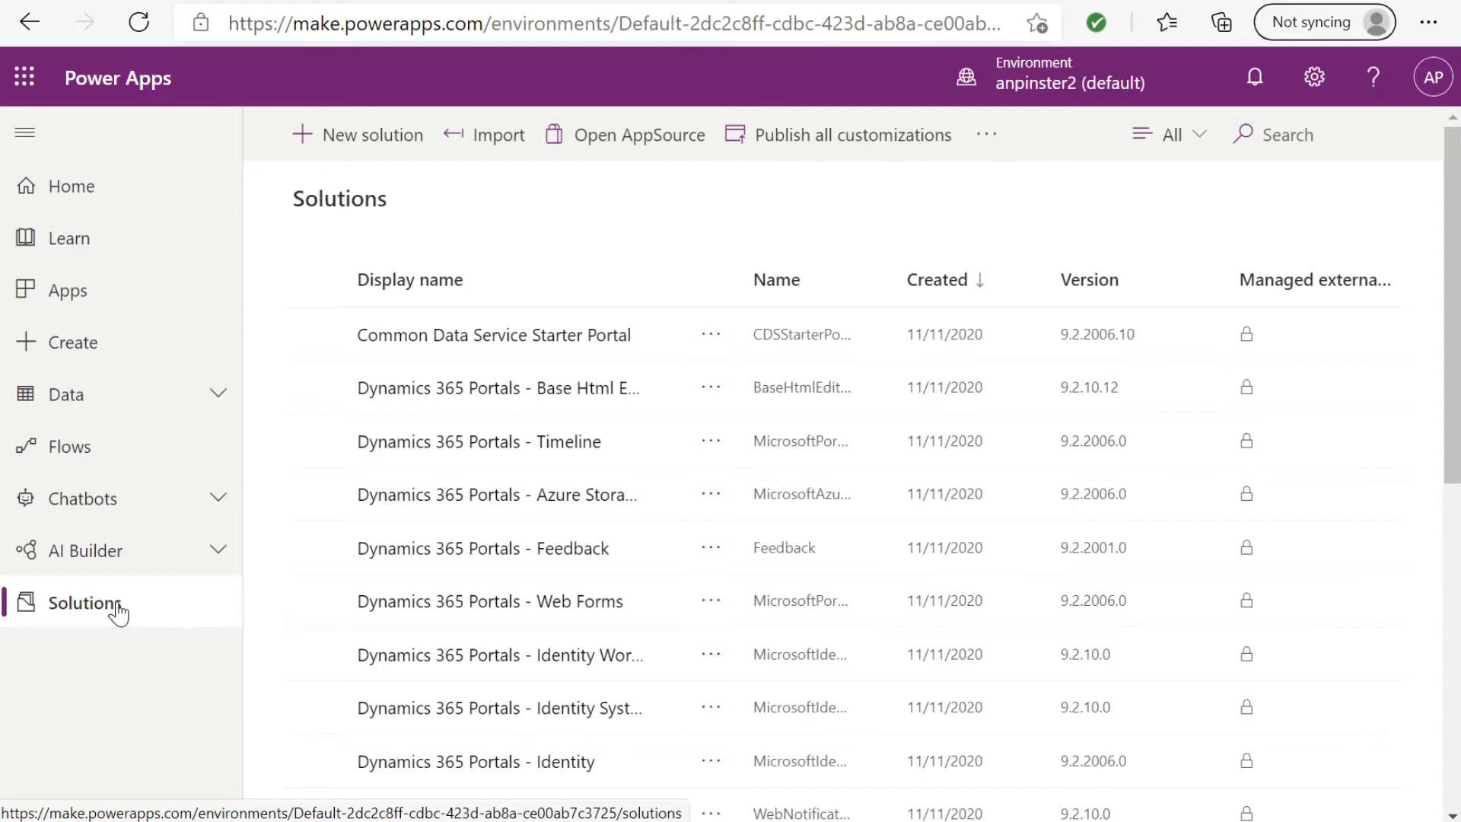
mouse_move(139, 584)
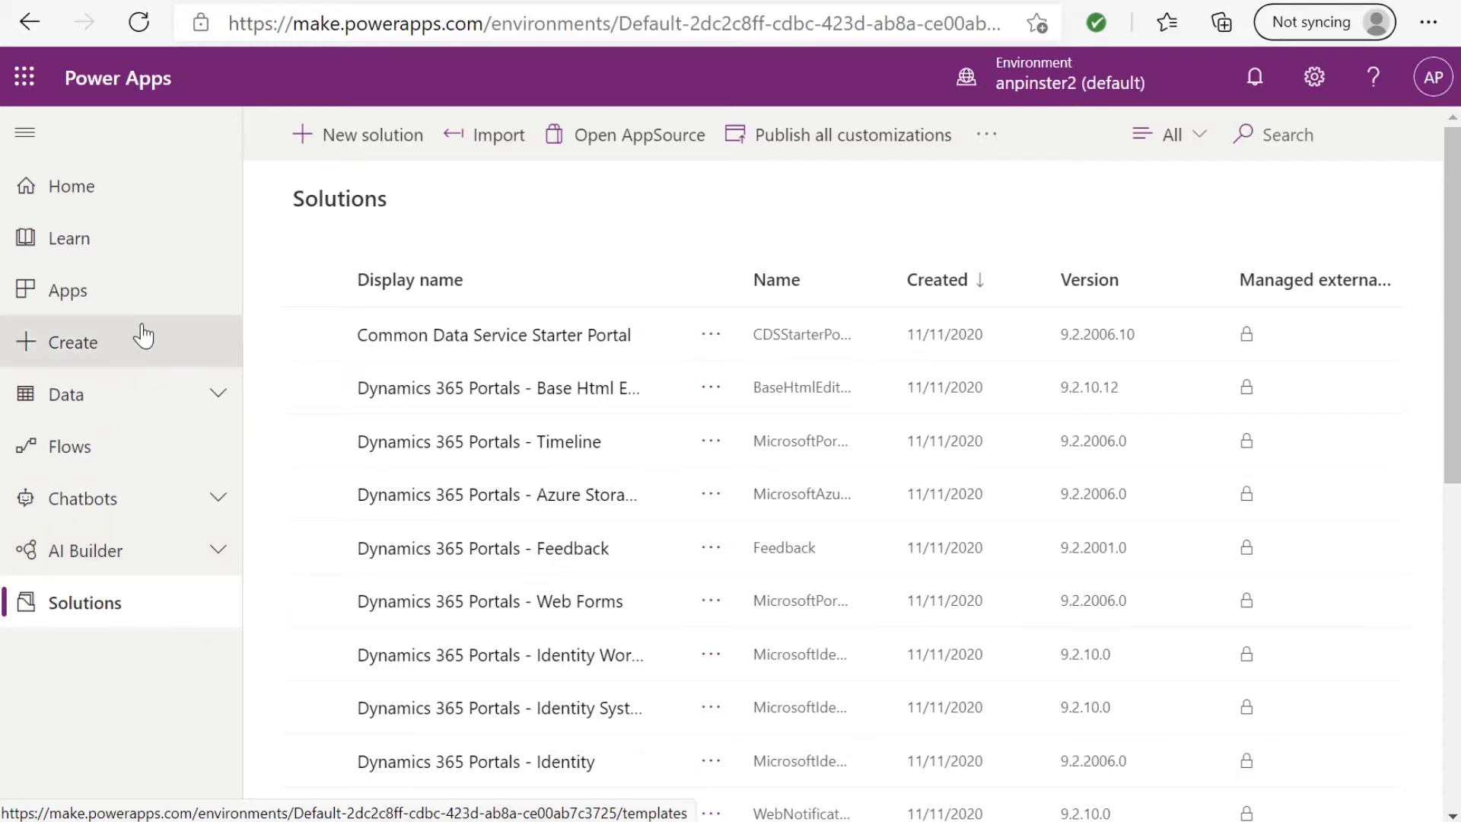
scroll(down, 3)
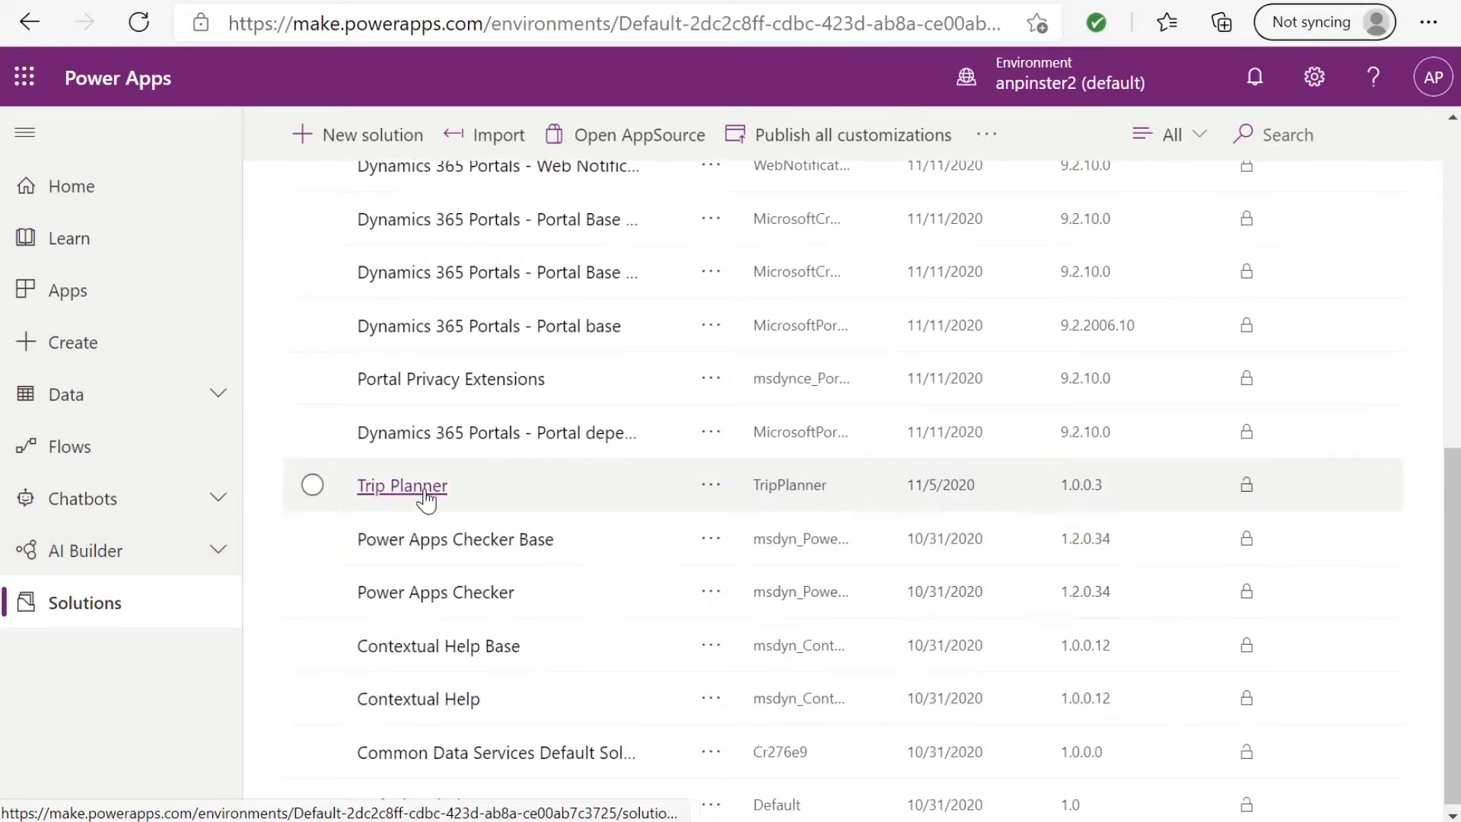
click(402, 485)
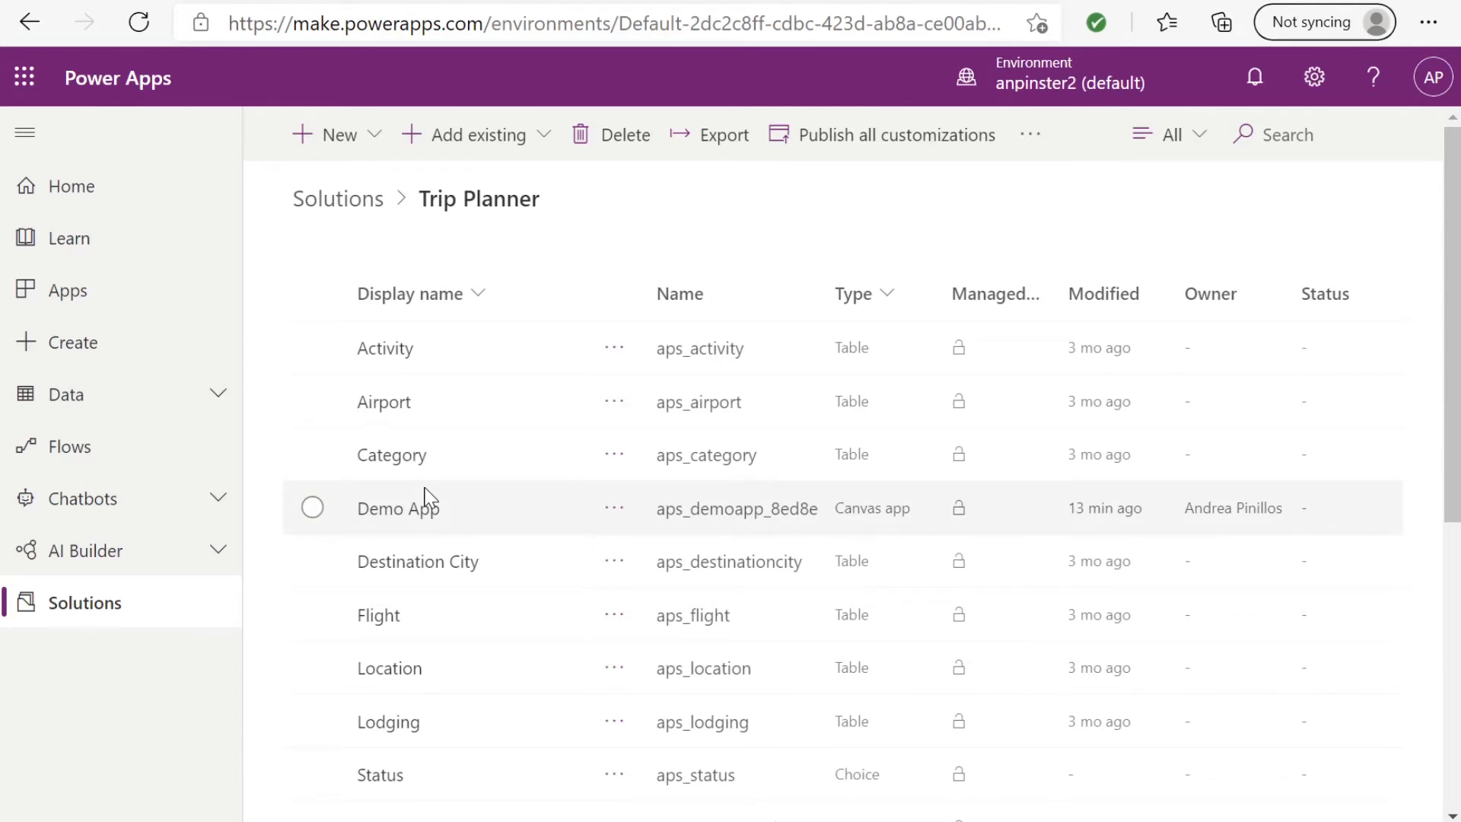
mouse_move(613, 508)
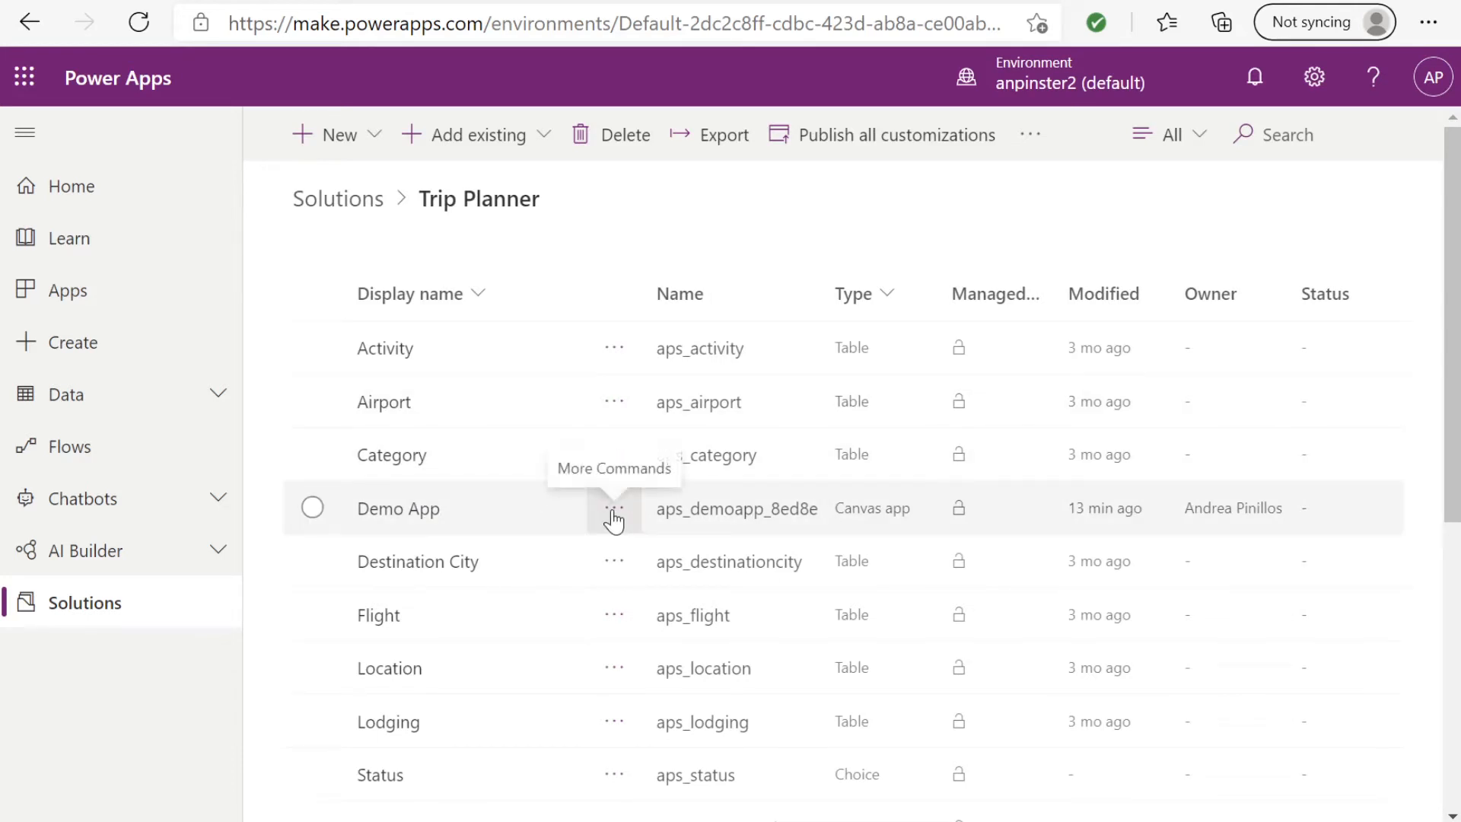
click(613, 508)
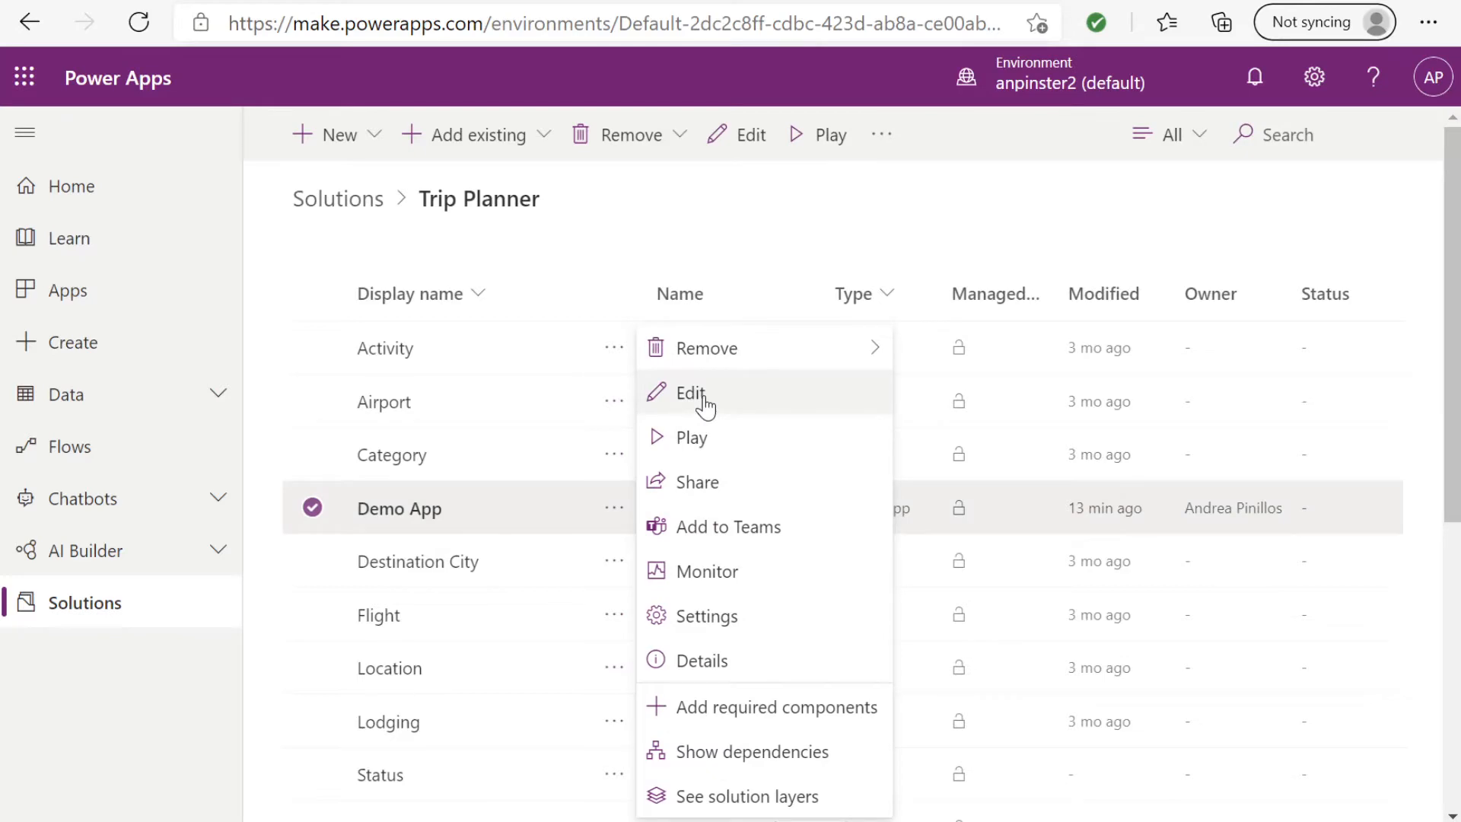
click(692, 393)
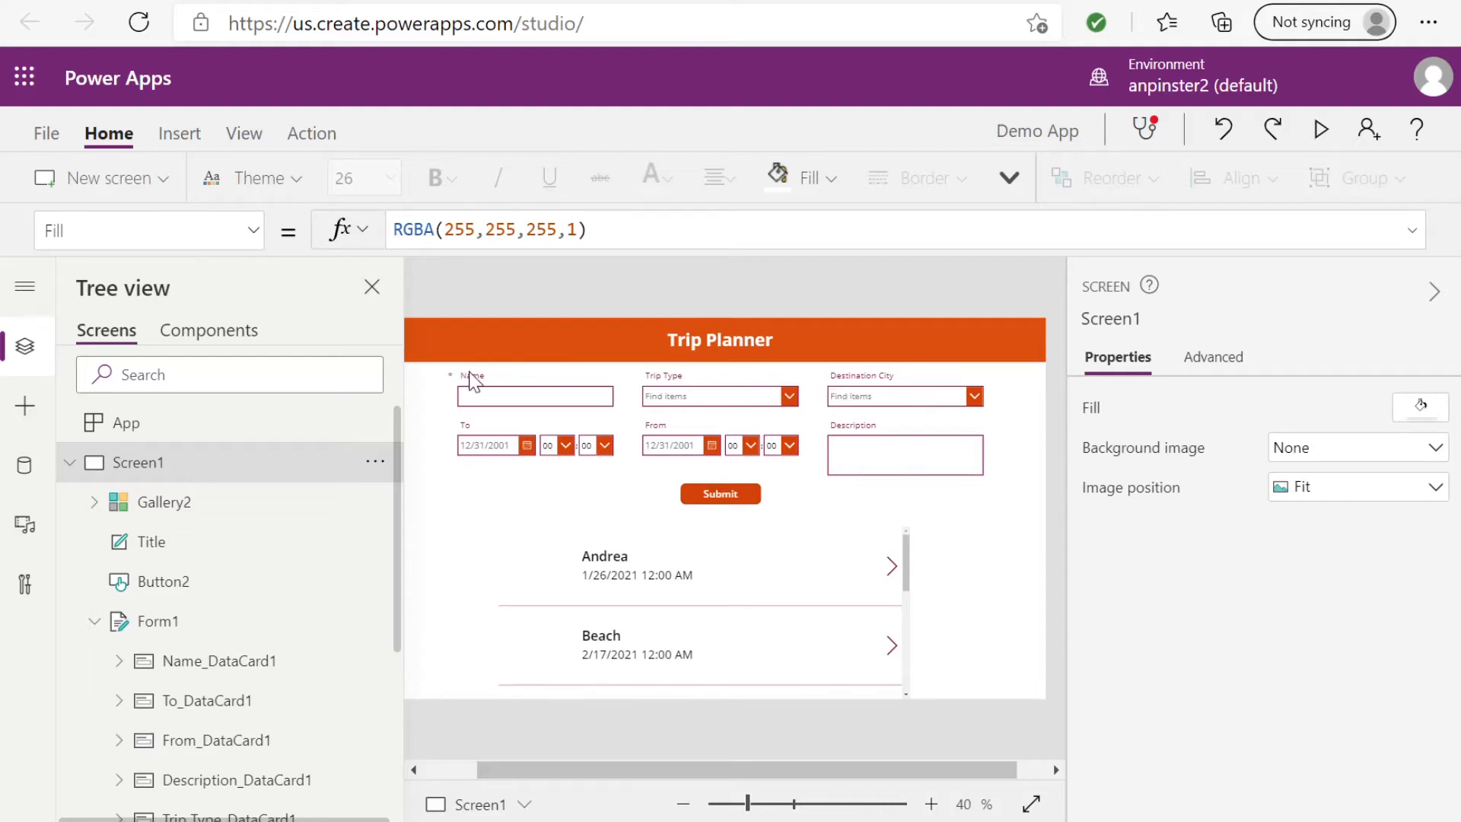
mouse_move(566, 520)
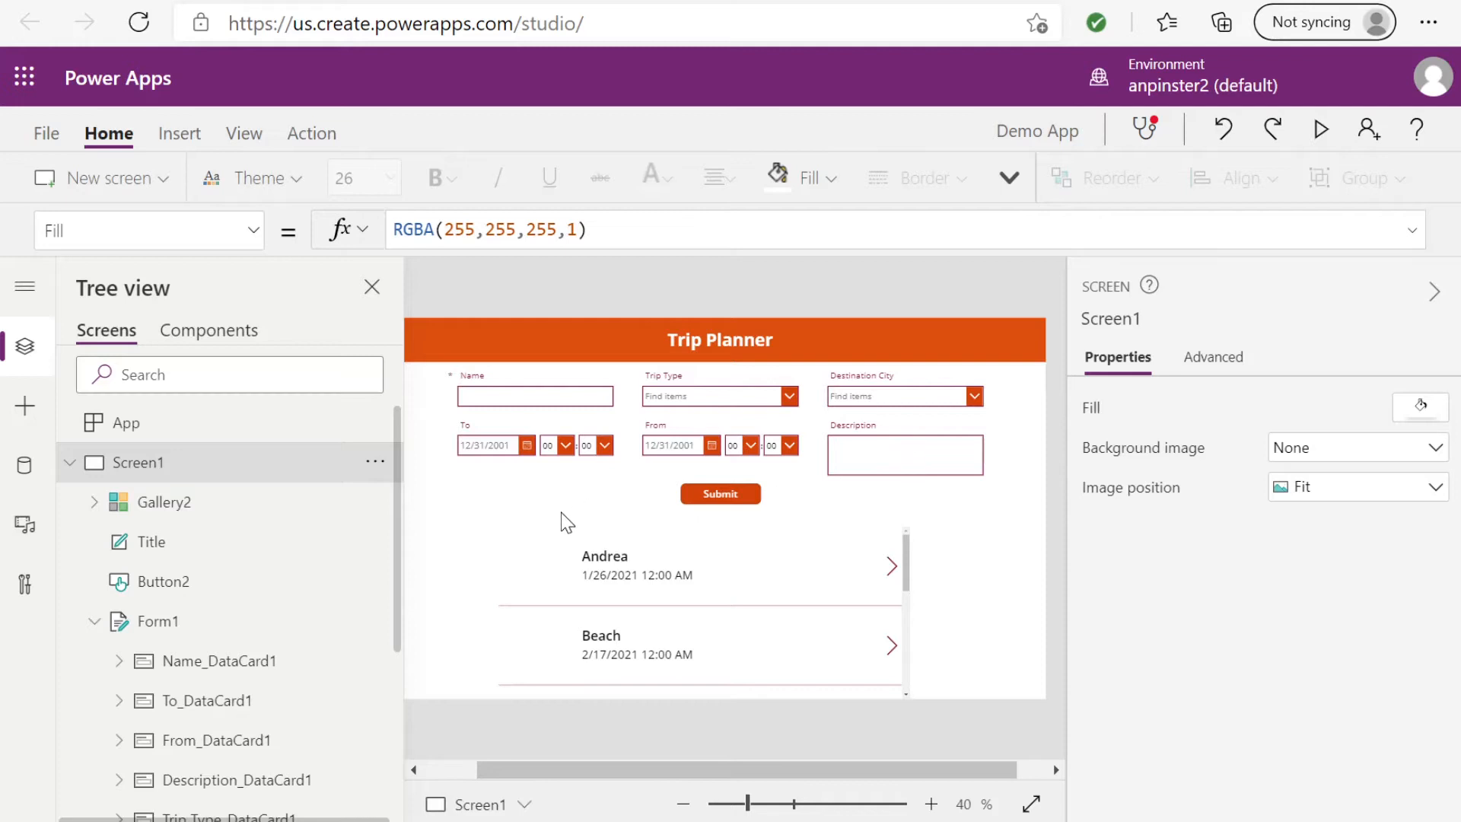
mouse_move(926, 603)
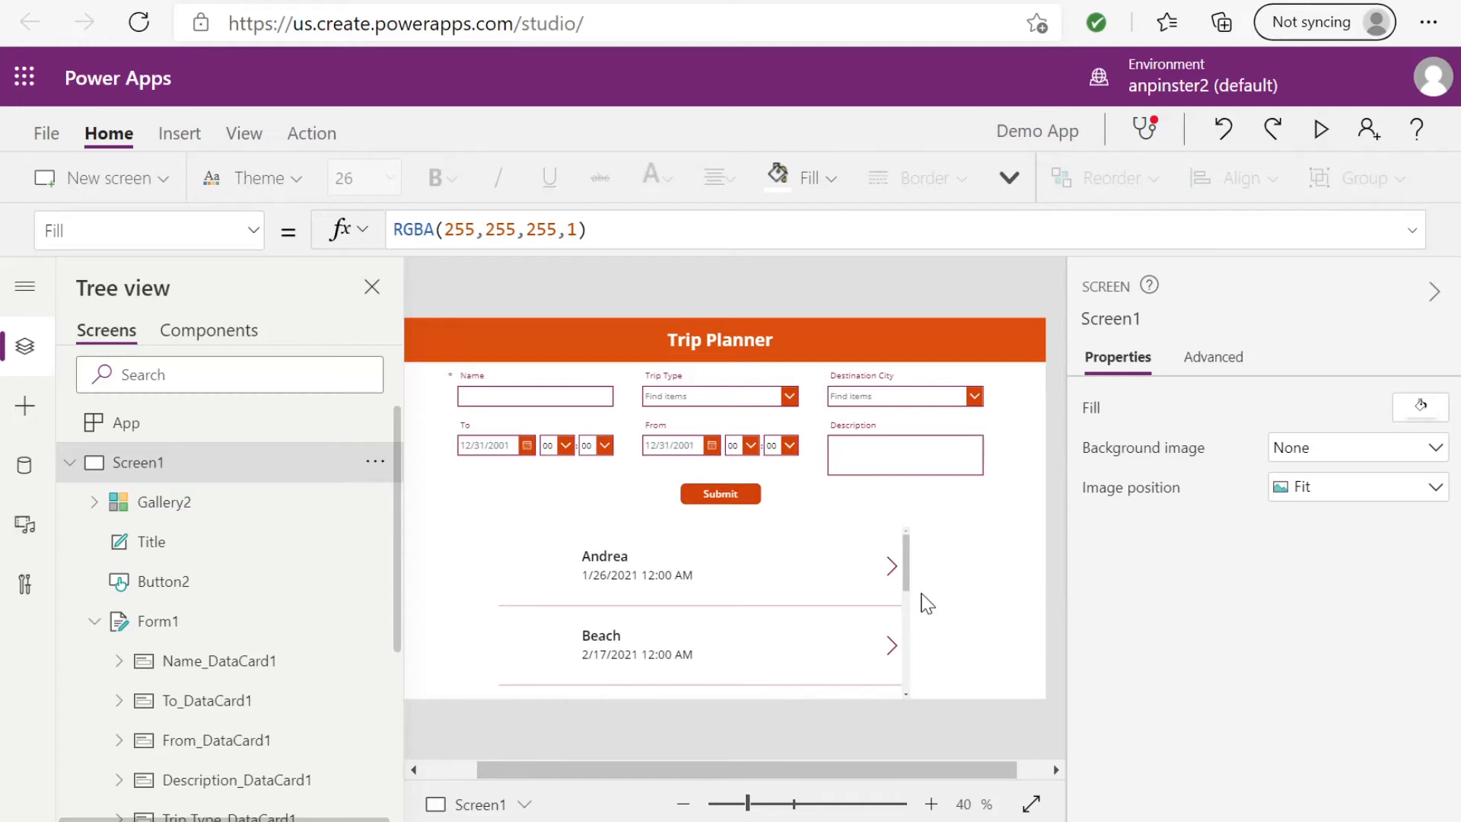
mouse_move(213, 566)
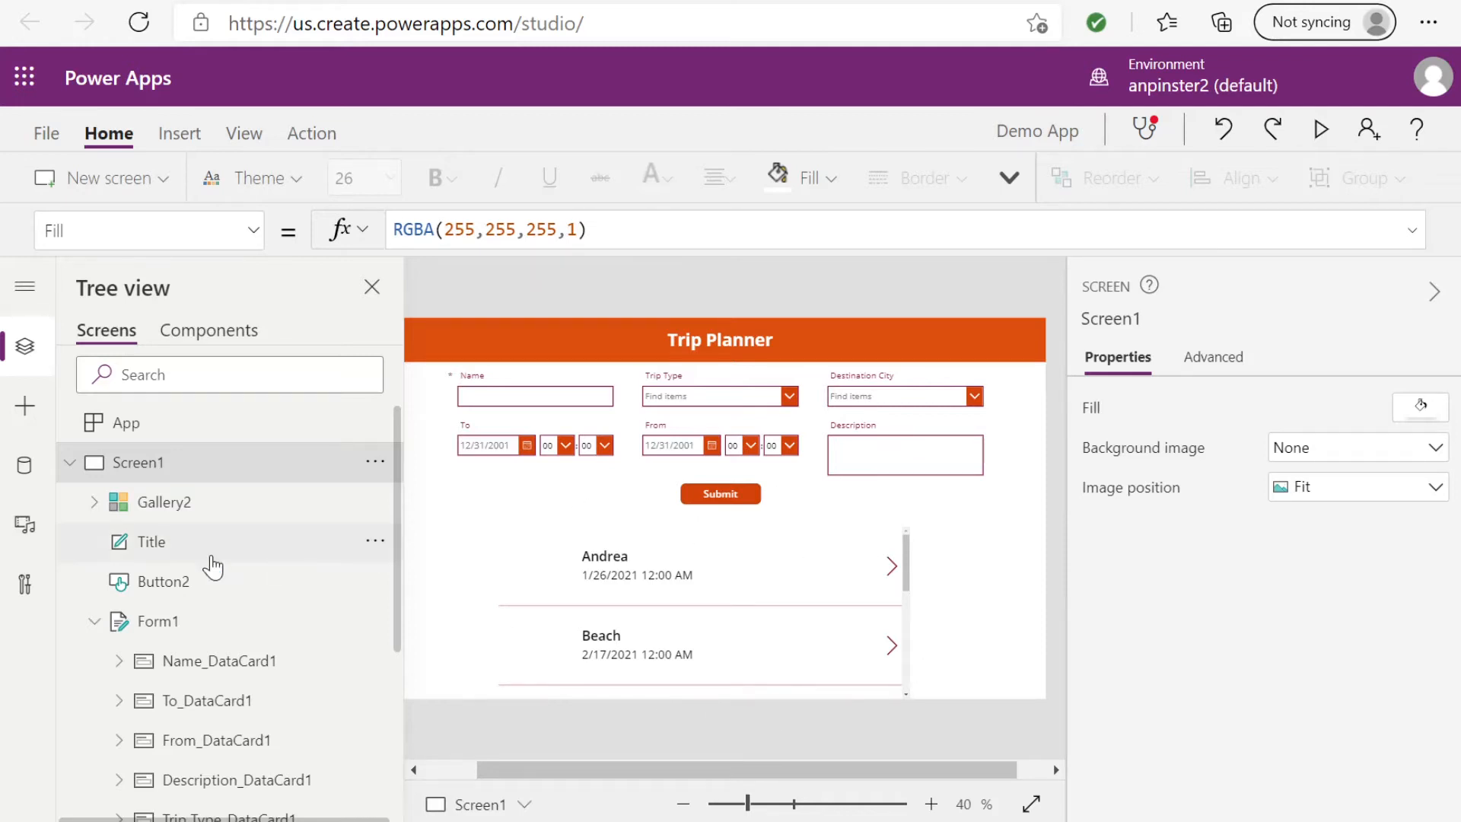
scroll(down, 3)
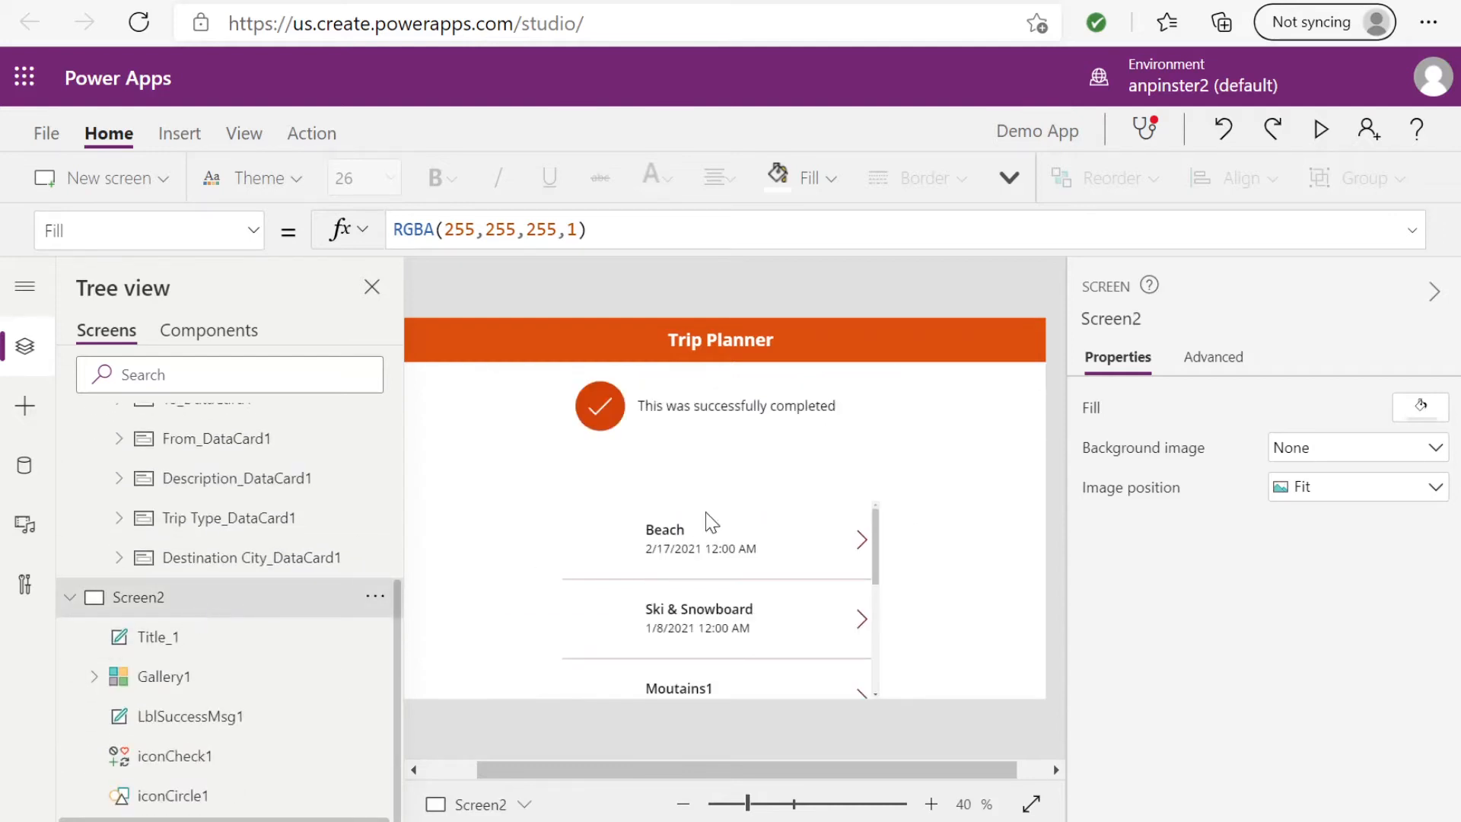
scroll(up, 3)
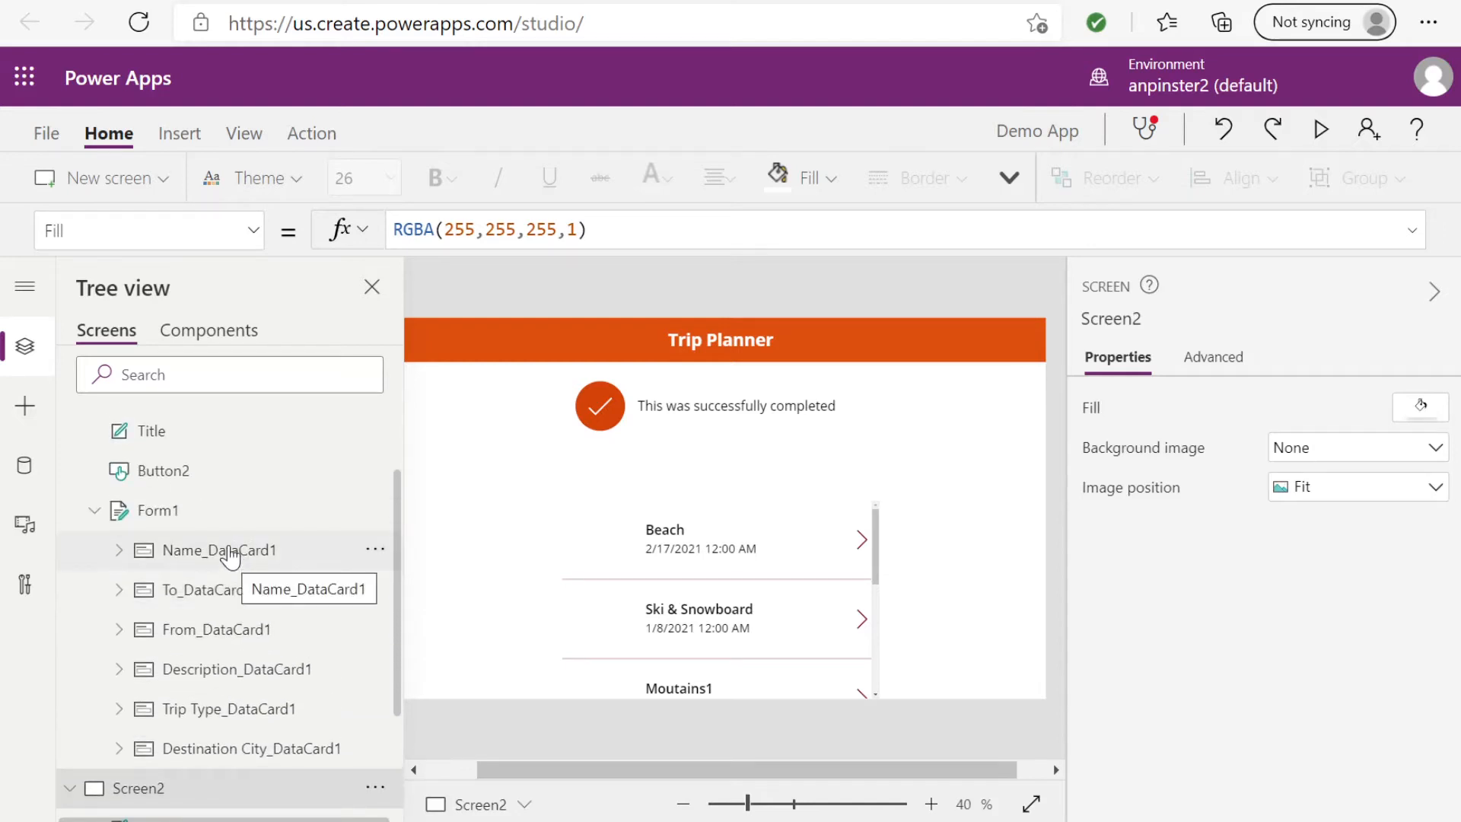
mouse_move(222, 491)
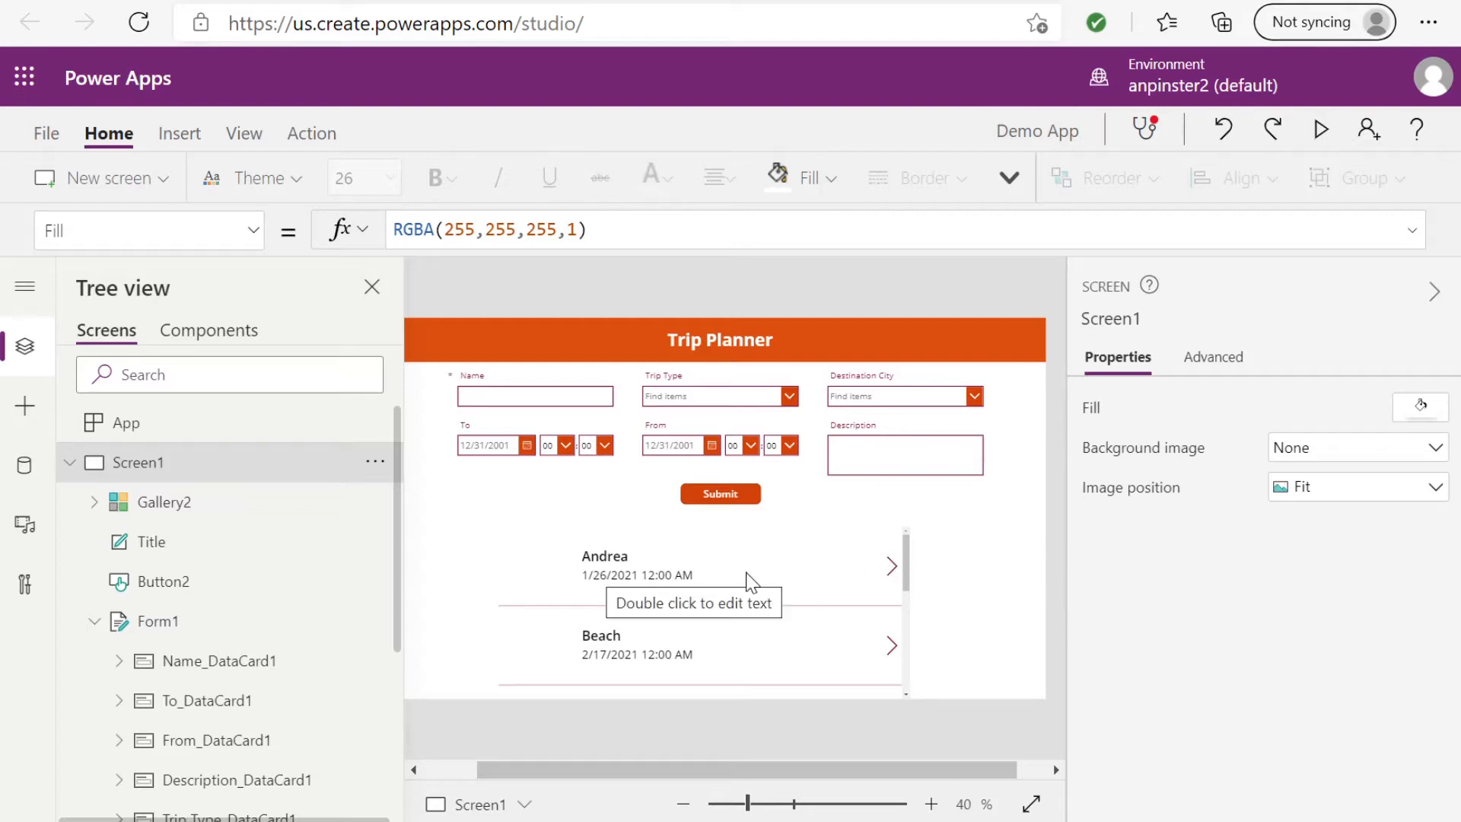
mouse_move(616, 568)
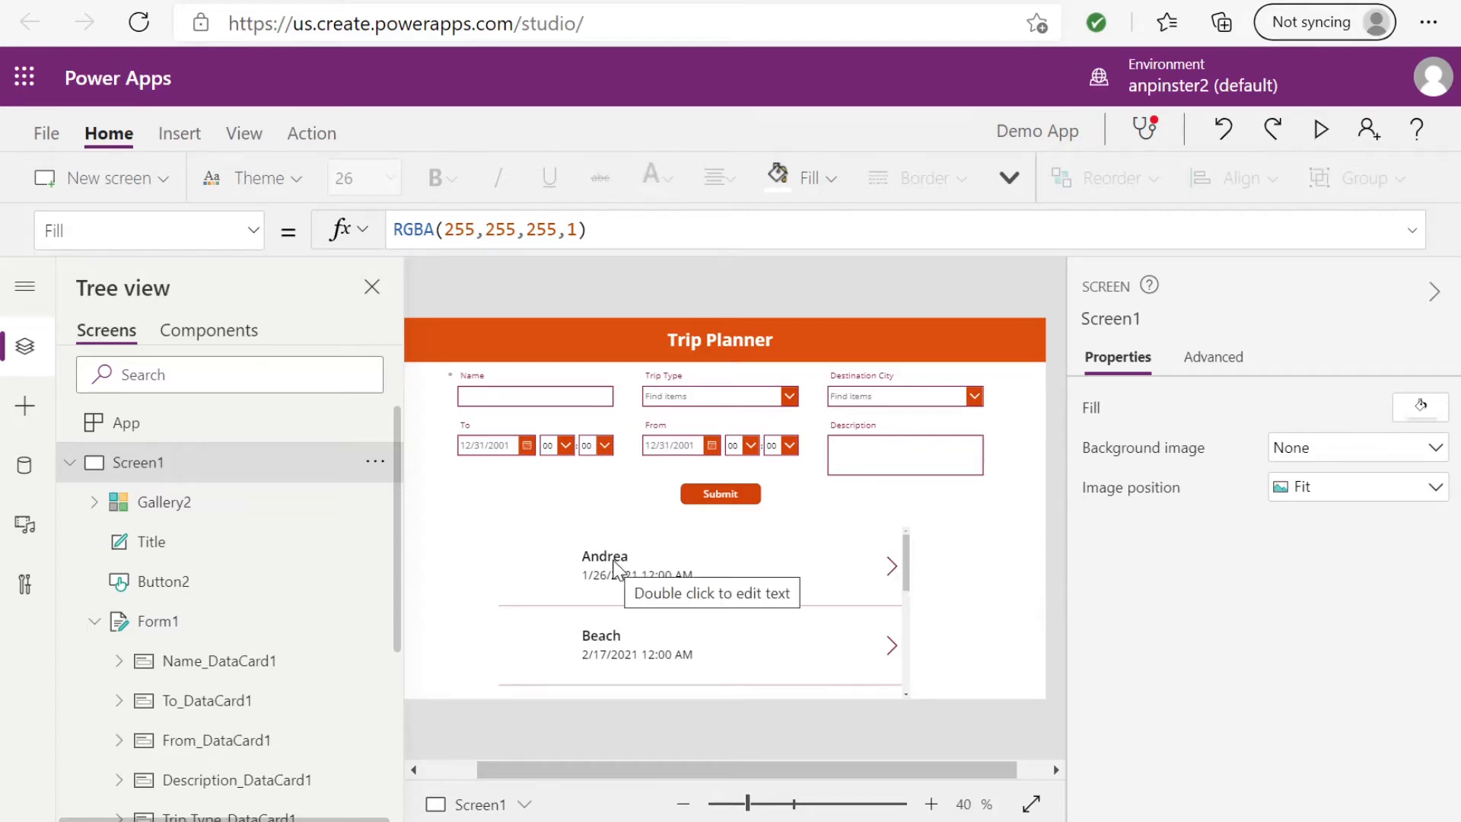
mouse_move(943, 573)
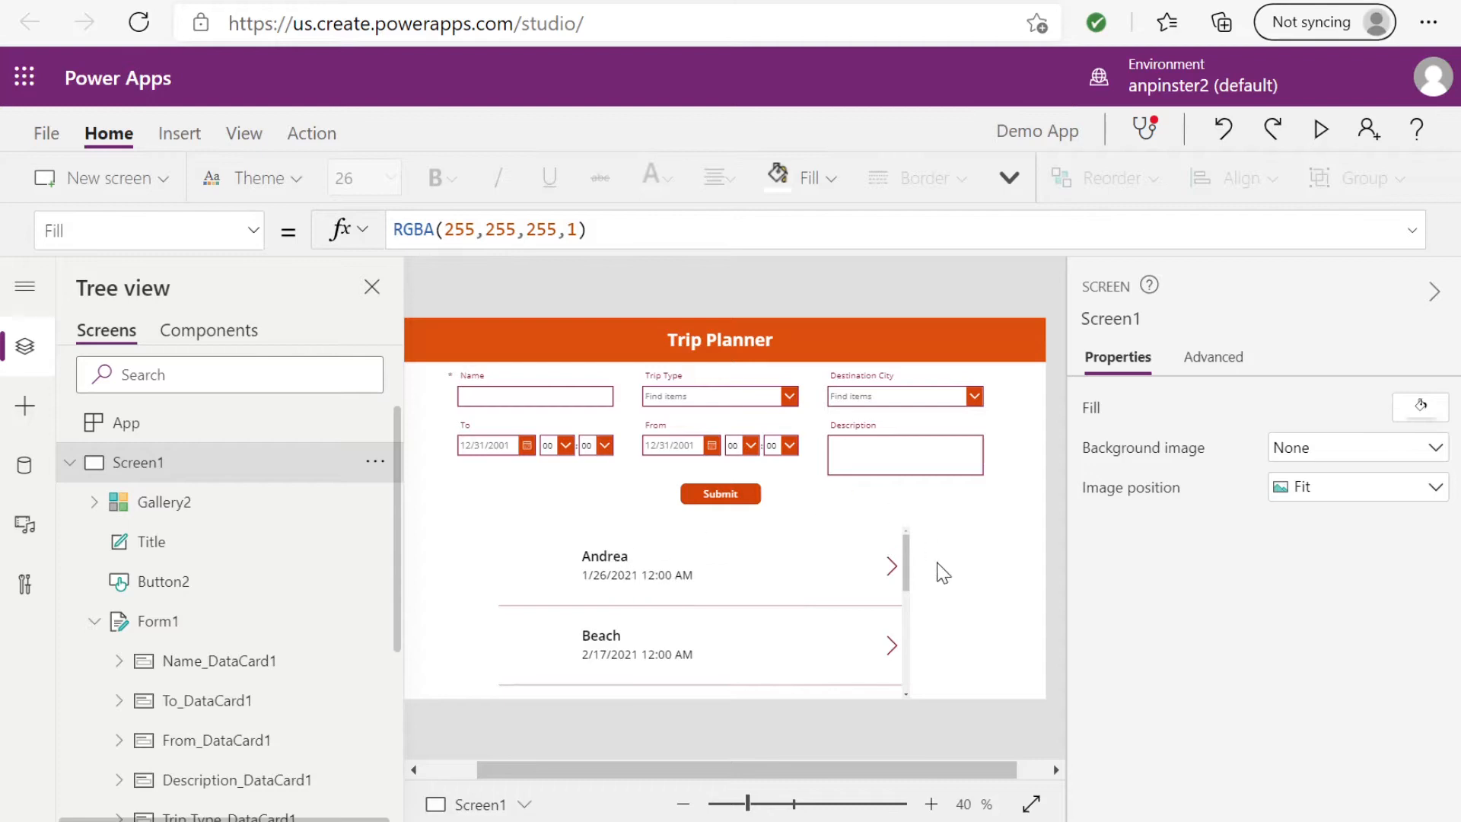
mouse_move(783, 557)
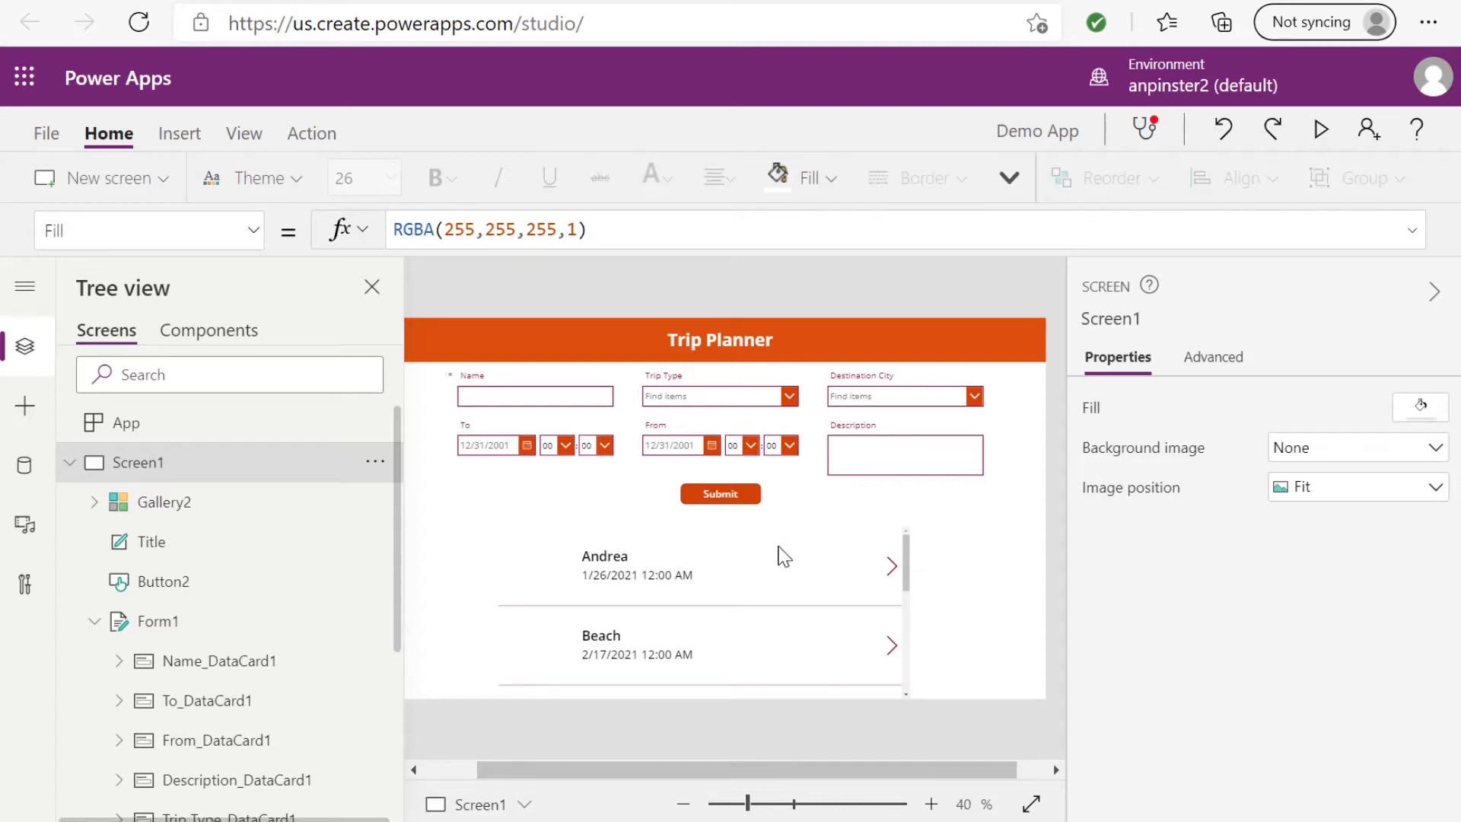
mouse_move(727, 599)
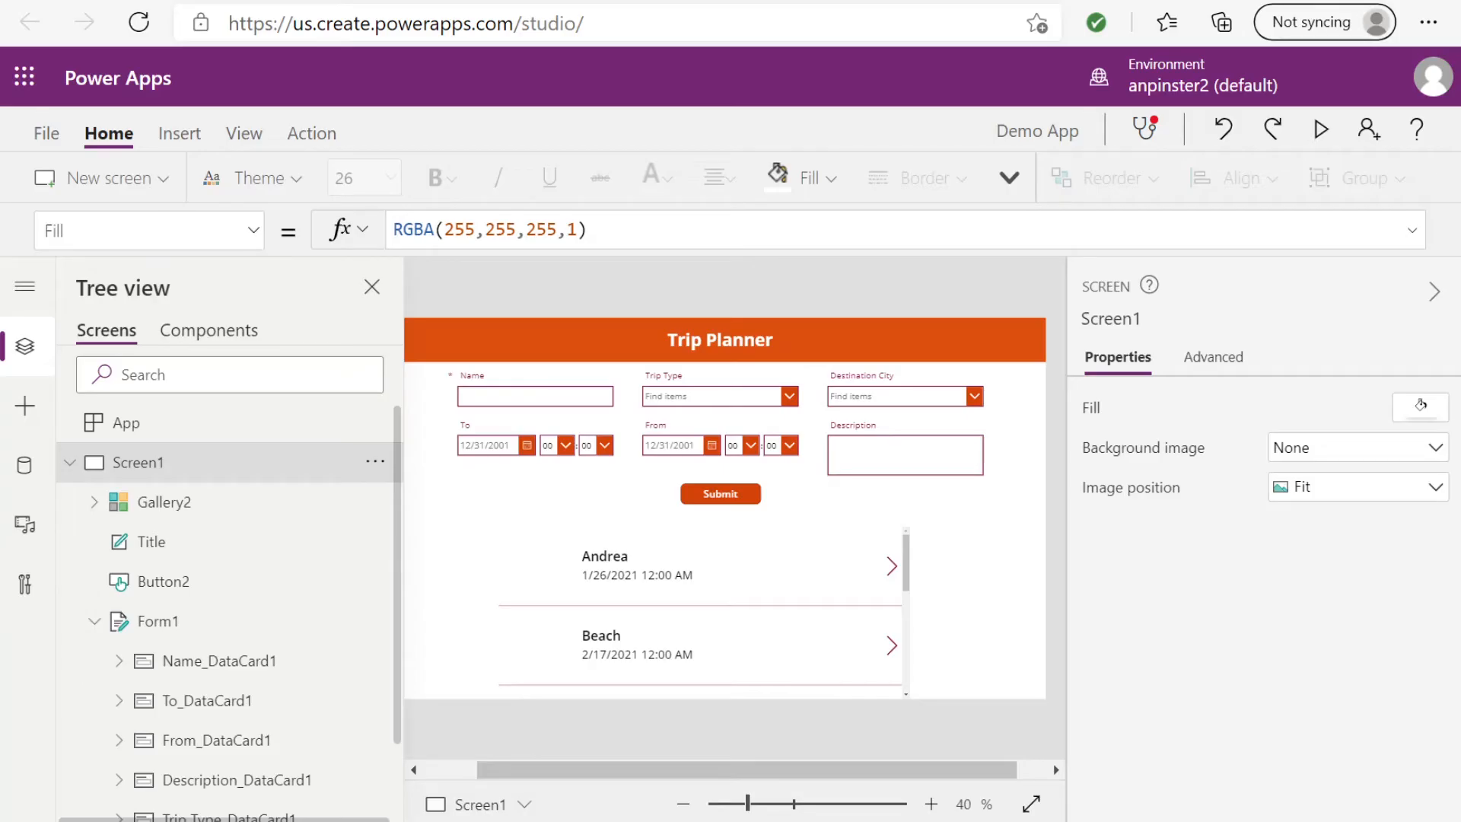
Step: Add a Blank screen from the New screen menu
click(105, 178)
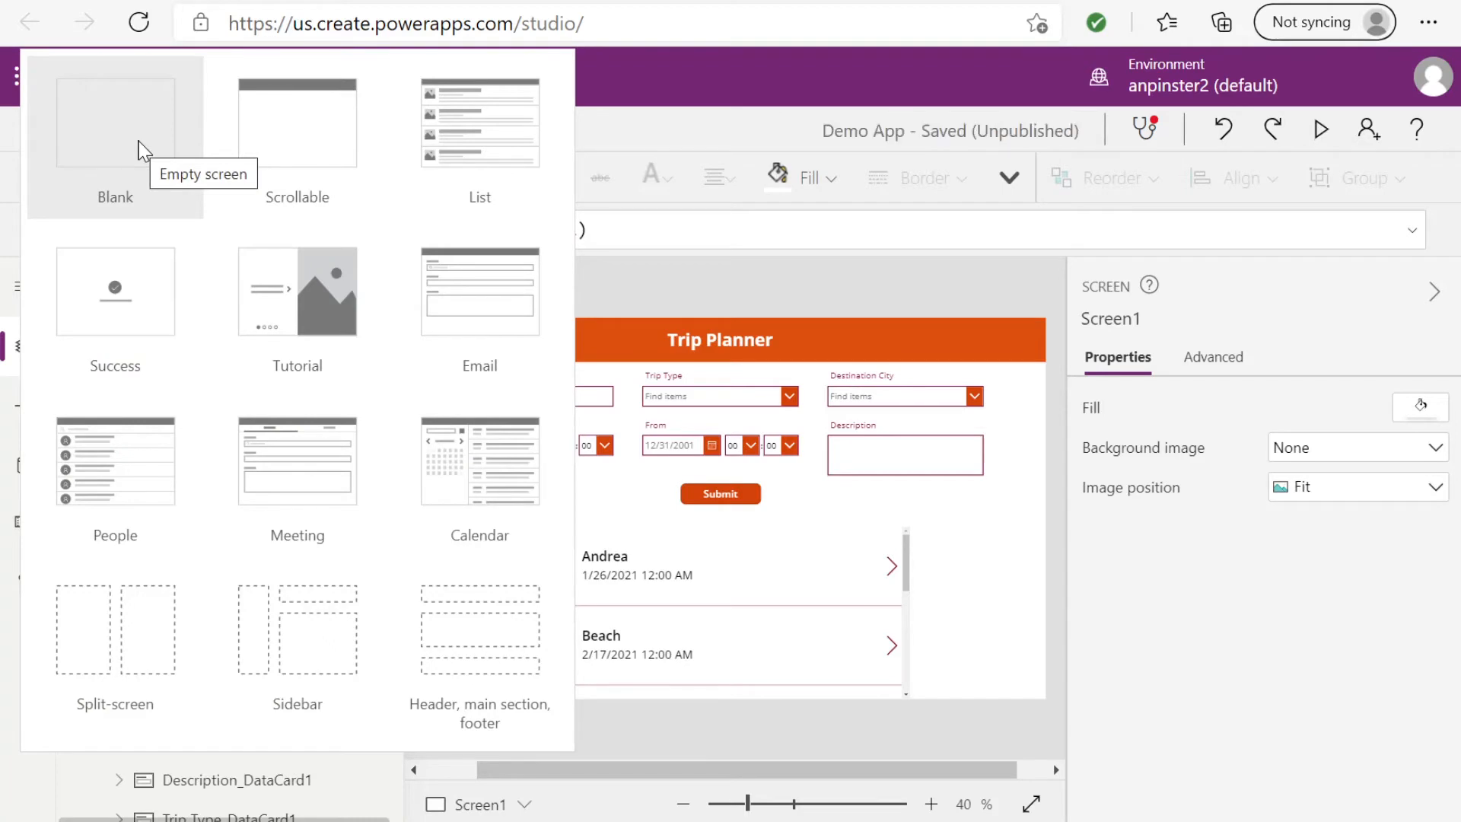
click(114, 122)
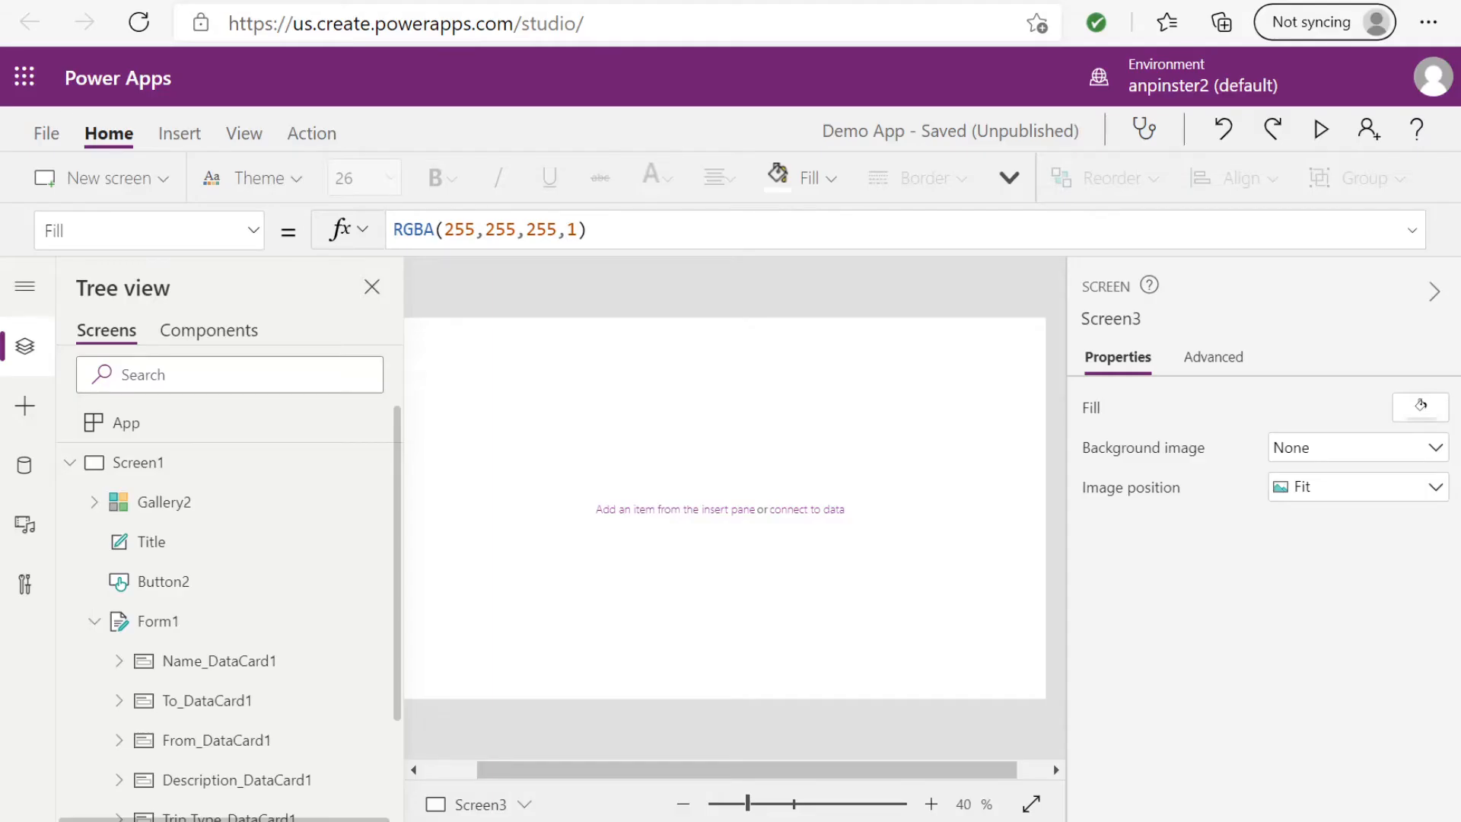
mouse_move(26, 405)
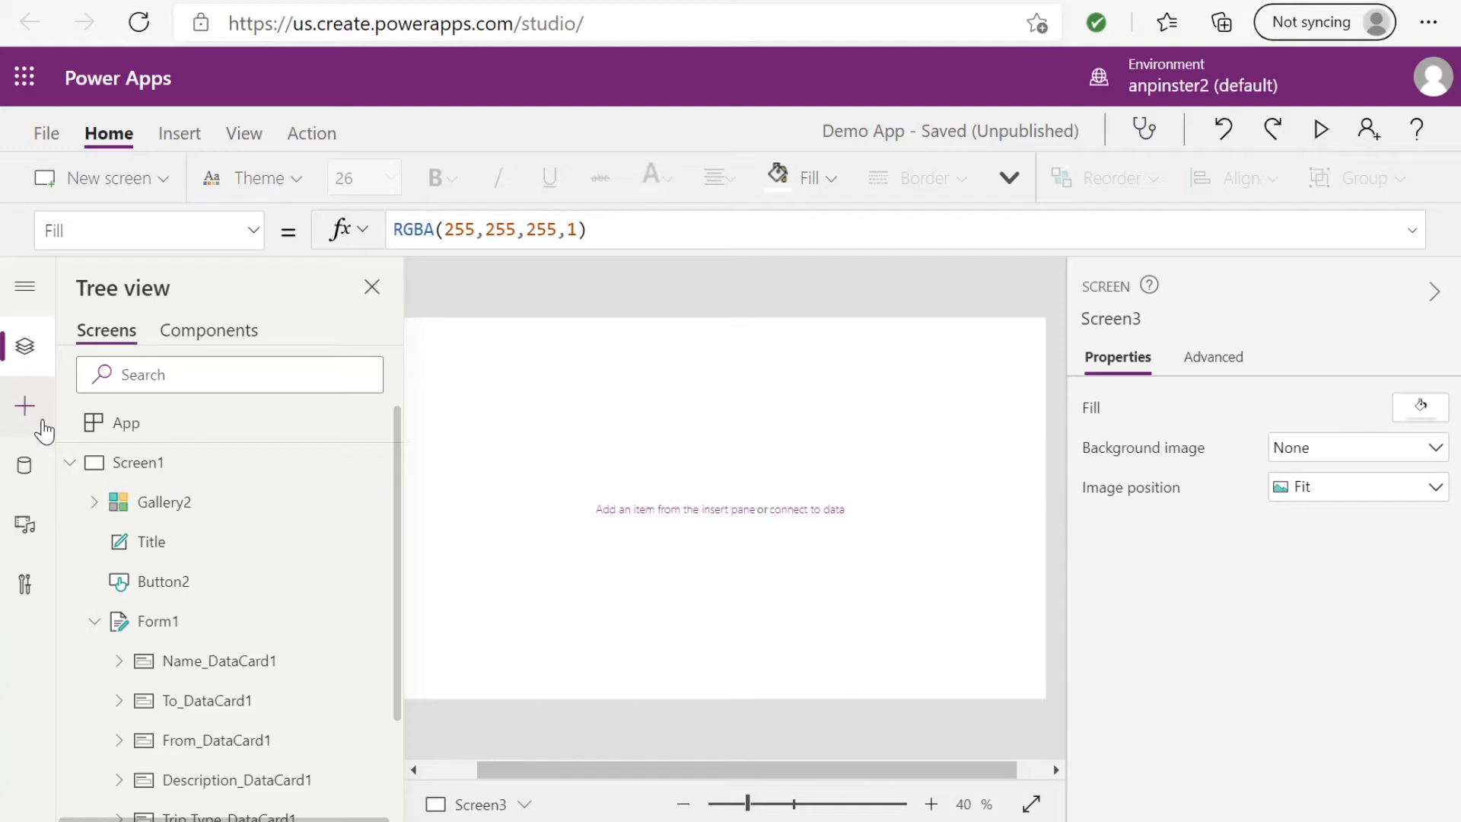
Step: Insert an Edit form on the blank screen with Trips as its data source
click(26, 405)
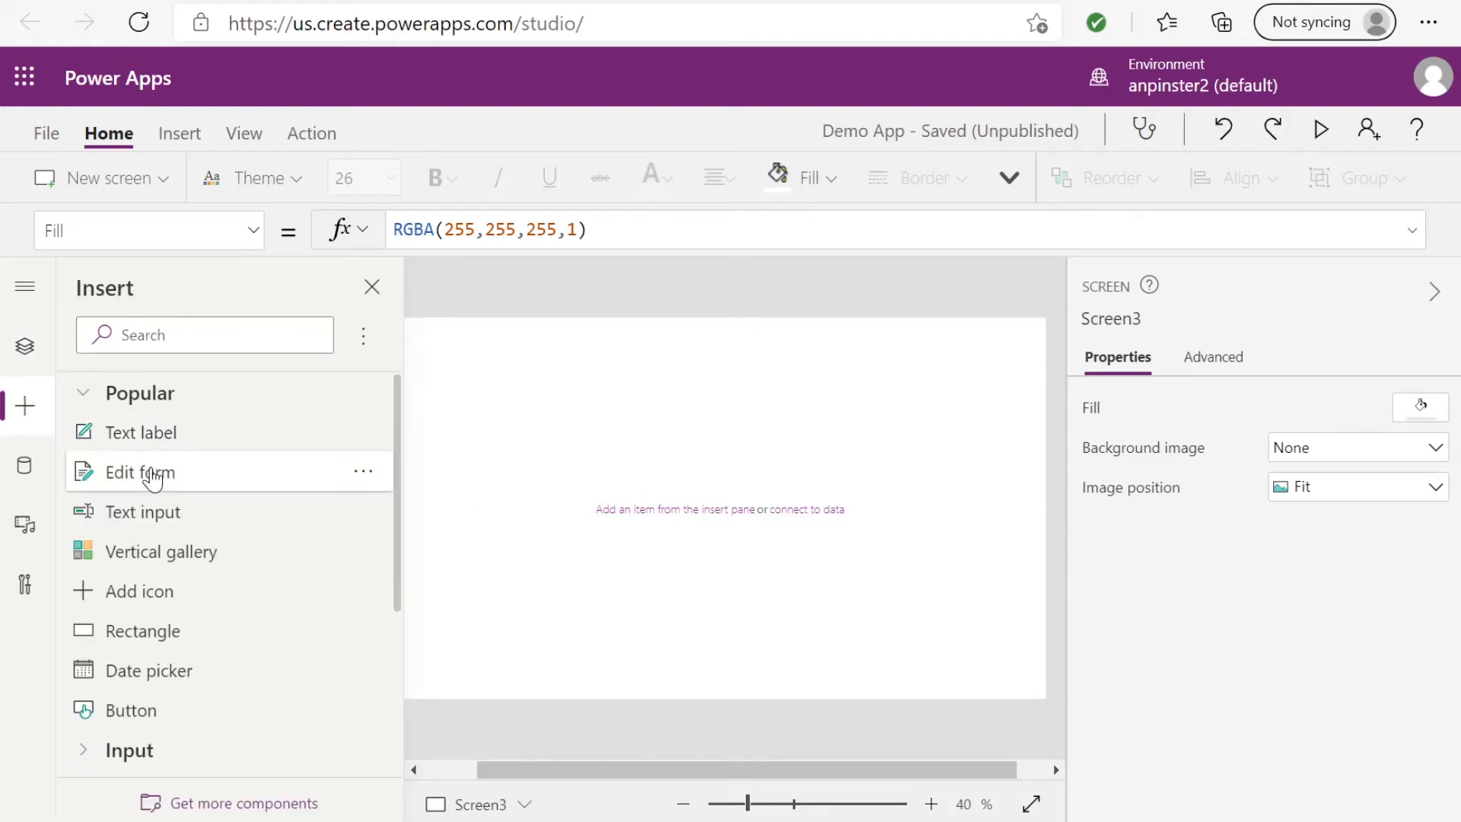
mouse_move(141, 472)
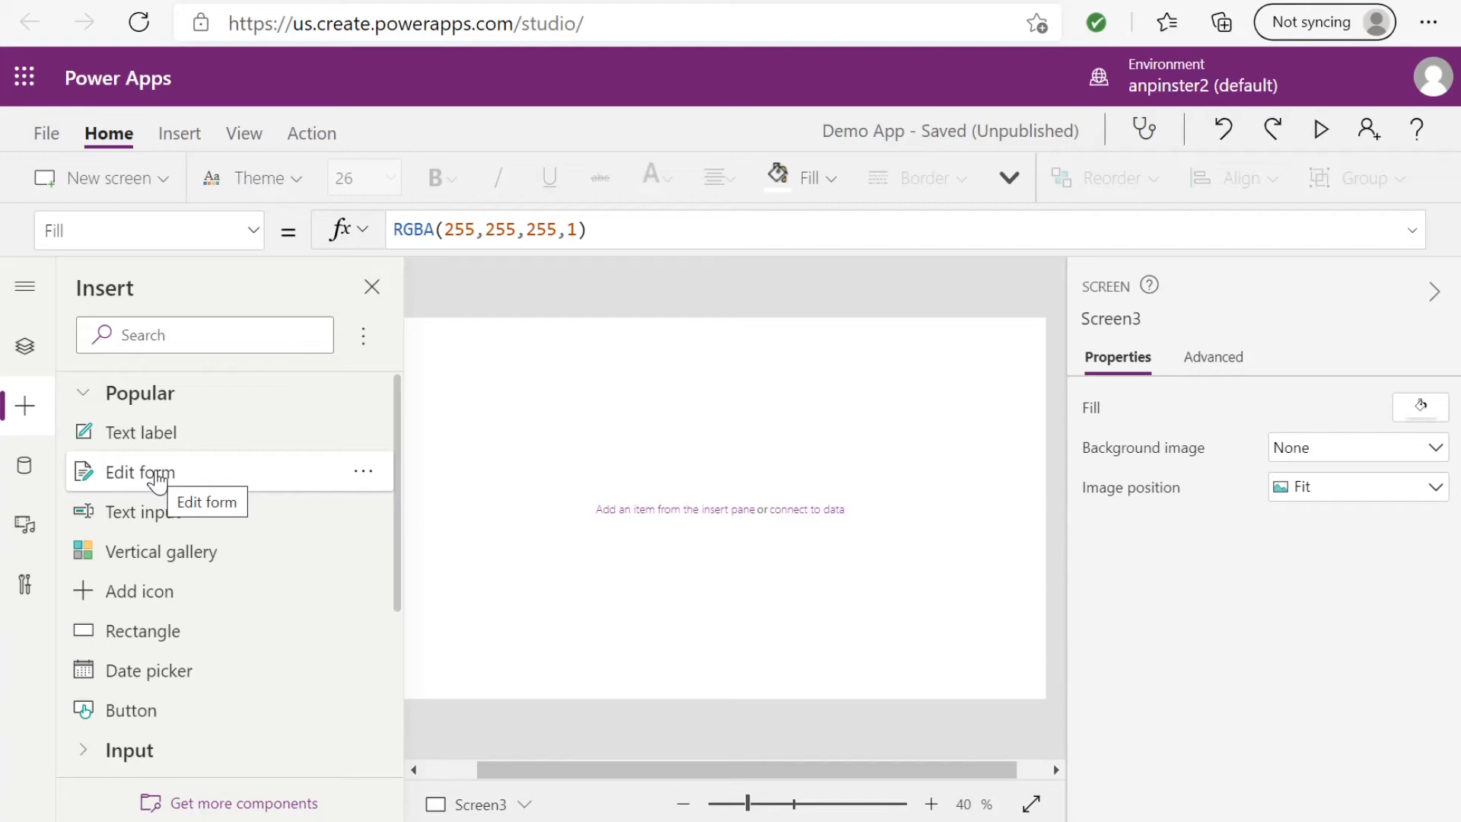
click(140, 472)
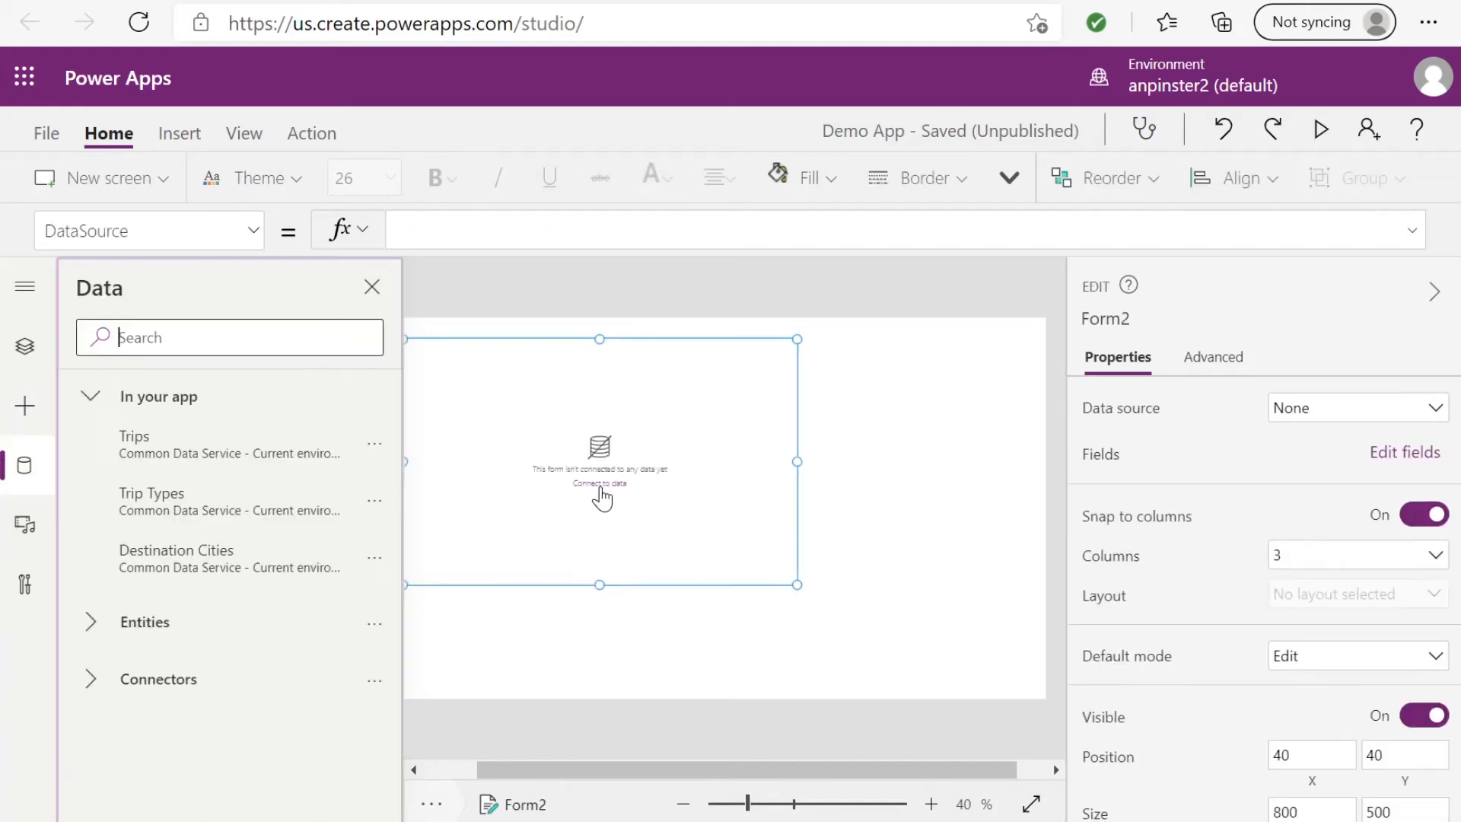
mouse_move(168, 444)
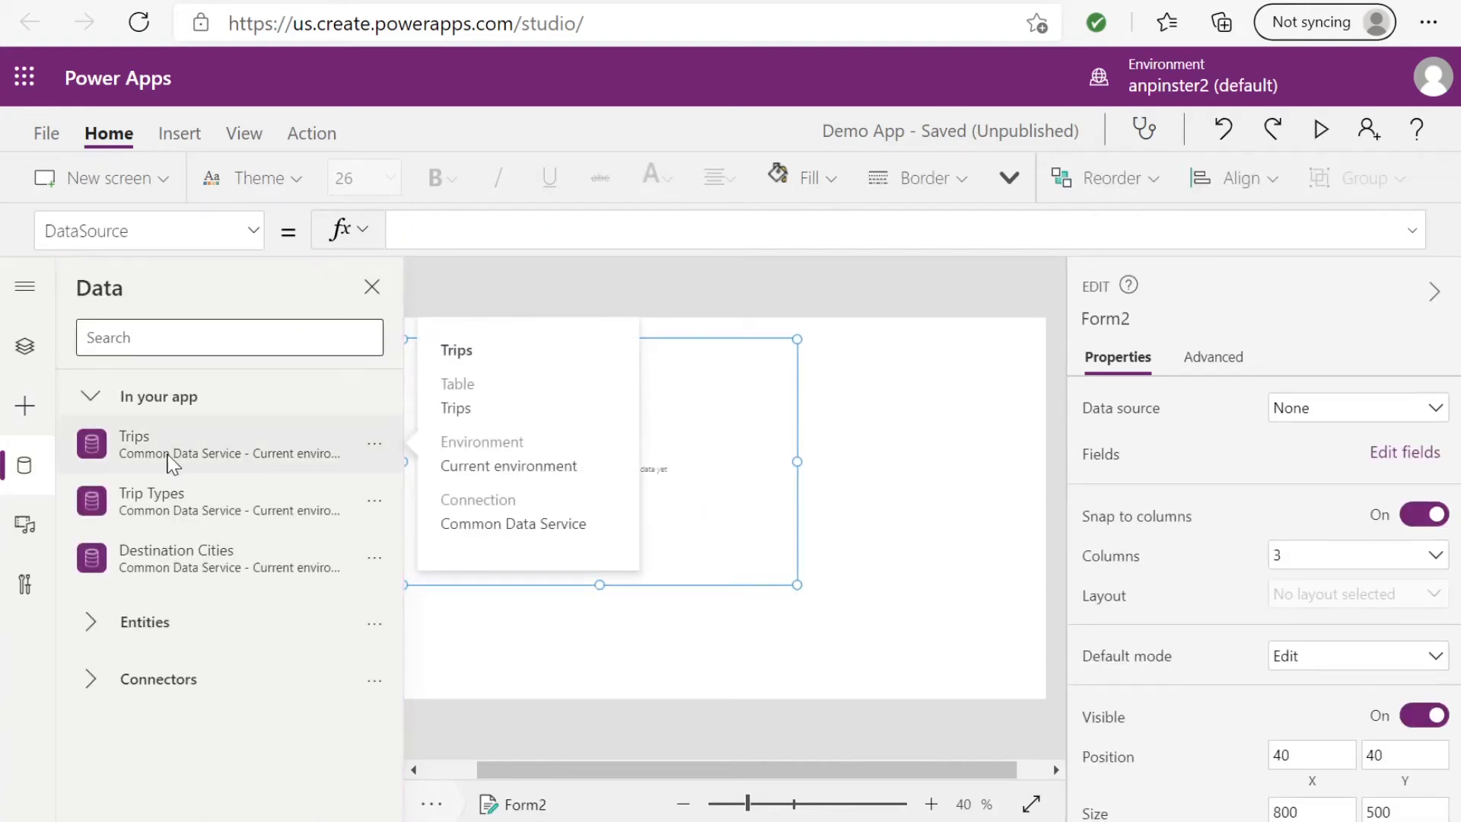
click(1355, 408)
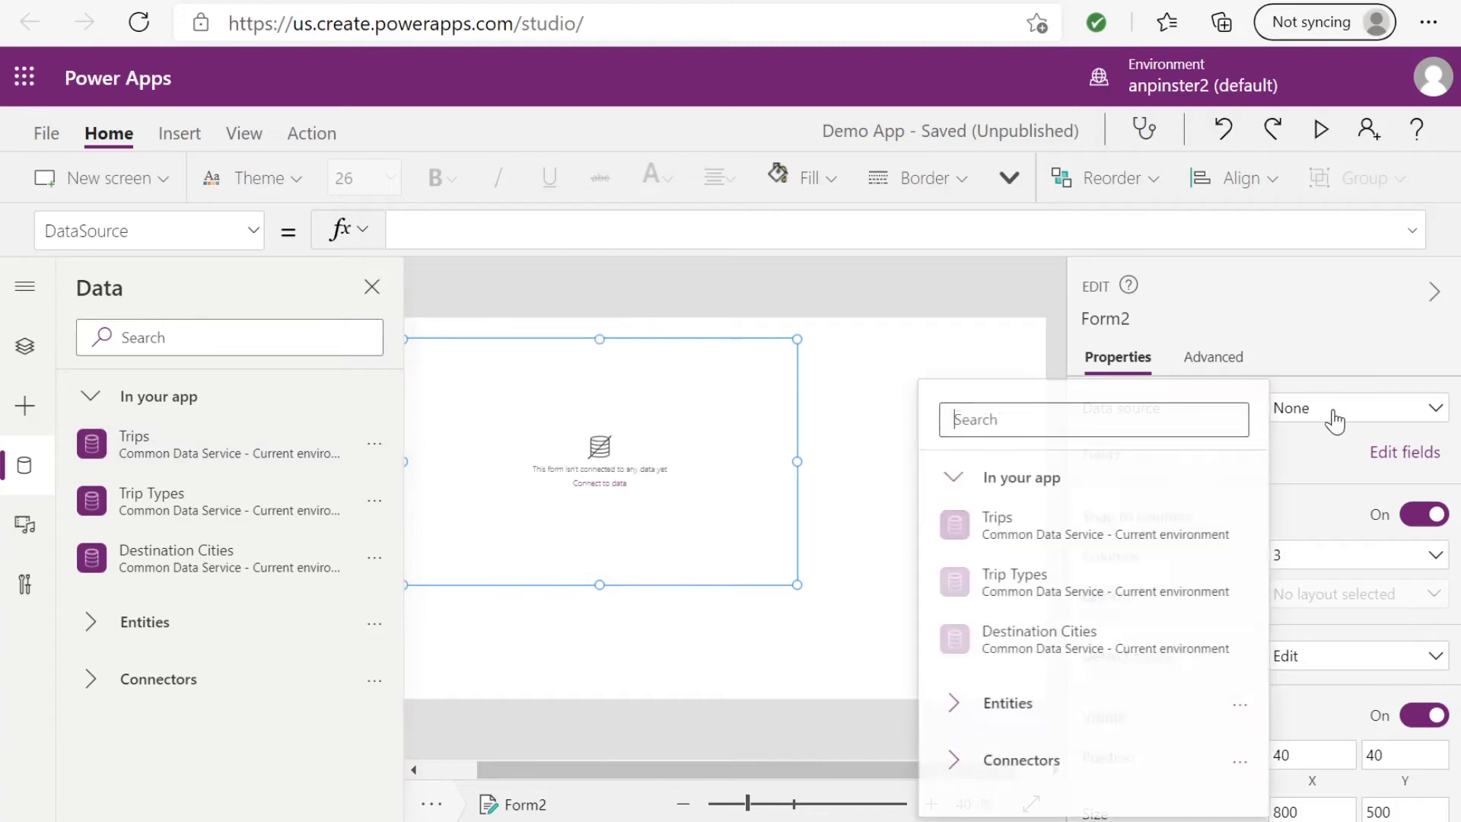
click(995, 525)
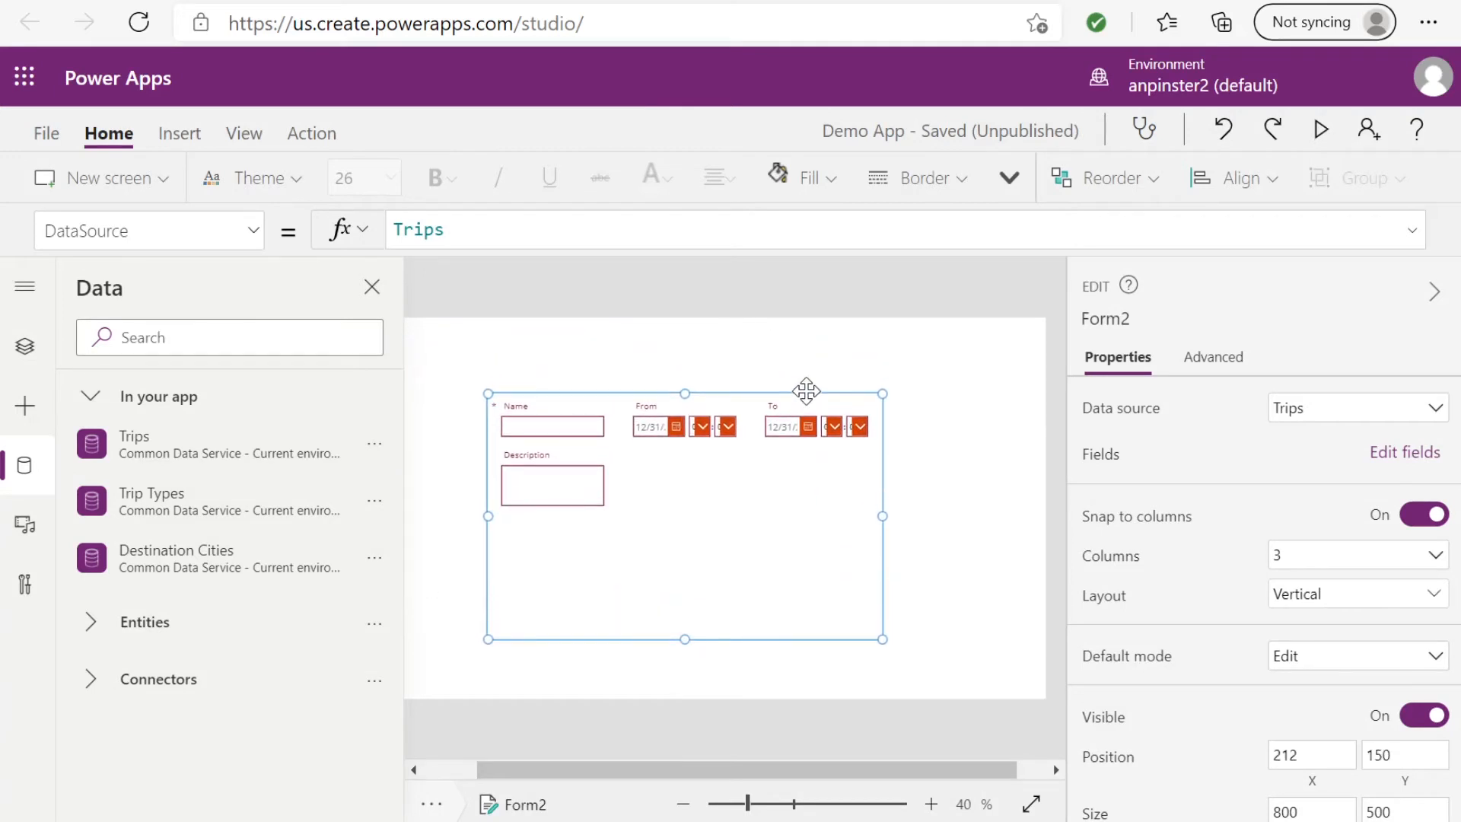
Step: Add the Trip Type and Destination City fields to Form2 and close the Fields pane
click(1404, 454)
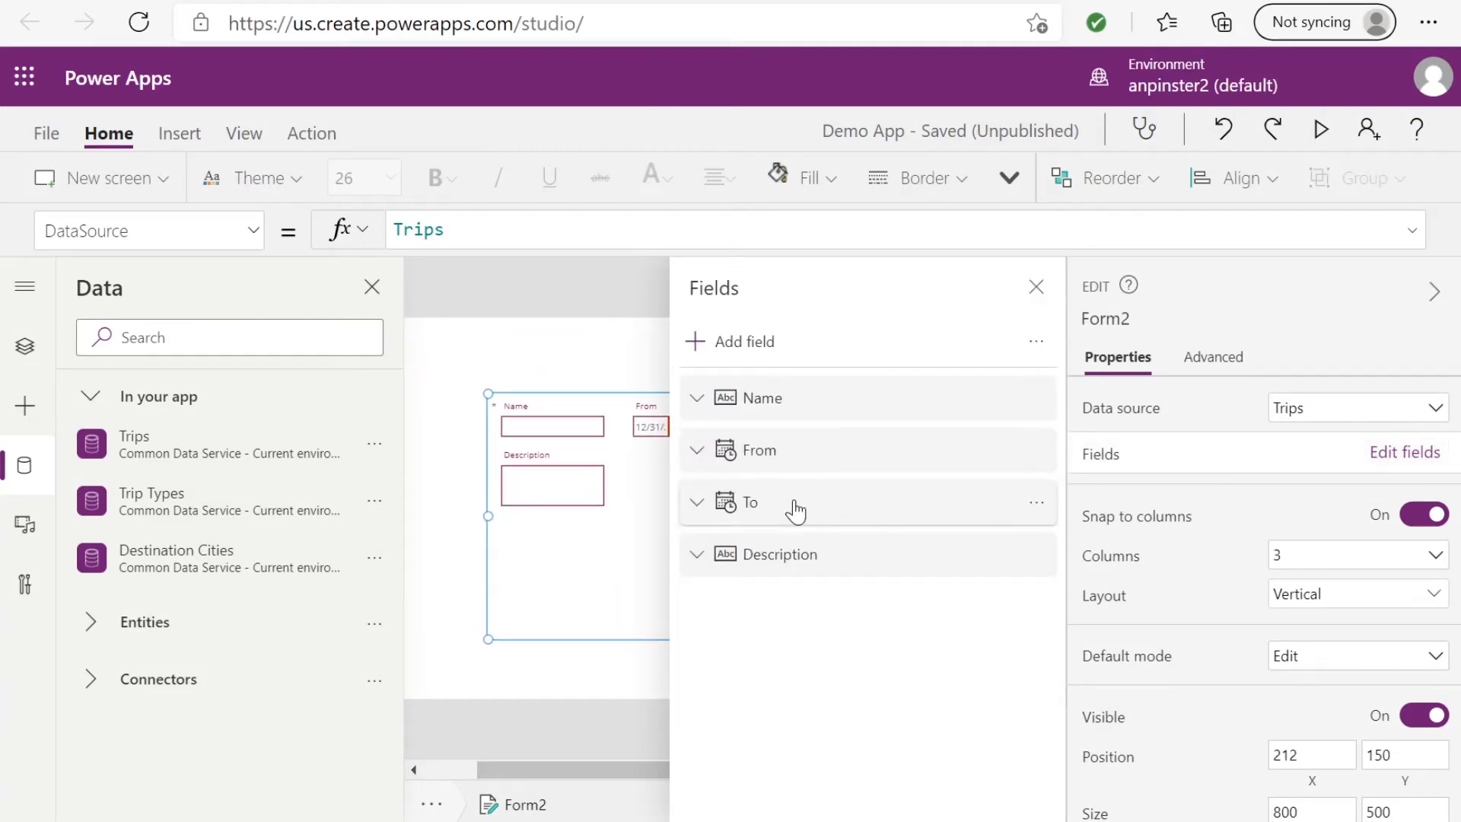
mouse_move(779, 493)
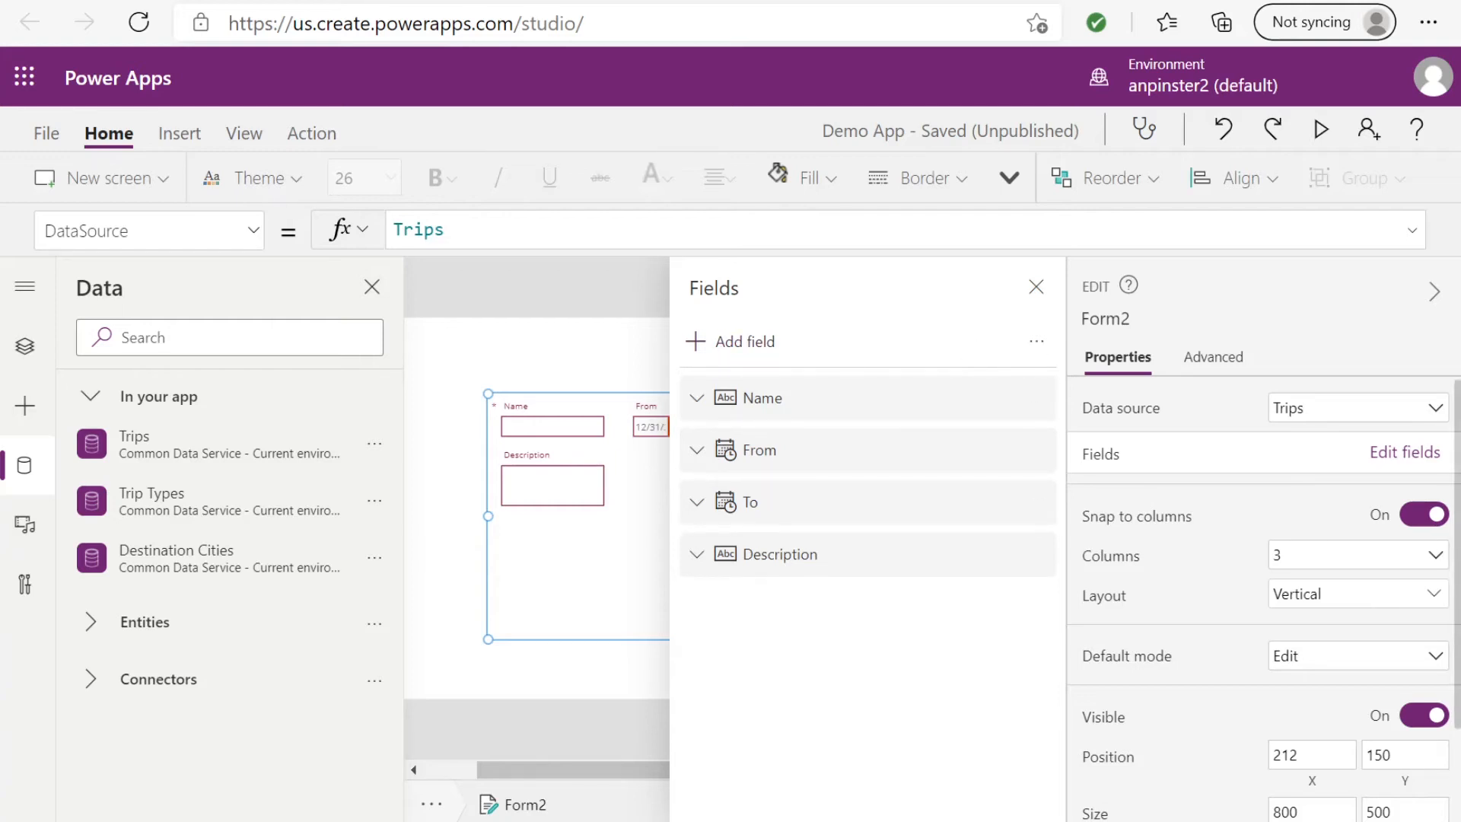
click(26, 346)
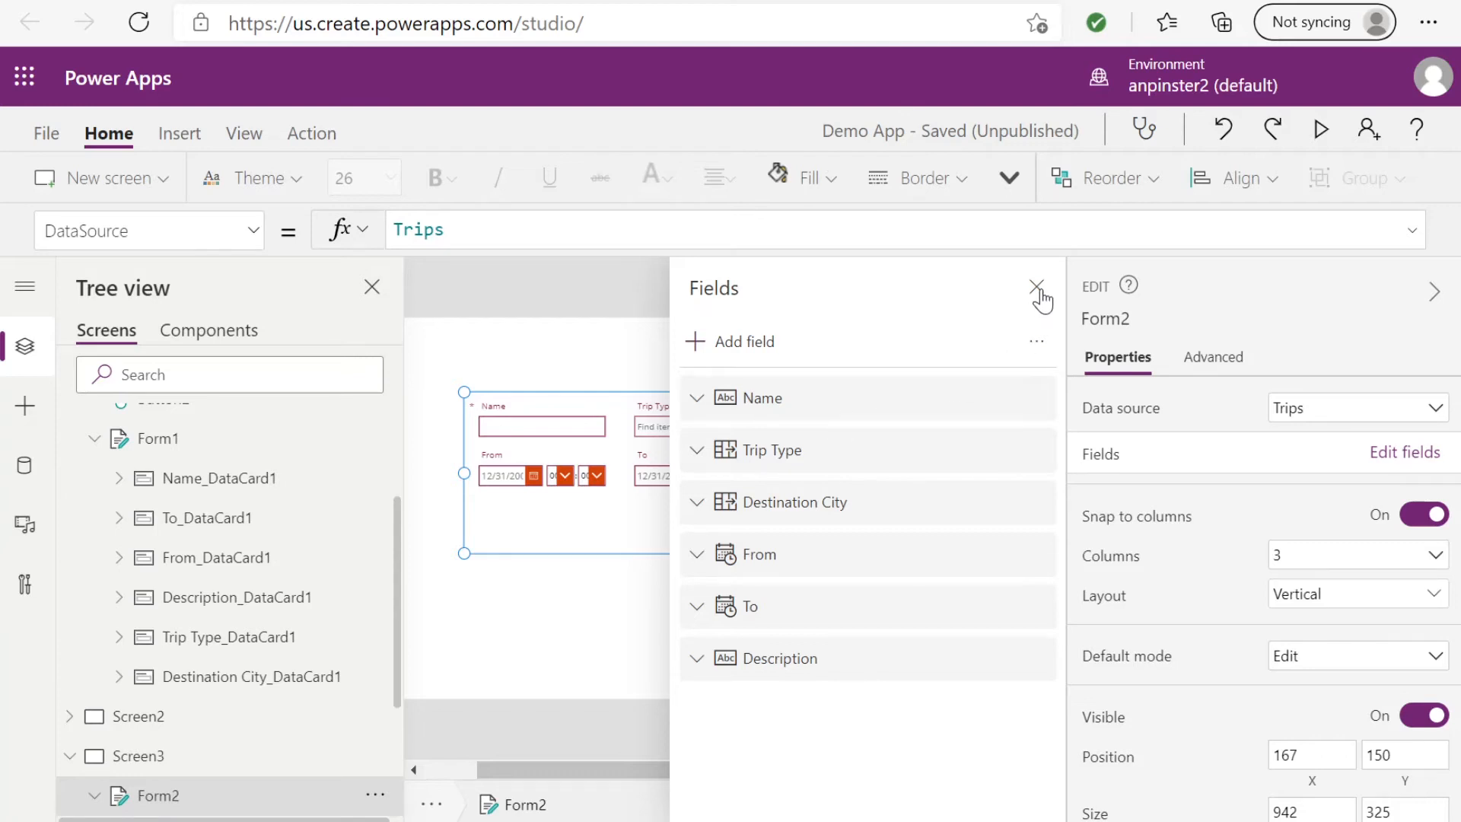
click(1037, 288)
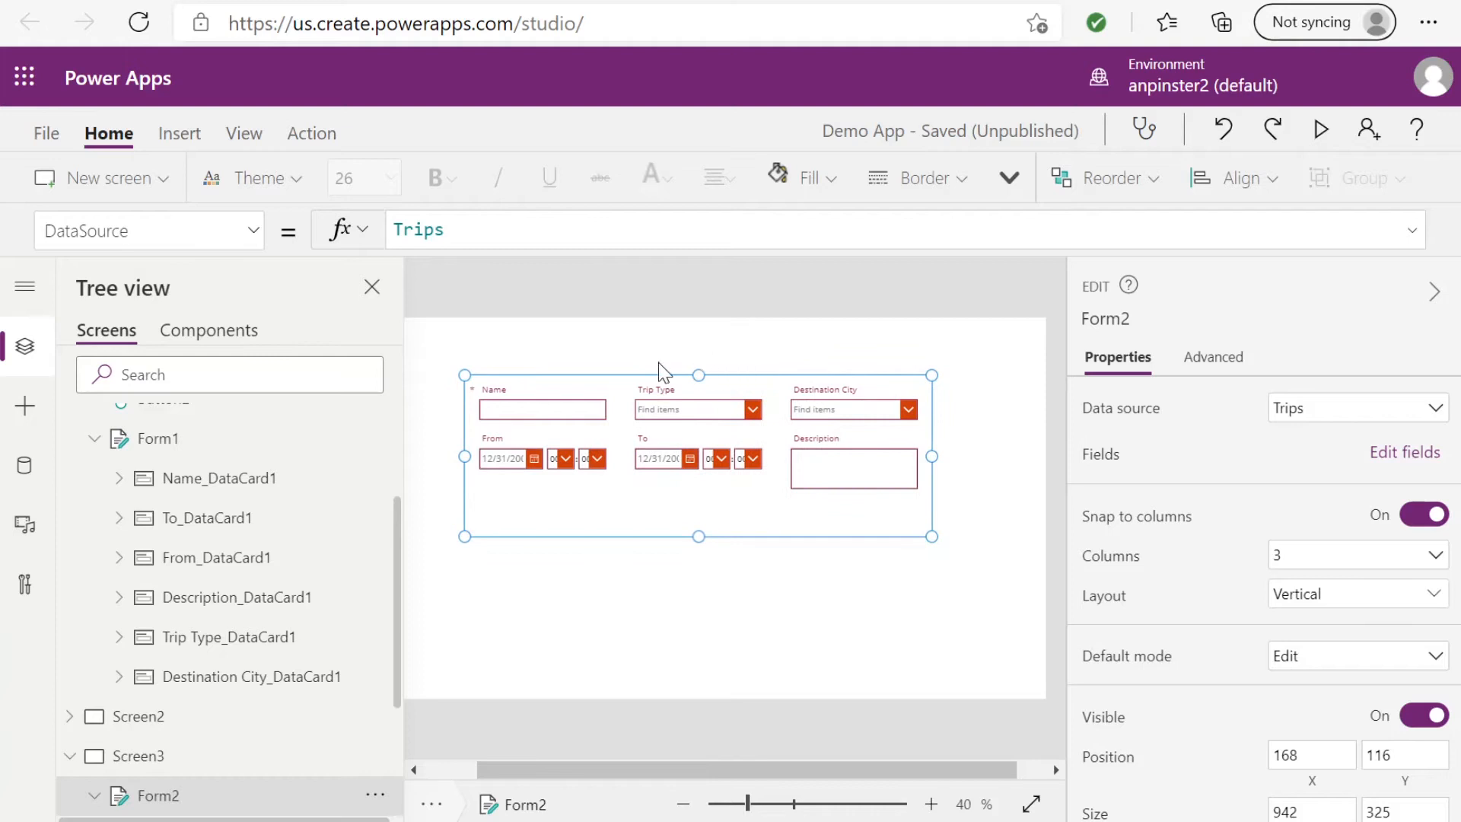
mouse_move(764, 592)
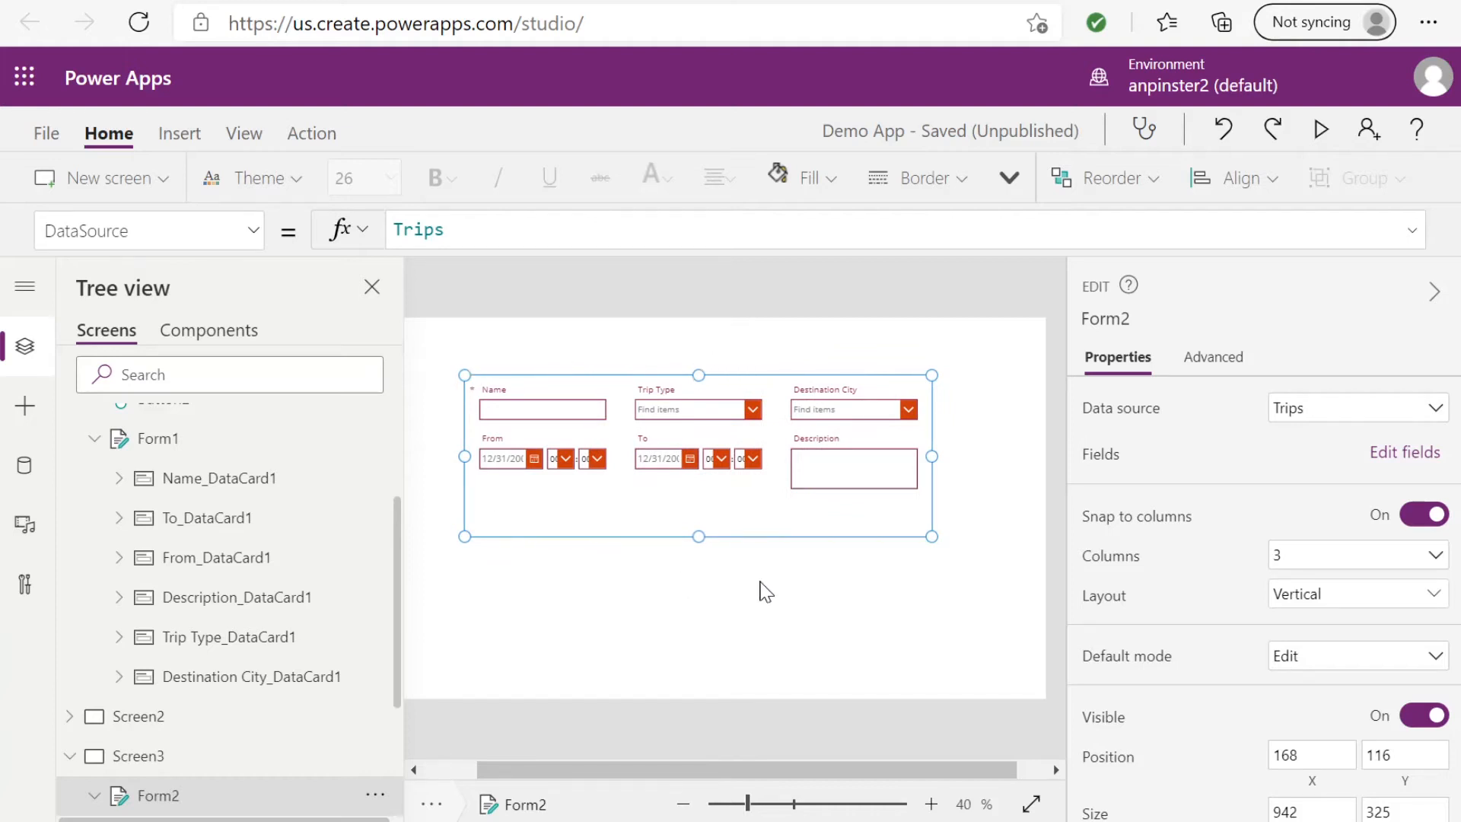
Step: Set Form2's Default mode to View so records show read-only
click(1356, 655)
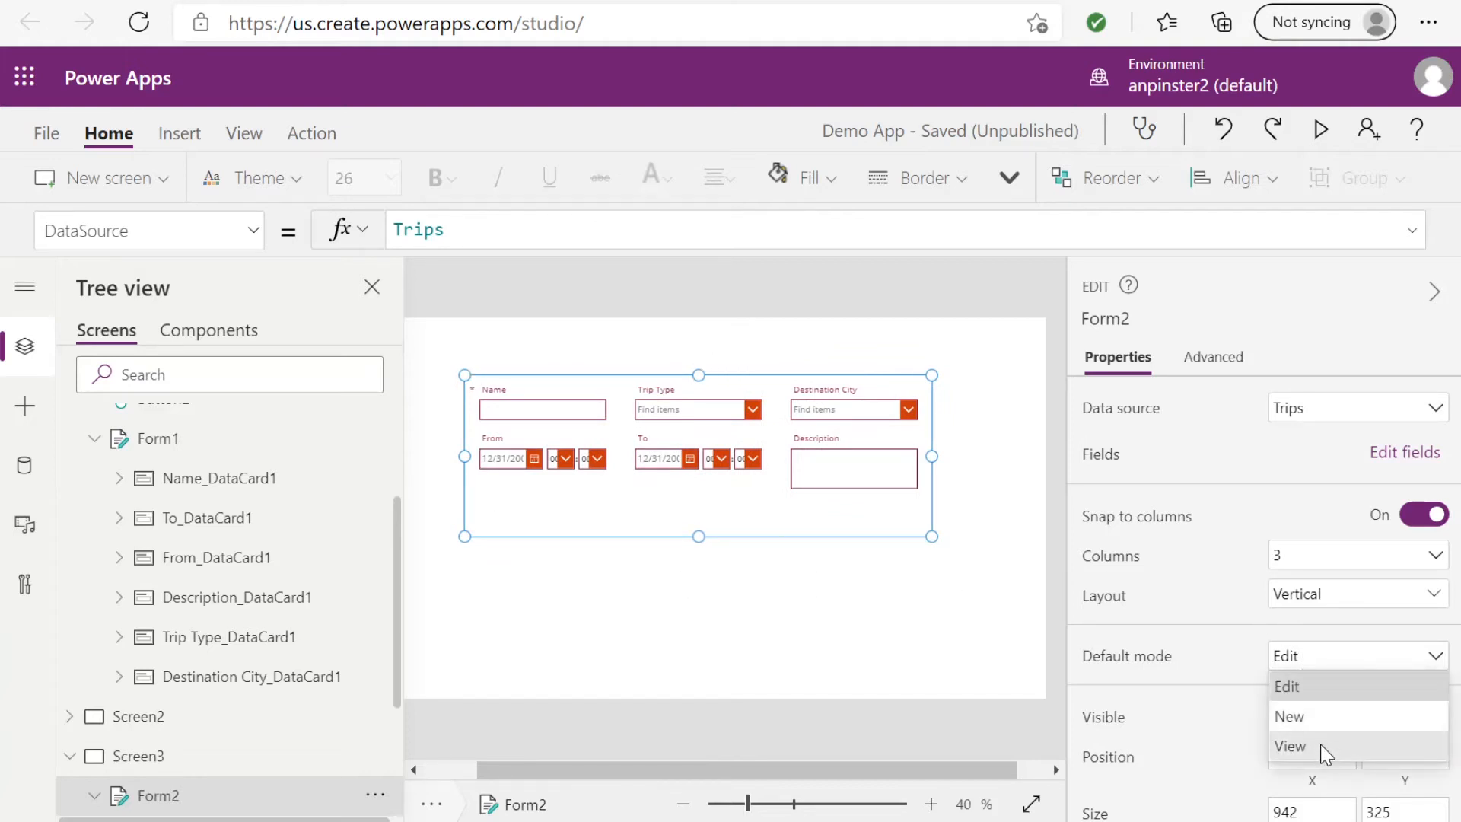
click(1288, 746)
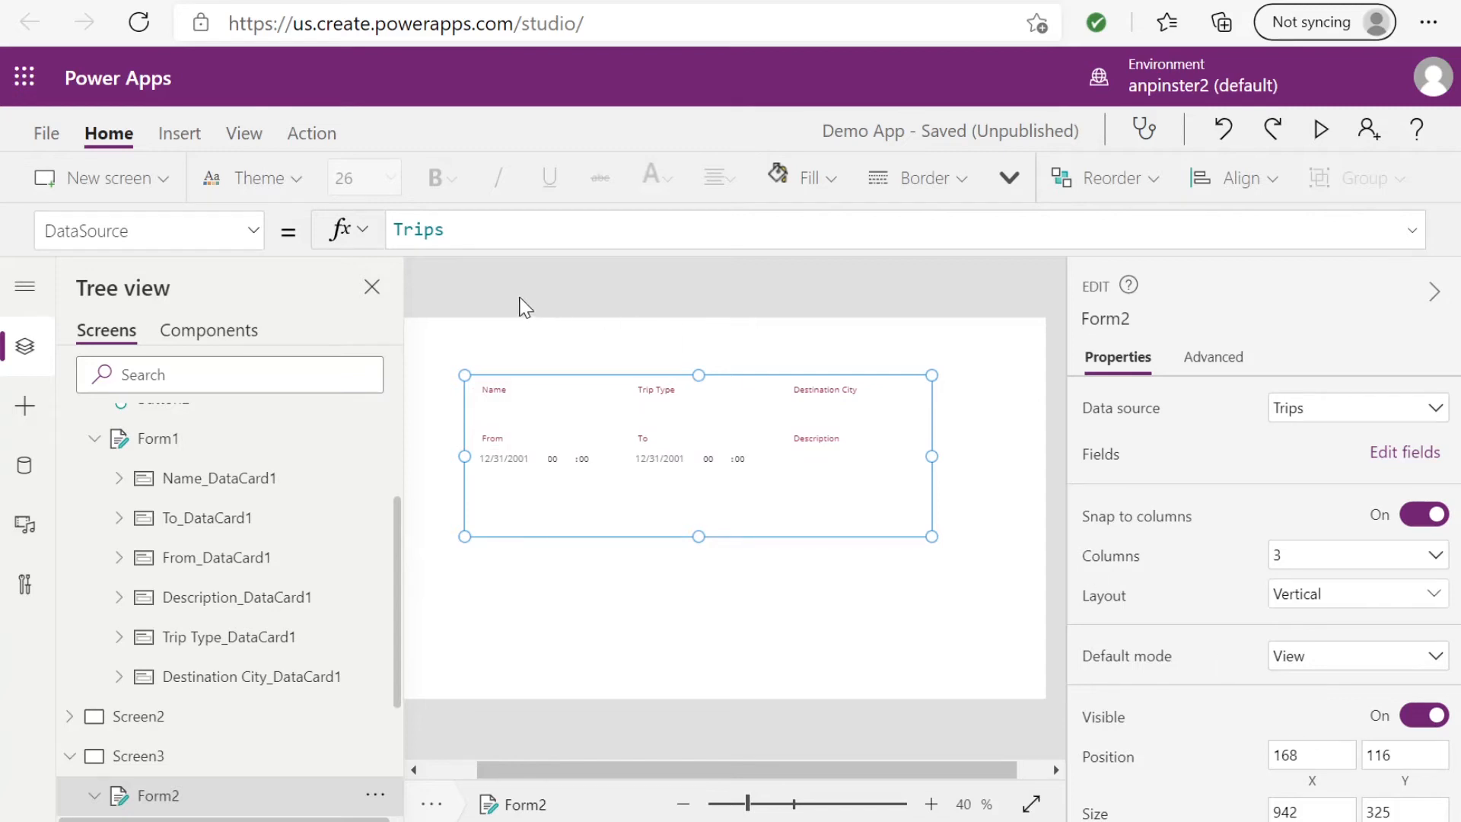
mouse_move(654, 362)
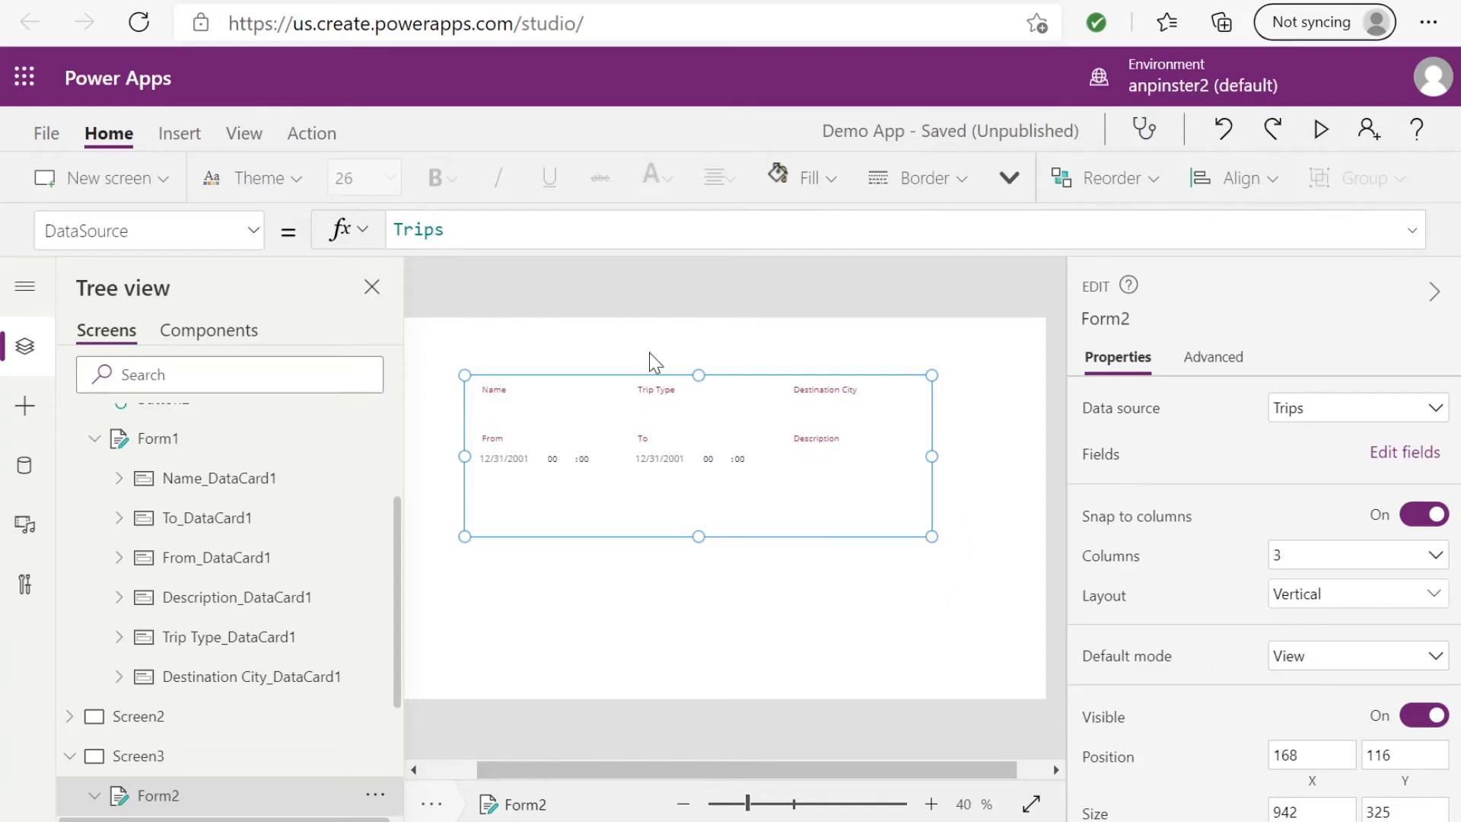
mouse_move(973, 578)
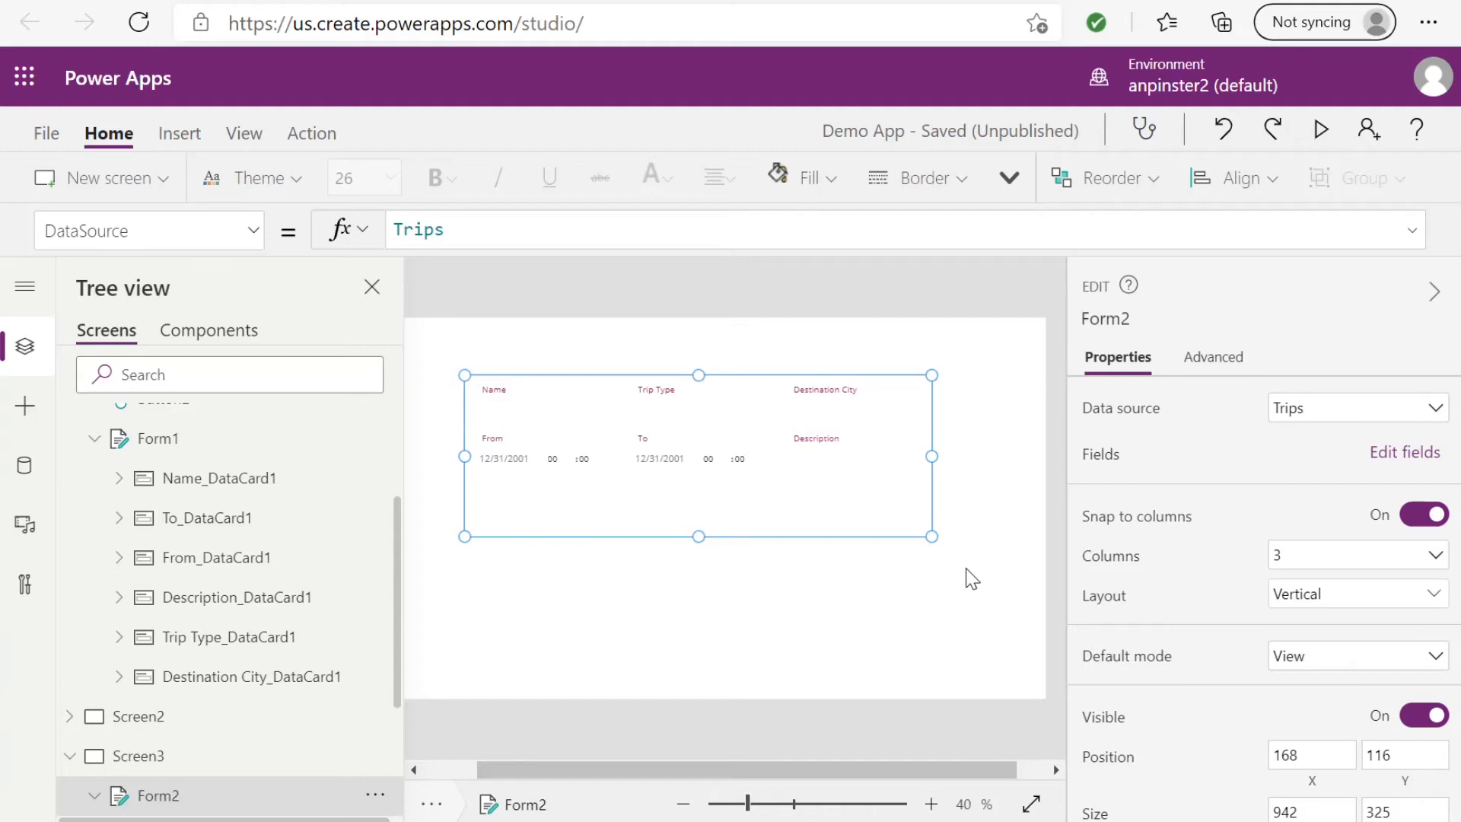
mouse_move(519, 331)
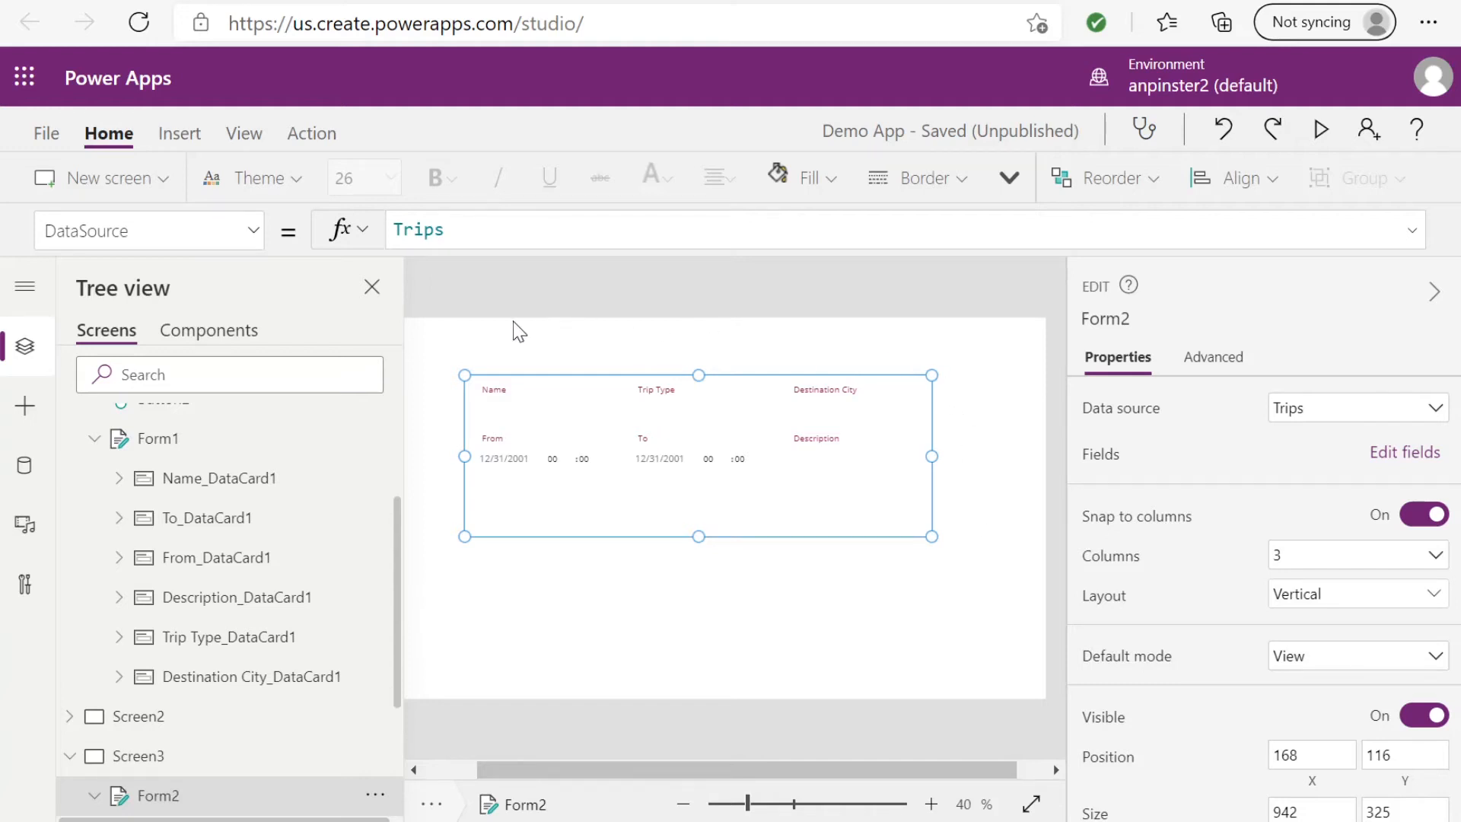
mouse_move(957, 364)
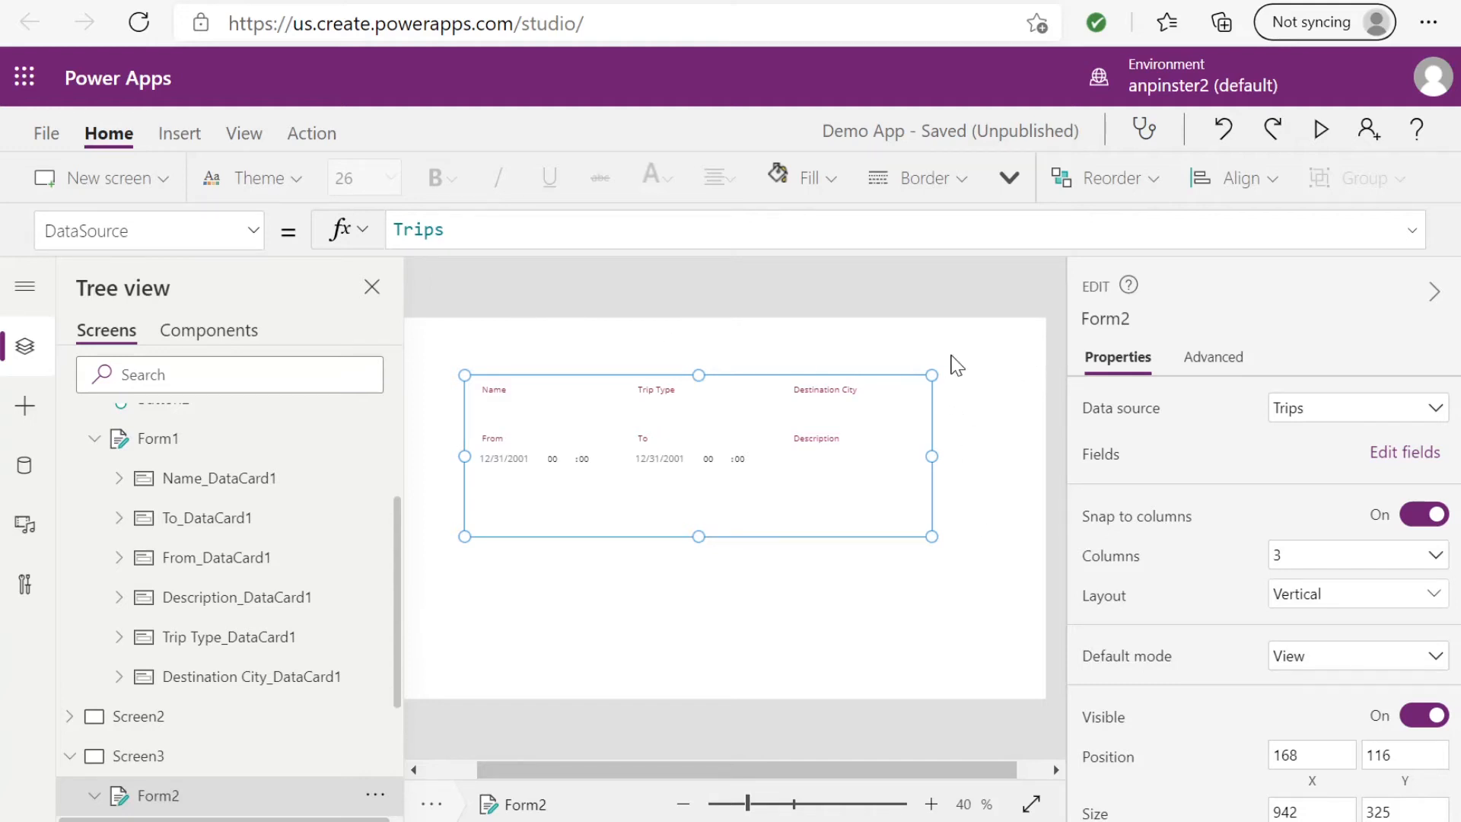
Step: Set Form2's Item property on the Advanced tab to Gallery2.Selected
click(1215, 356)
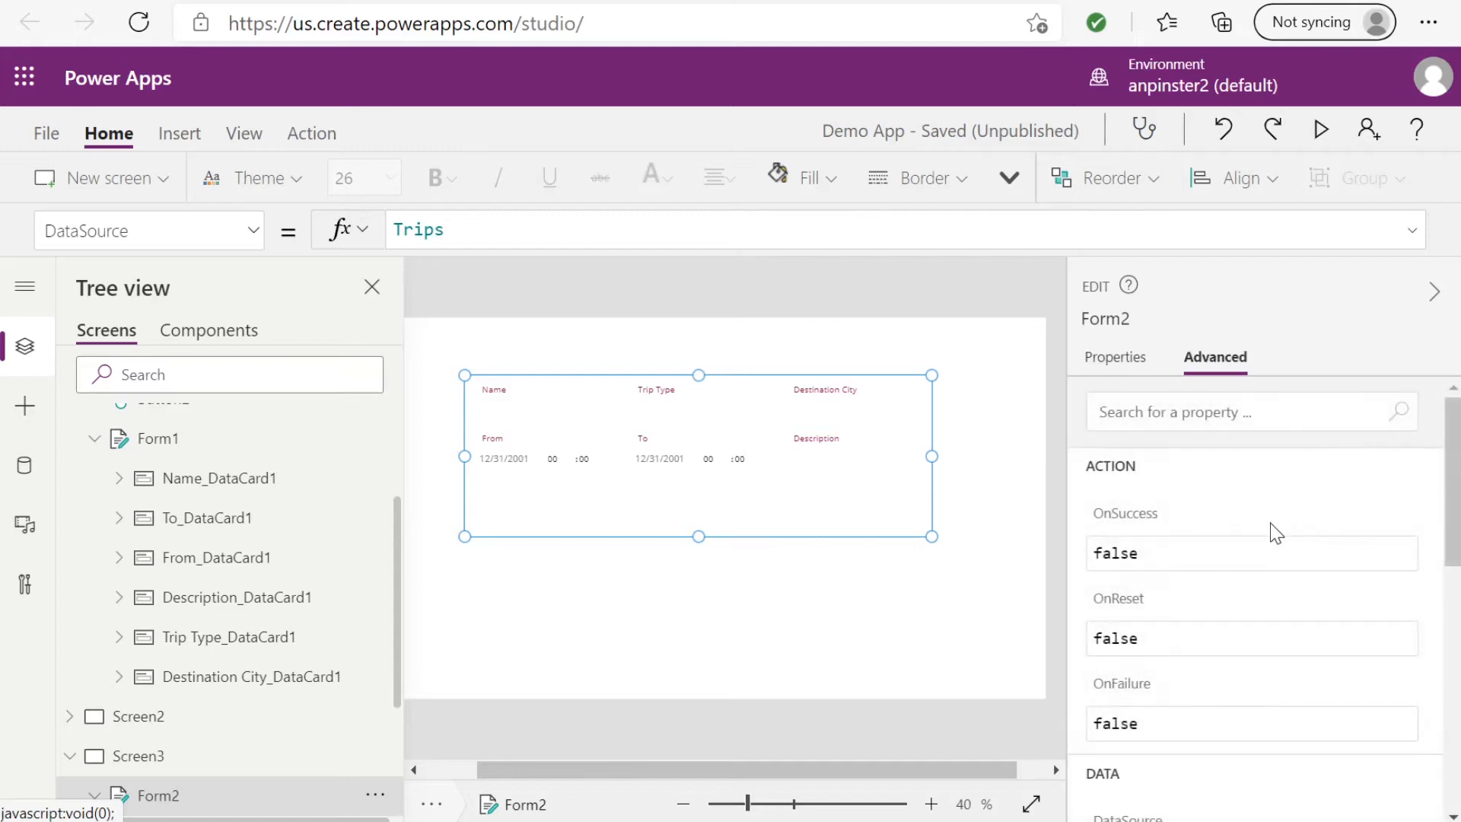
scroll(down, 3)
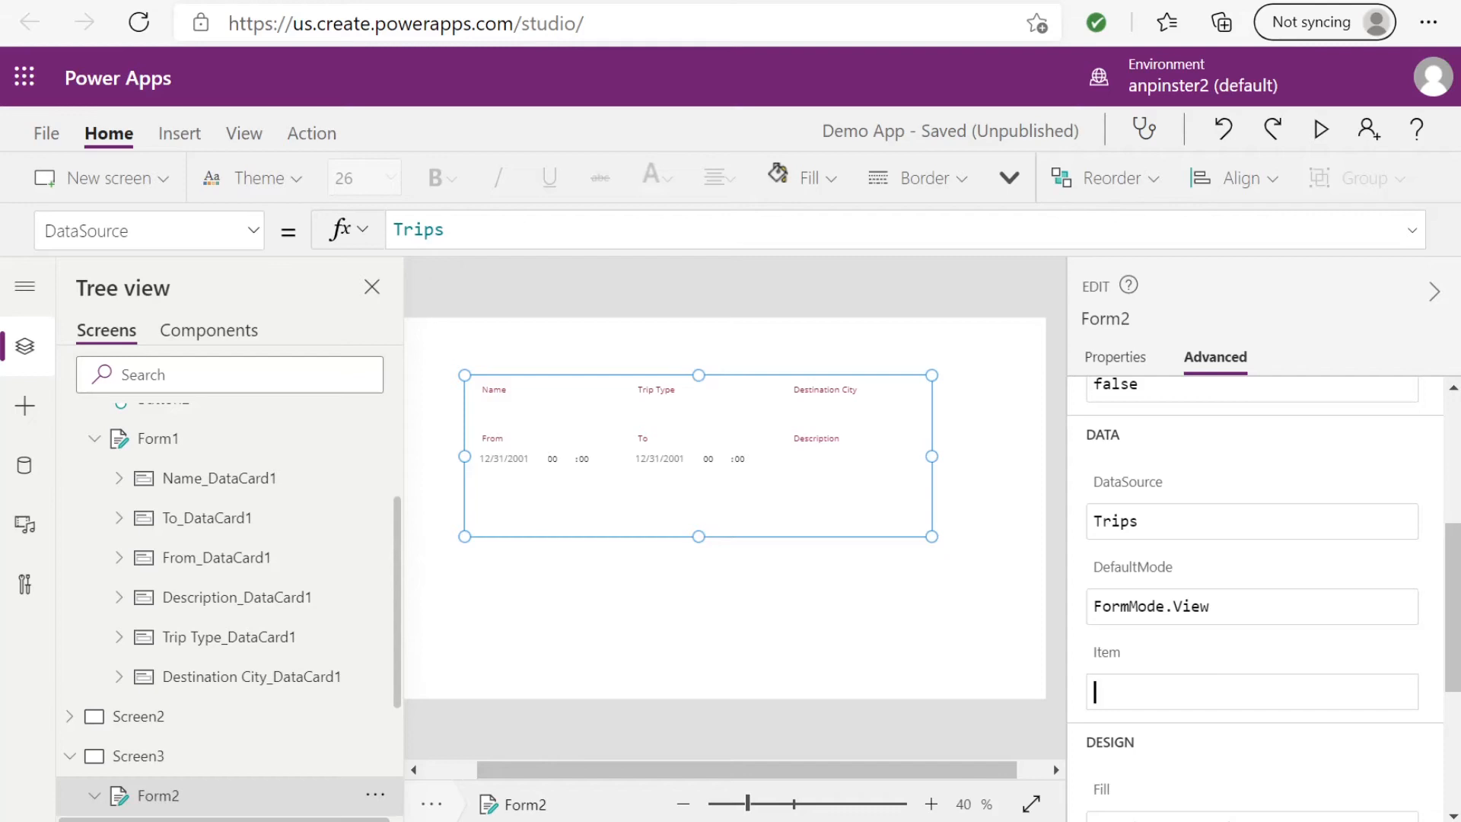
mouse_move(1041, 589)
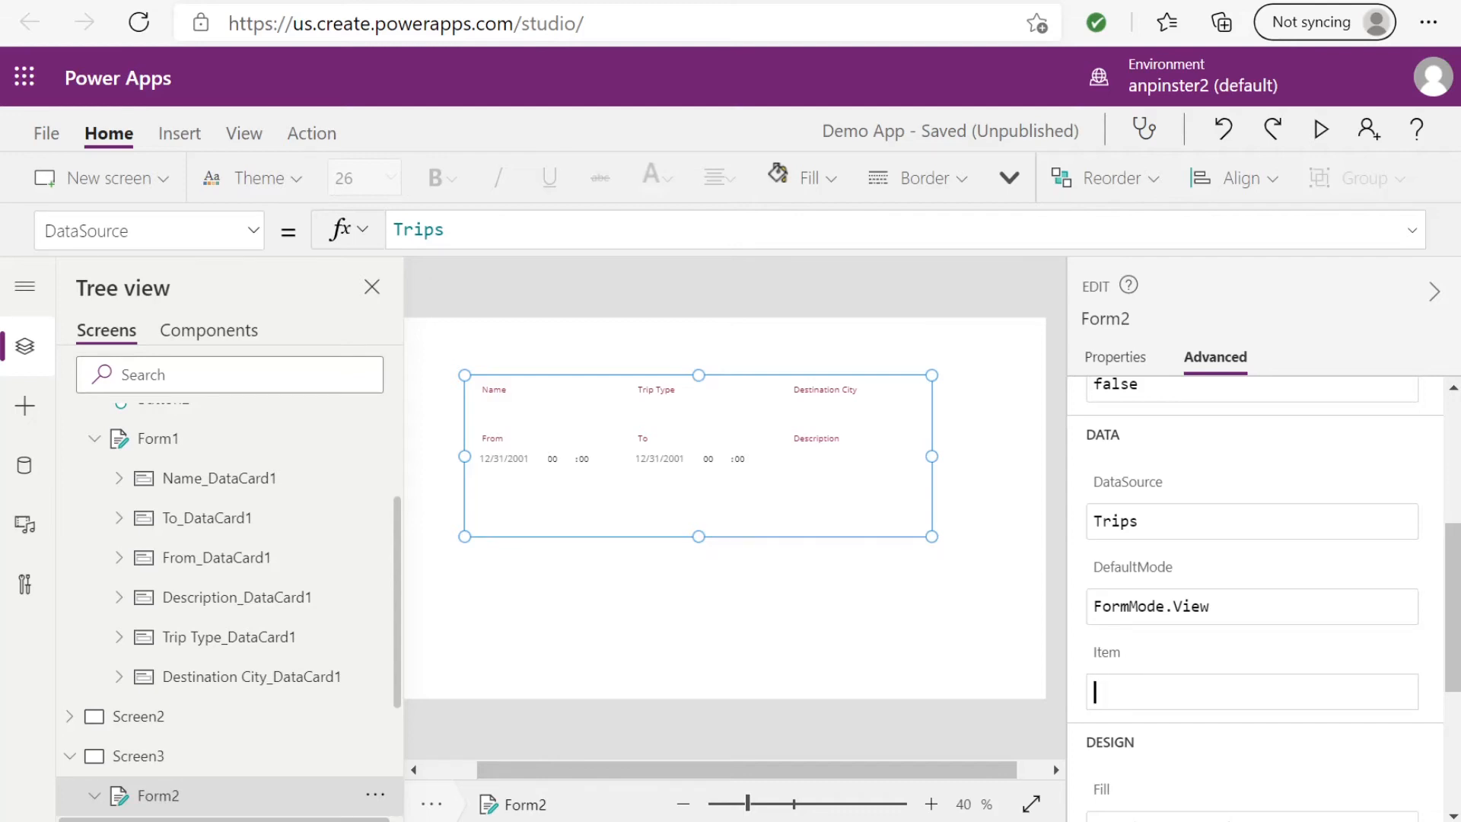
scroll(up, 3)
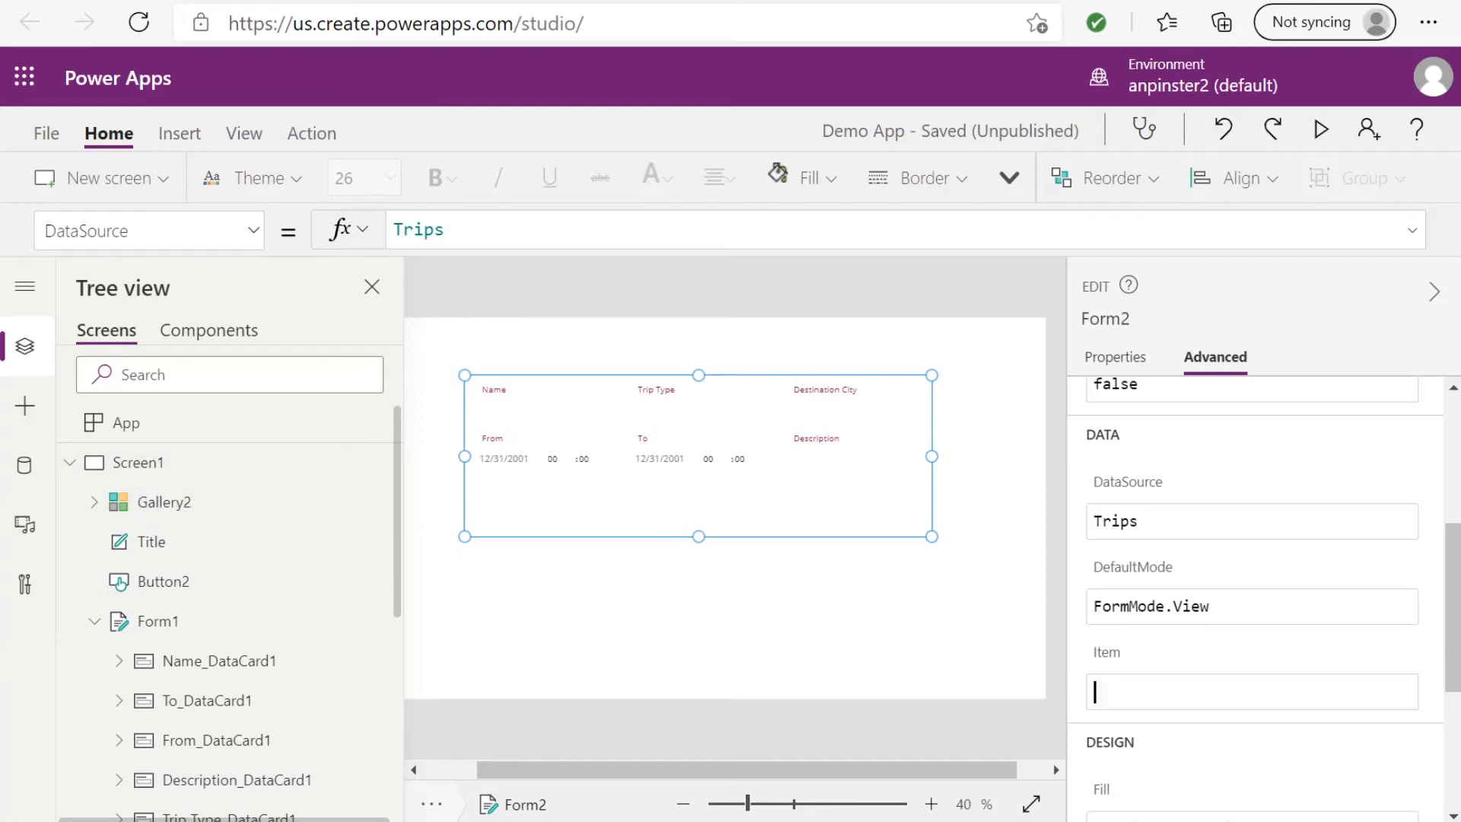
text(Gal)
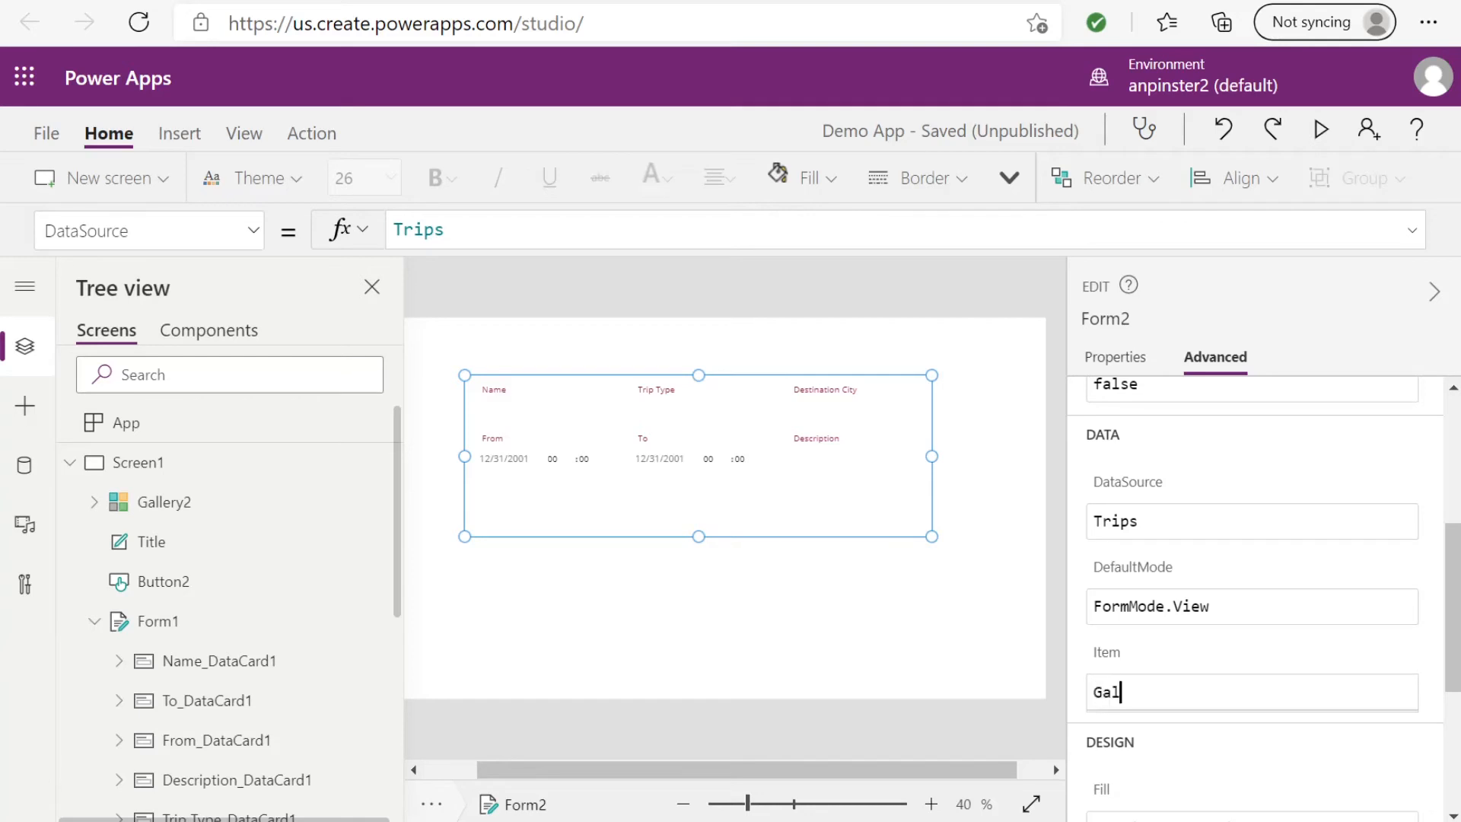
text(lery2.)
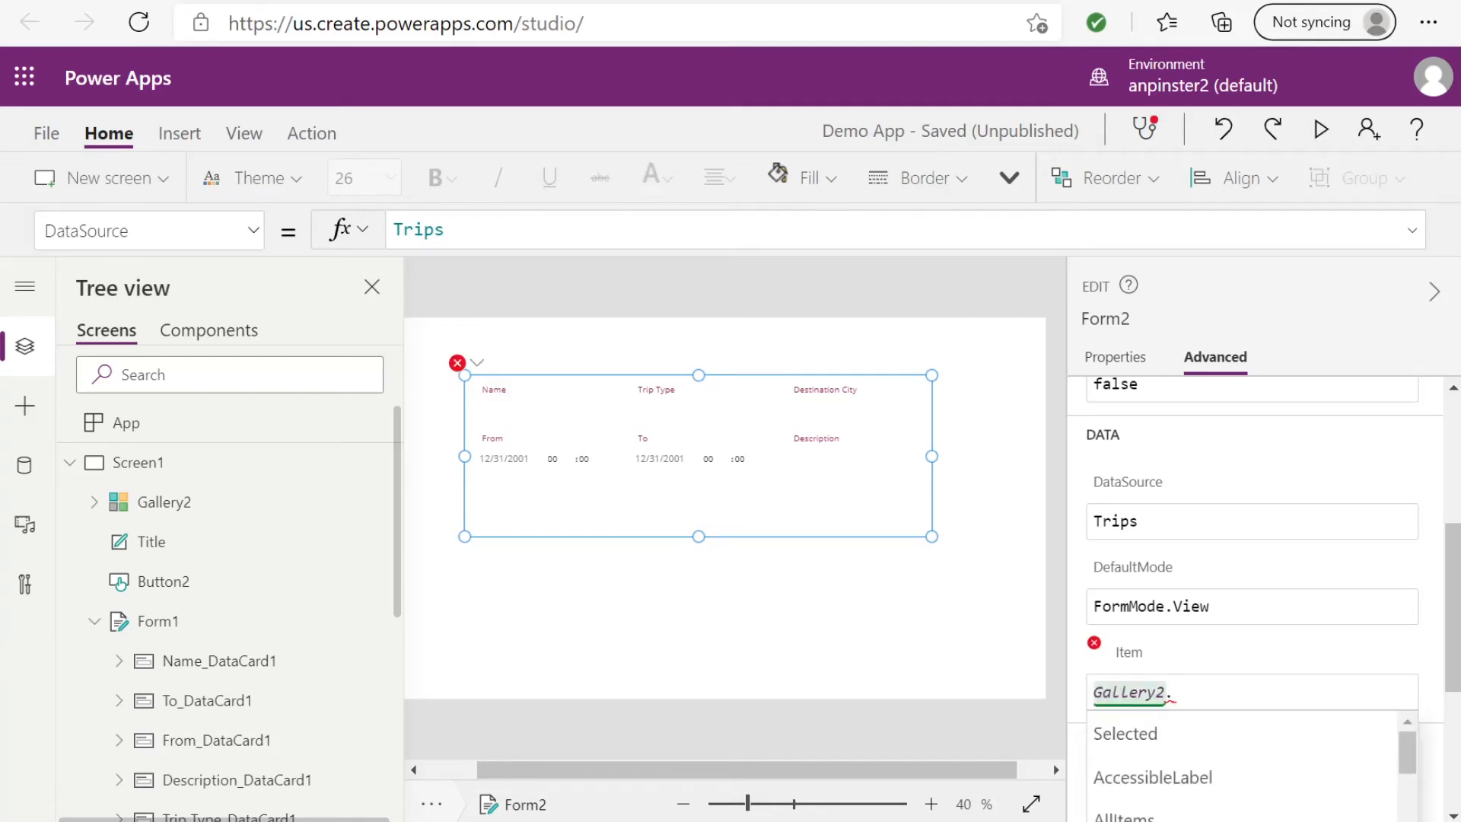
text(Selected)
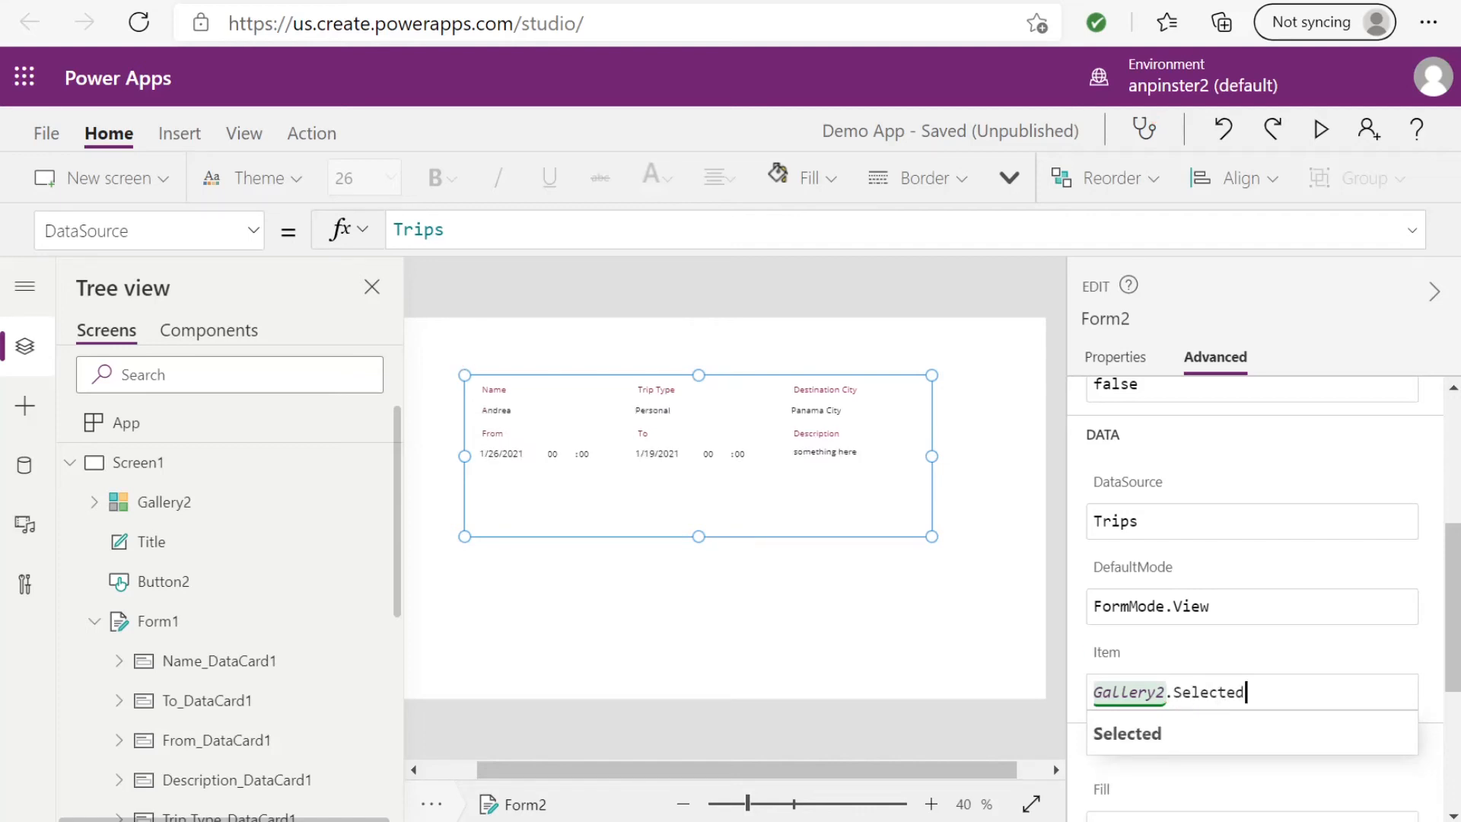
mouse_move(478, 408)
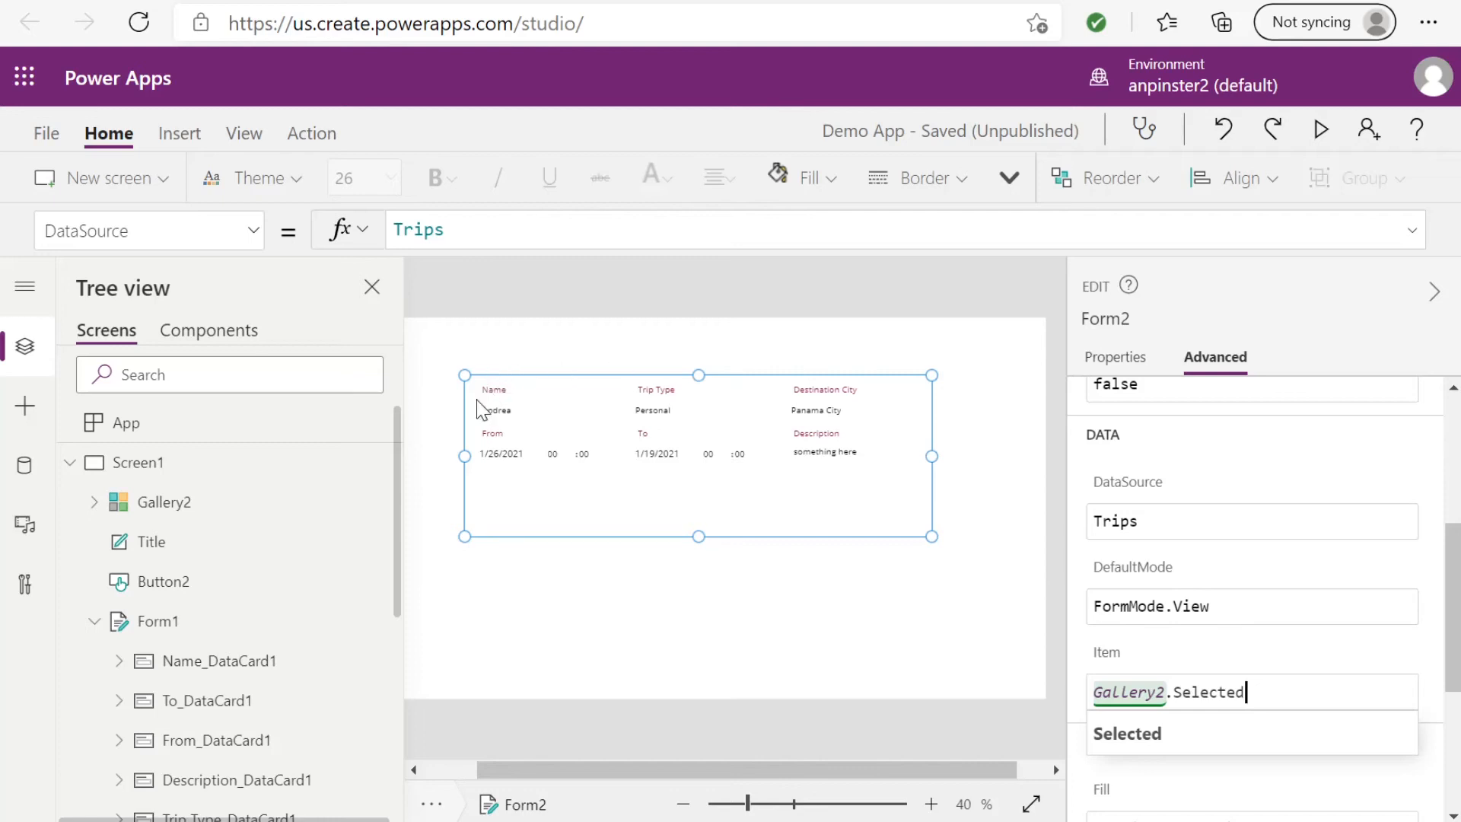
mouse_move(482, 409)
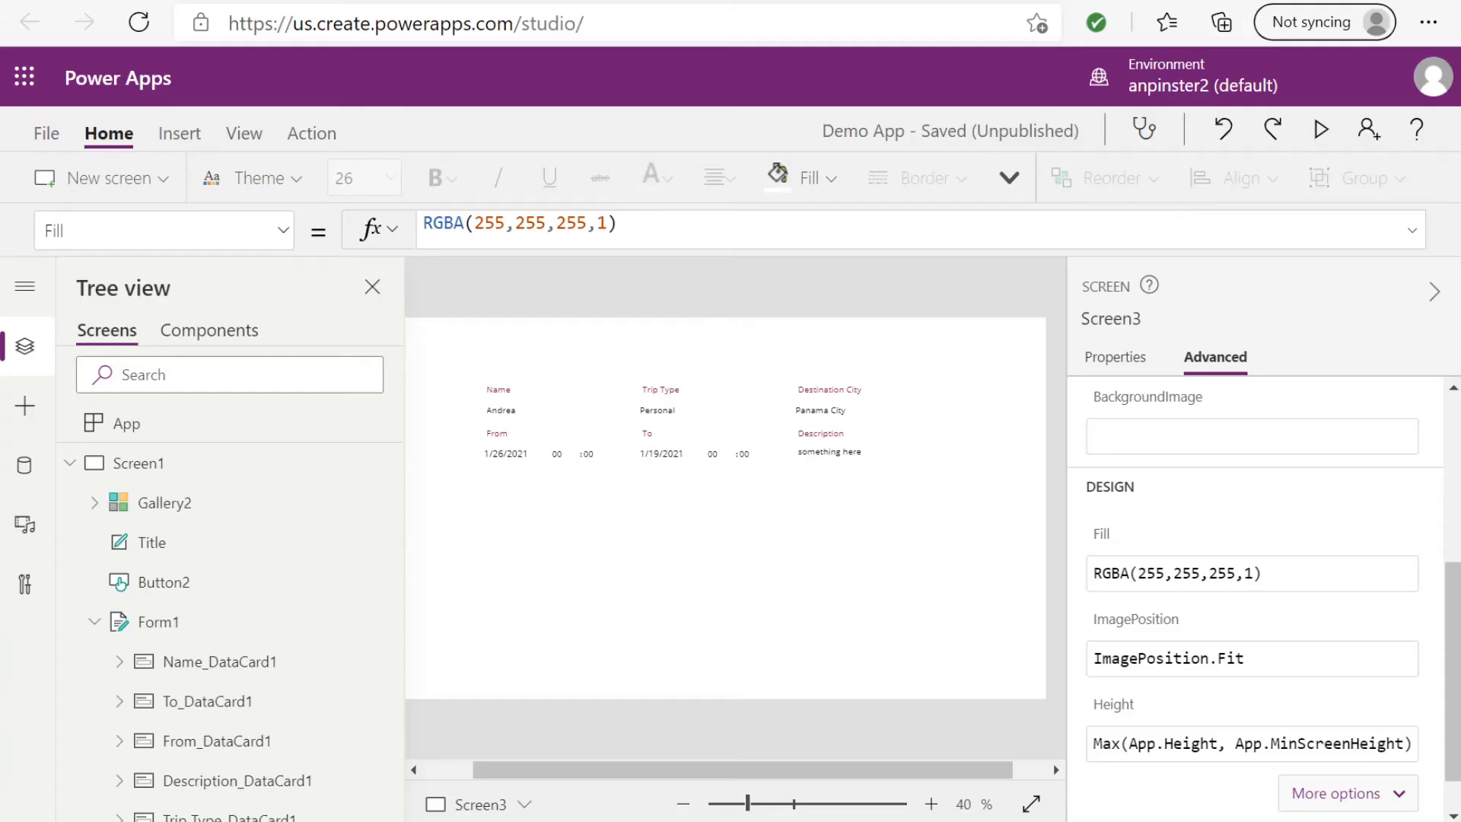
mouse_move(218, 500)
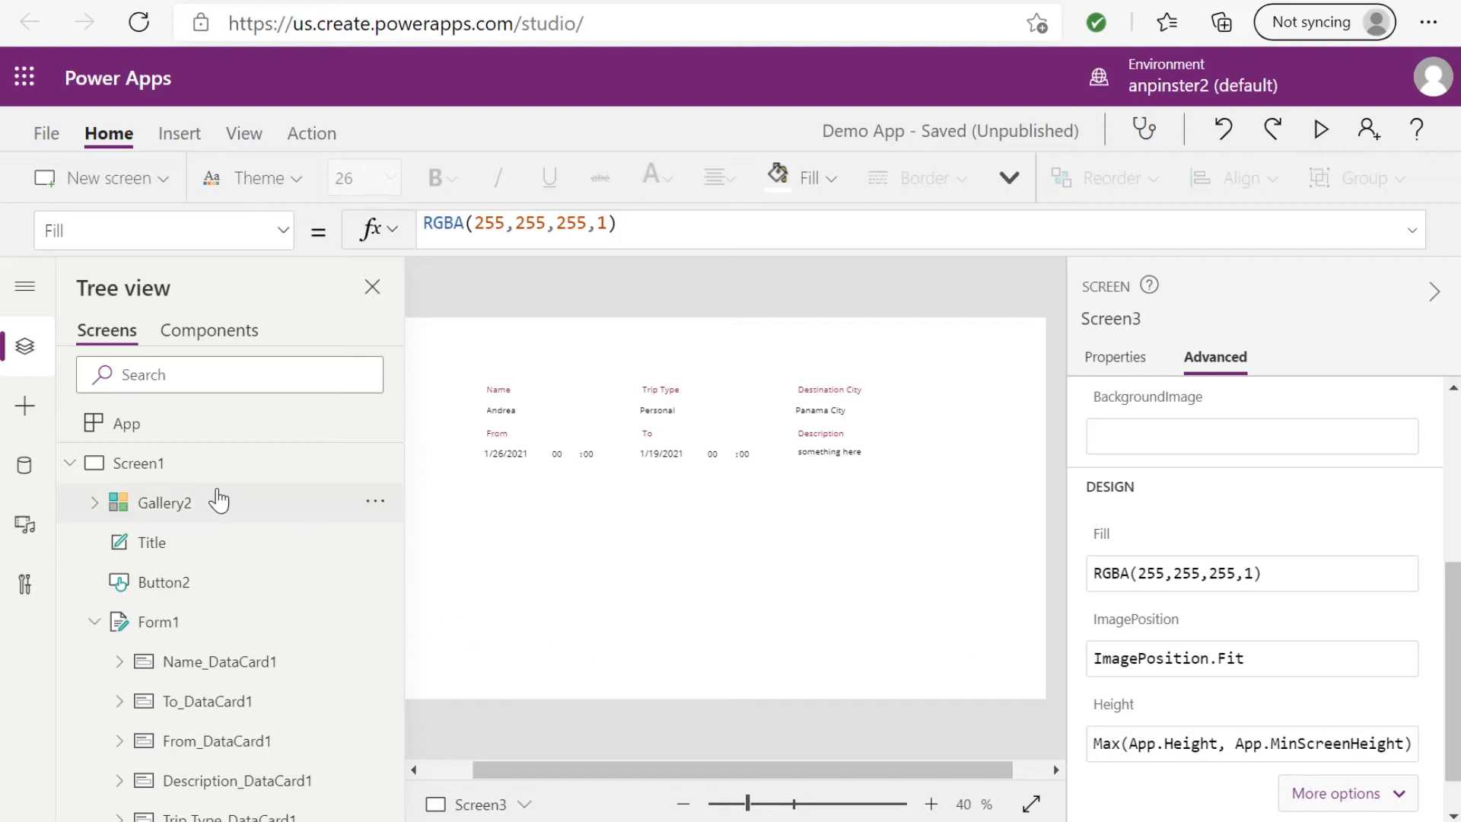
Step: Set Gallery2's OnSelect to Navigate(Screen3, ScreenTransition.None)
click(140, 462)
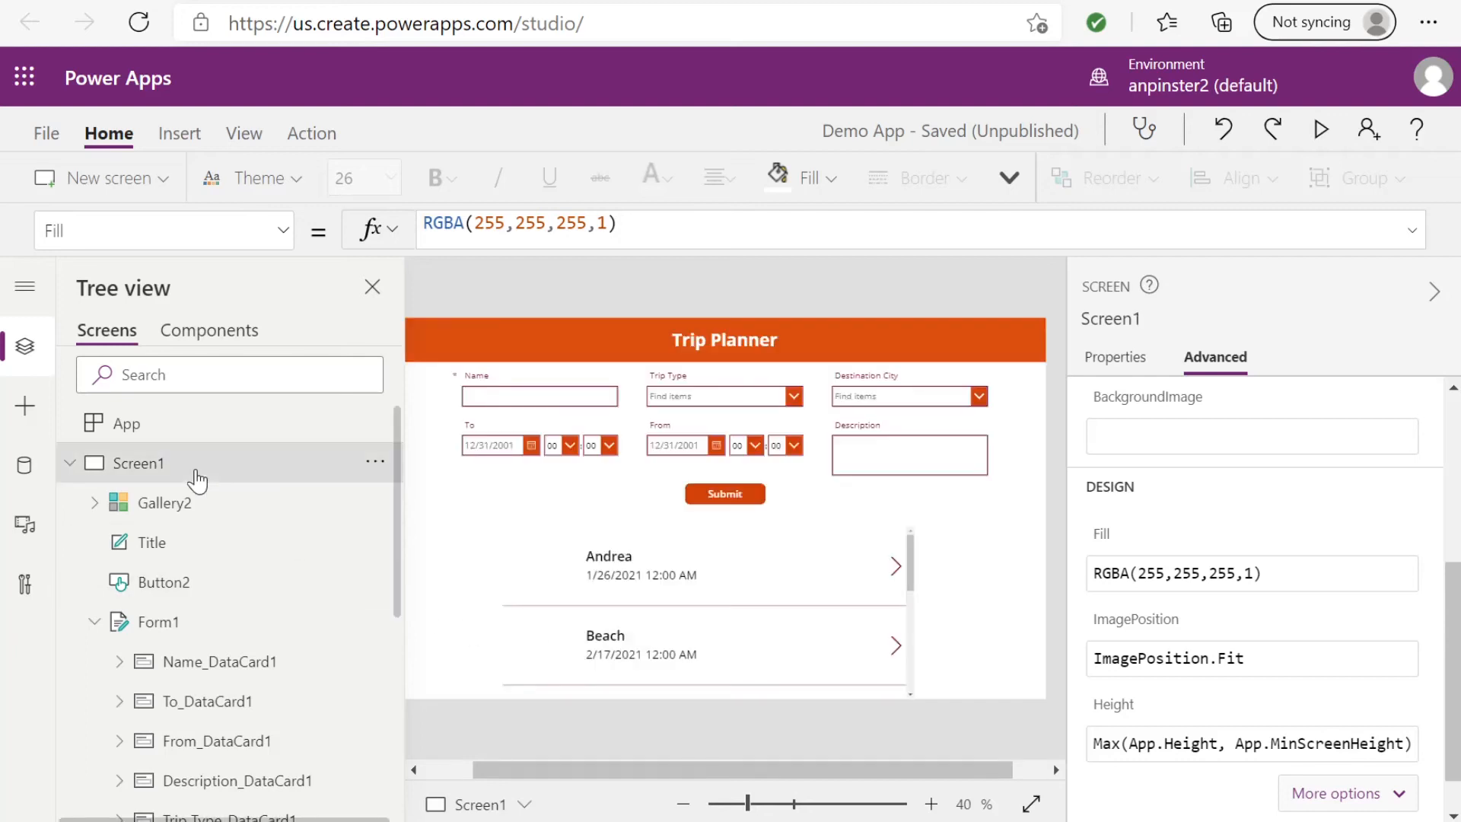
mouse_move(641, 568)
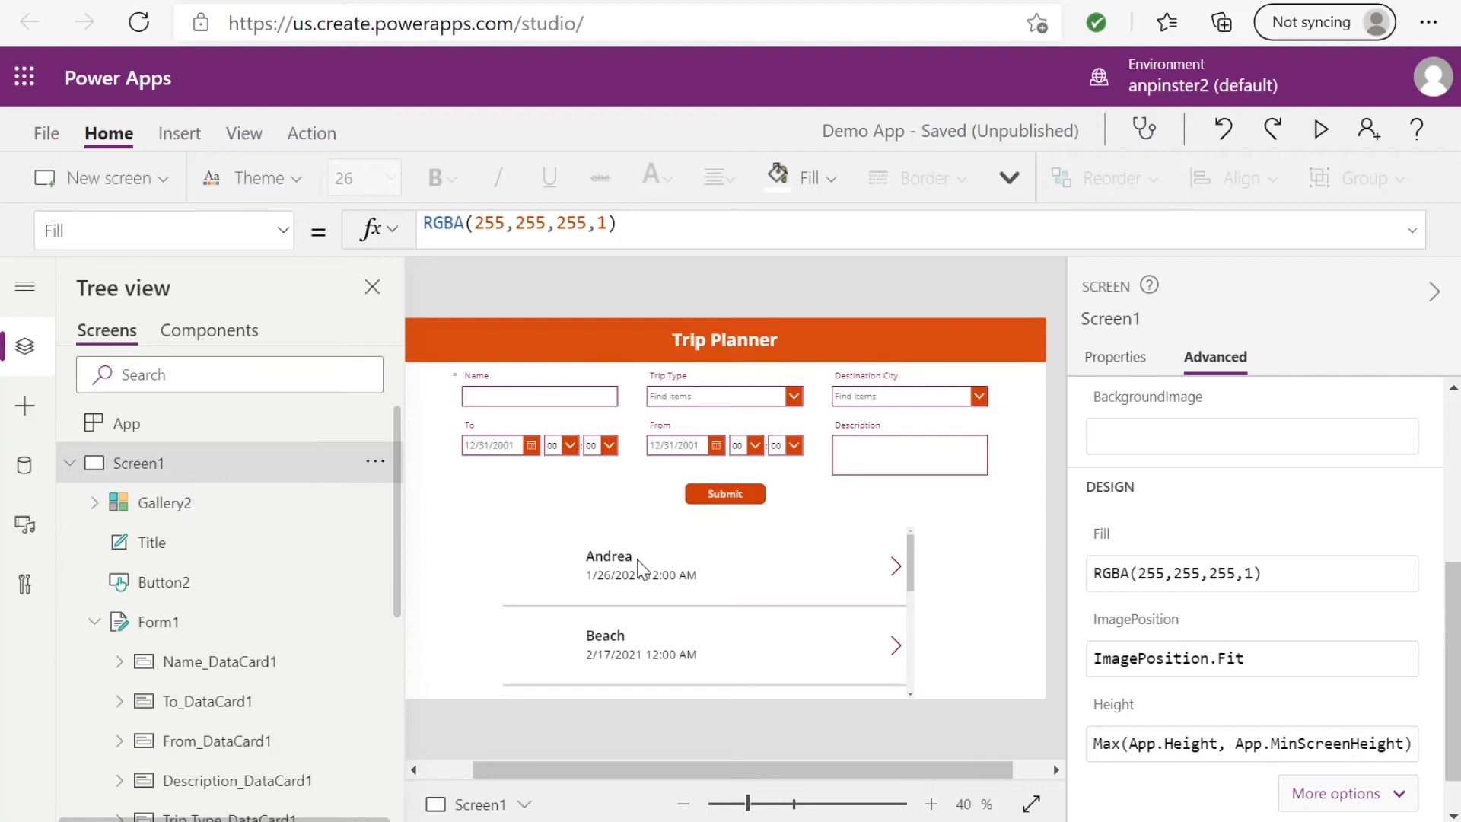
mouse_move(163, 502)
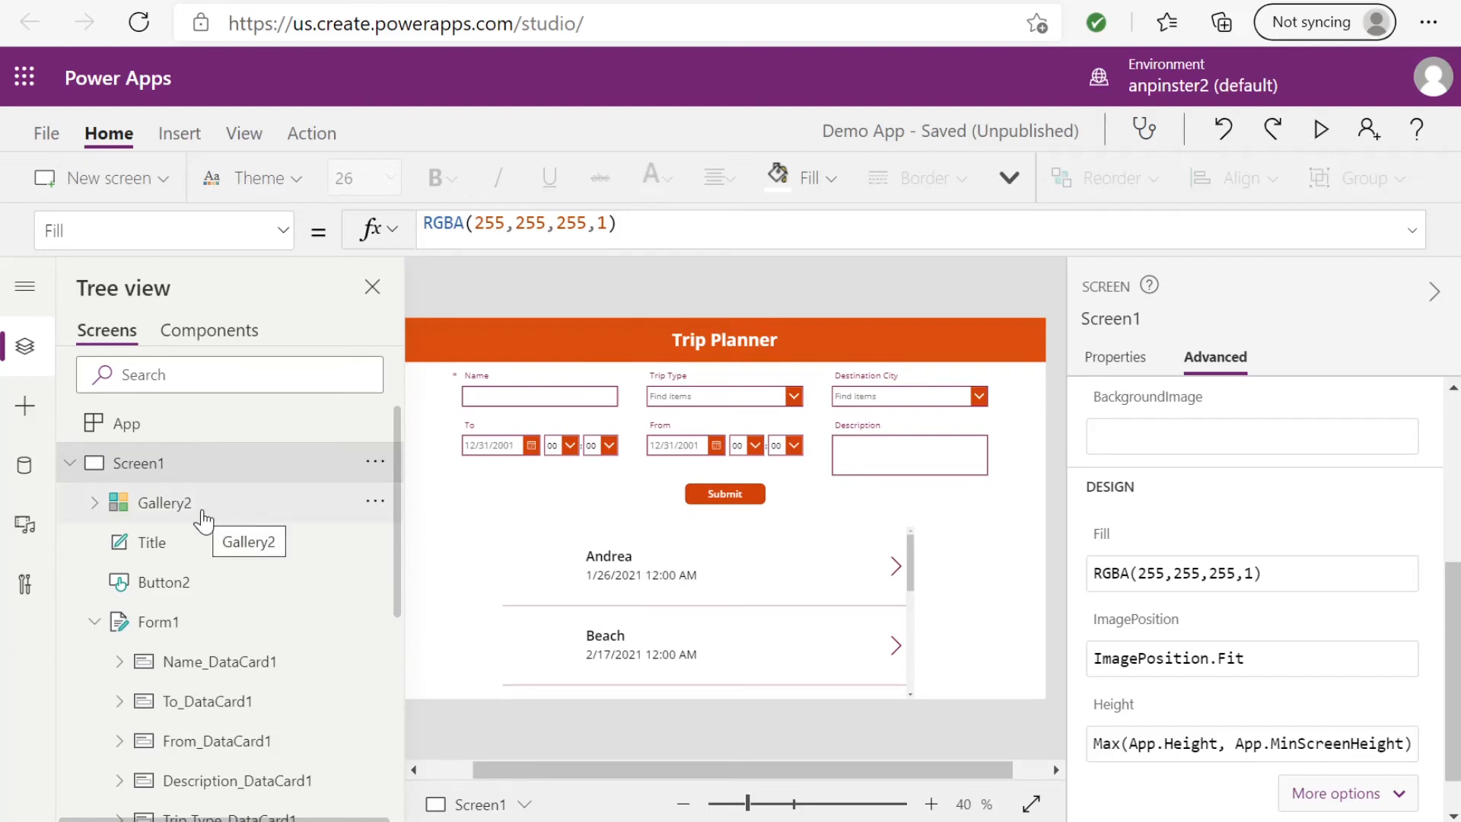
click(162, 504)
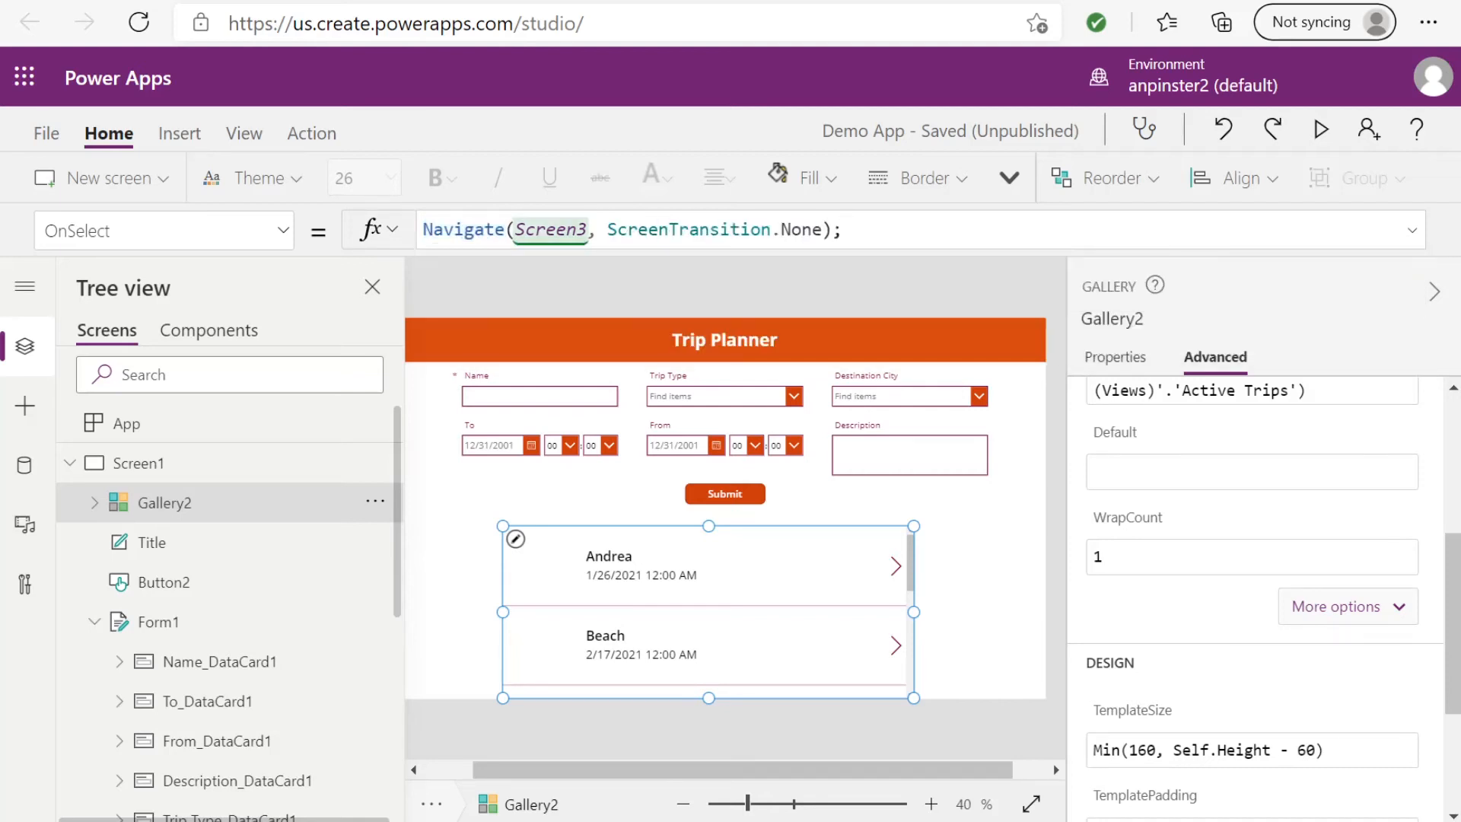
scroll(down, 3)
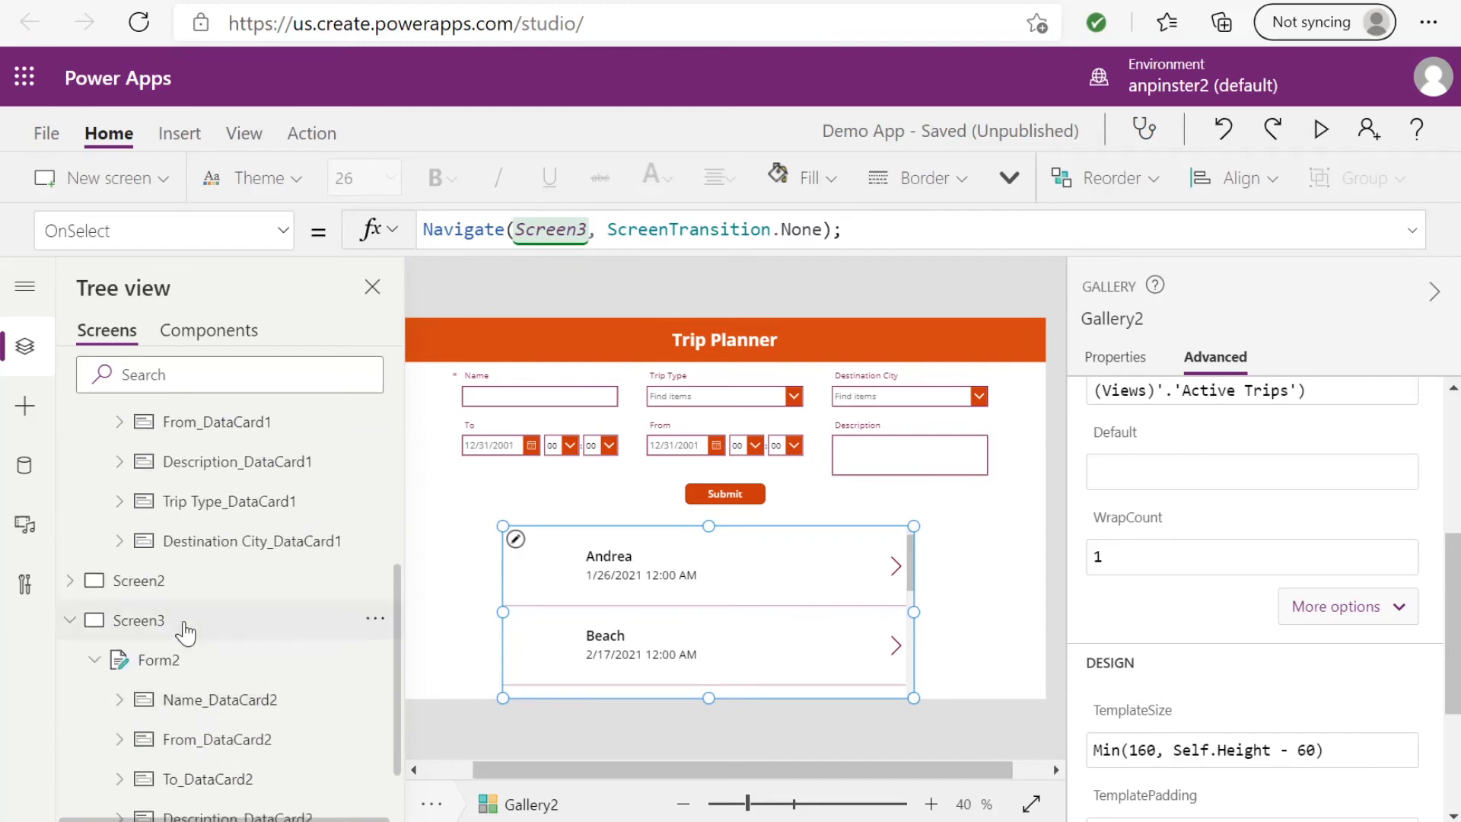
mouse_move(184, 620)
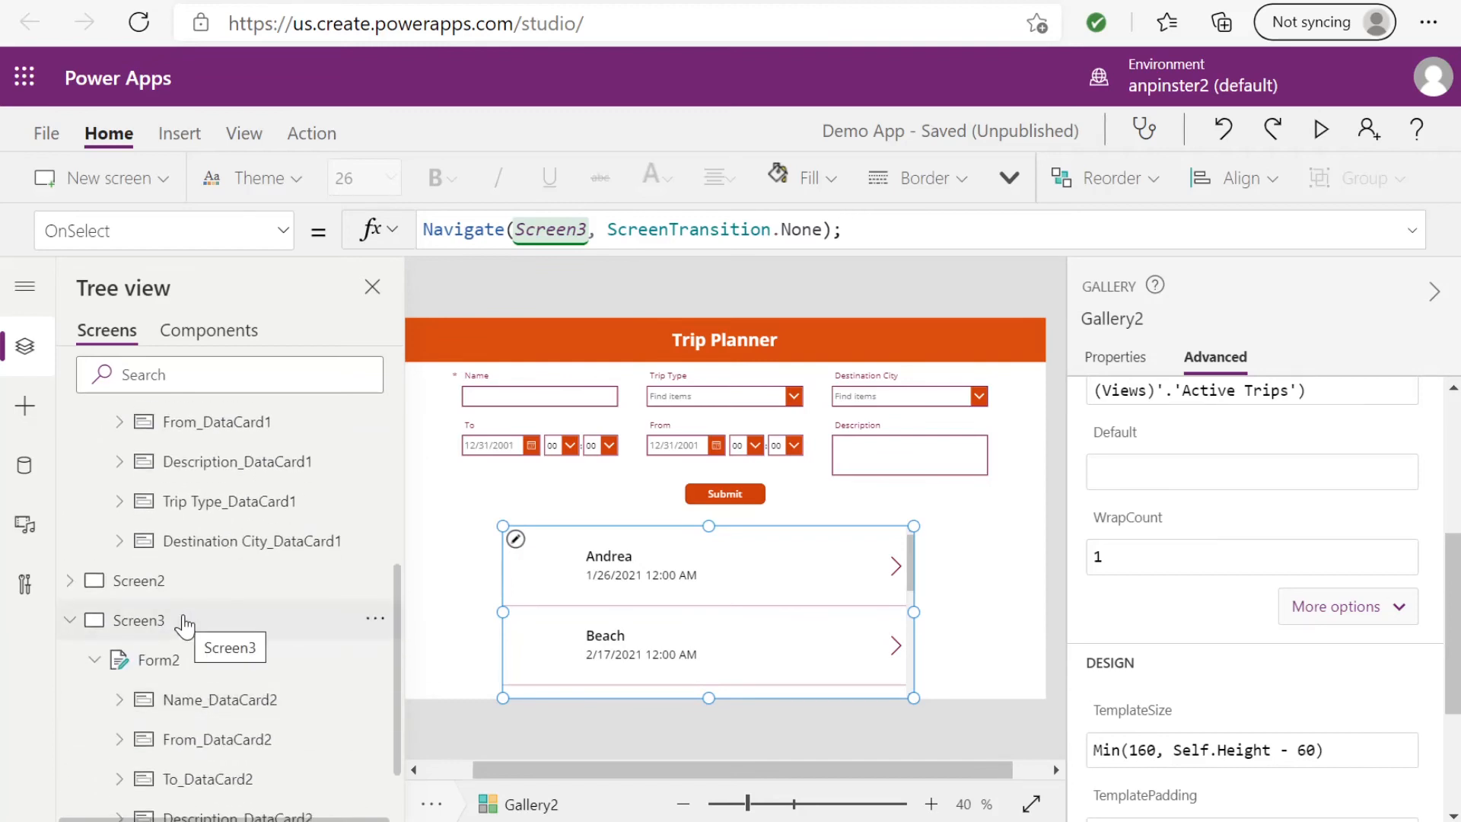
mouse_move(631, 579)
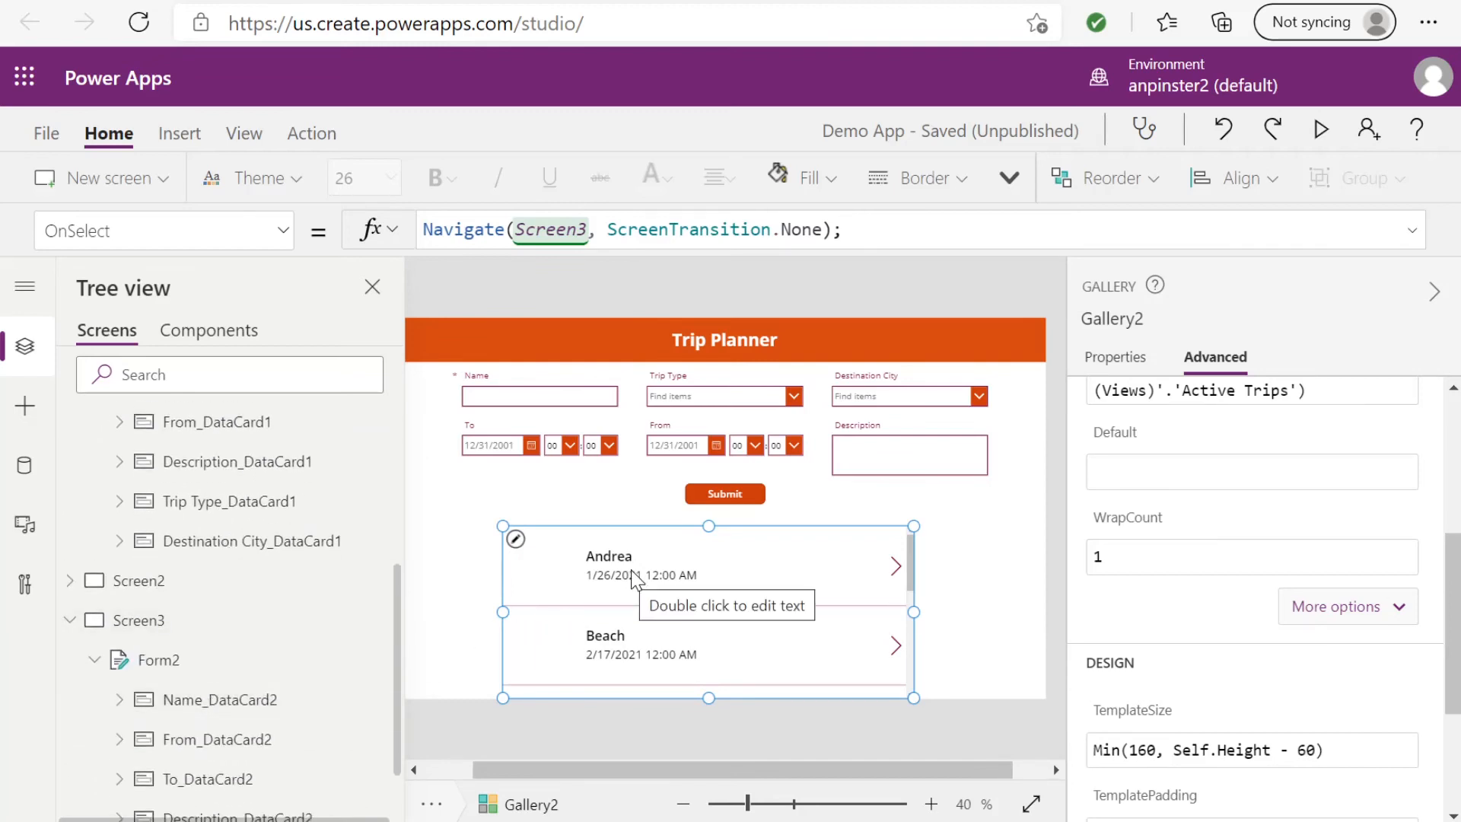
mouse_move(270, 619)
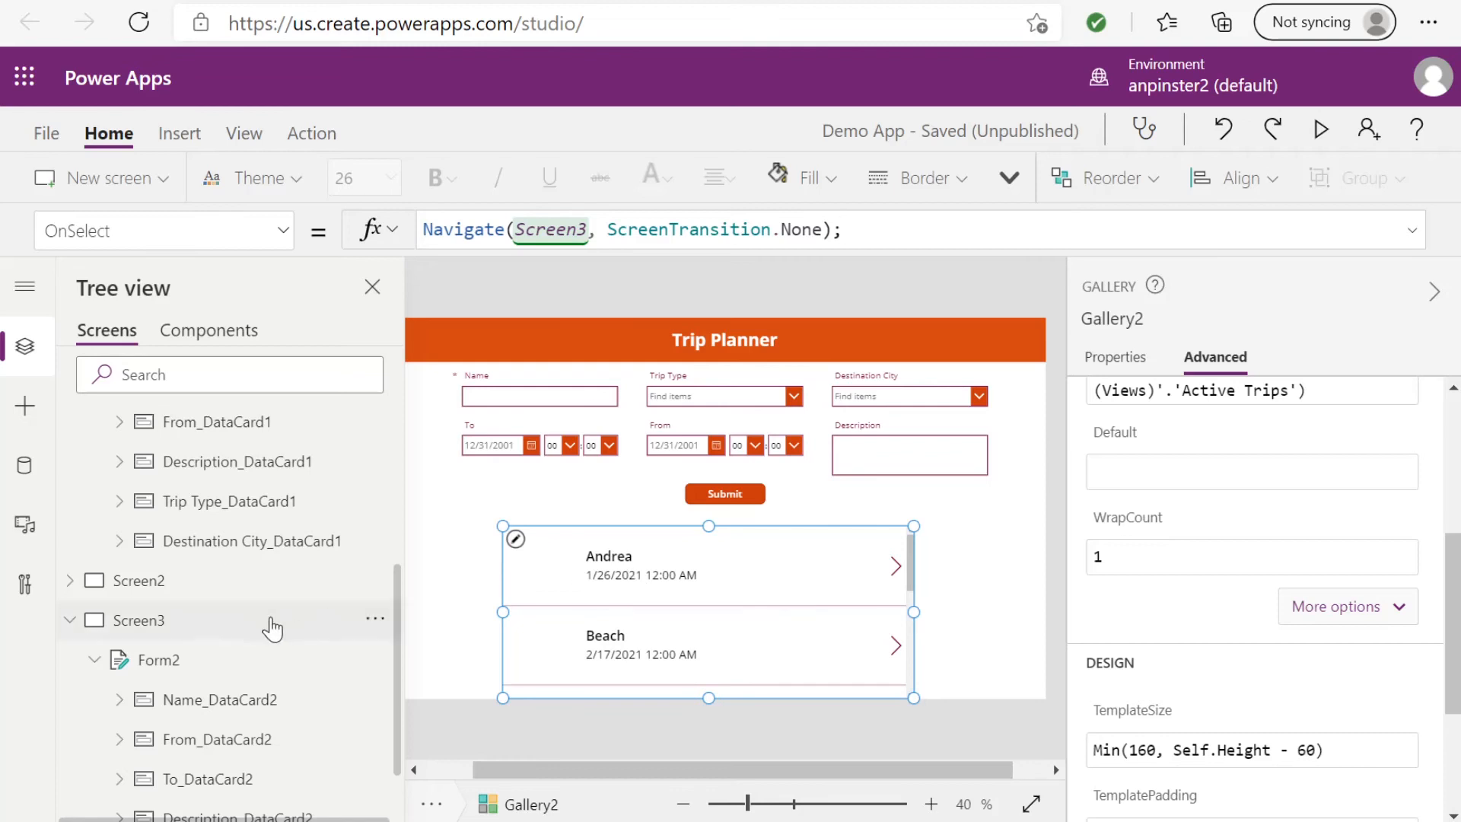
mouse_move(225, 622)
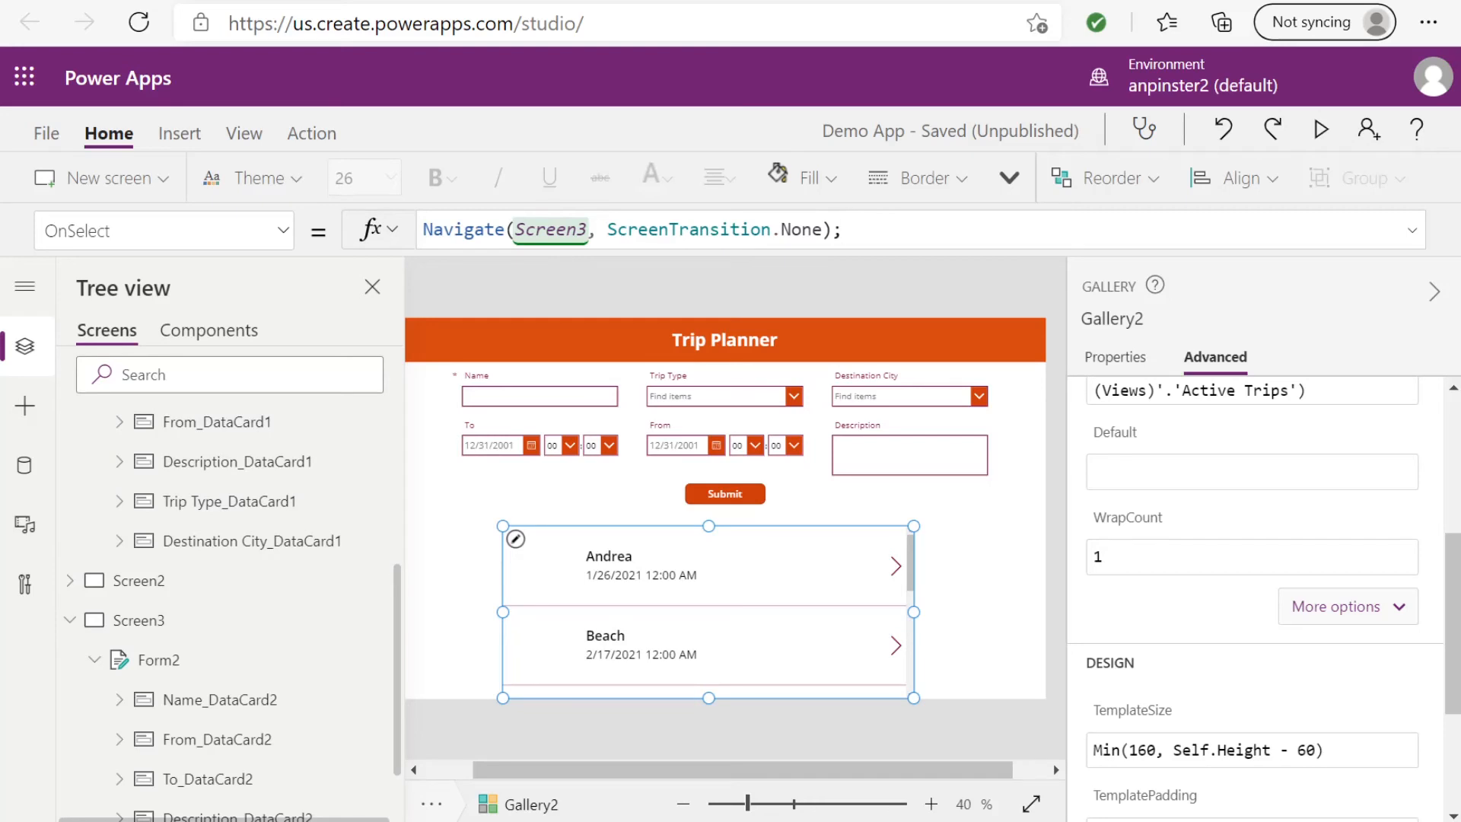
Step: Preview from Screen1, tap the Moutains1 trip to see its details, then exit preview
click(145, 463)
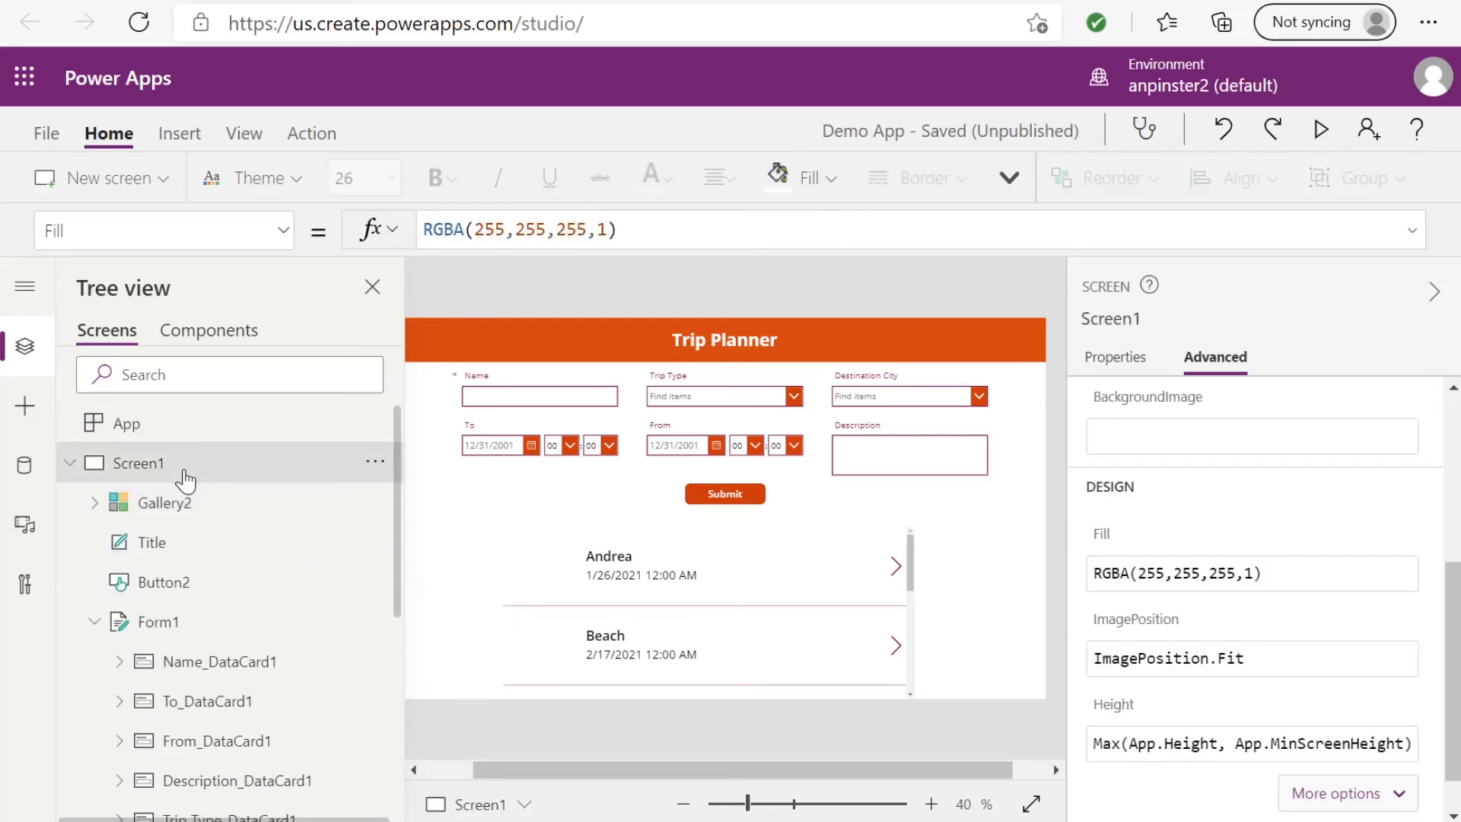
click(1321, 127)
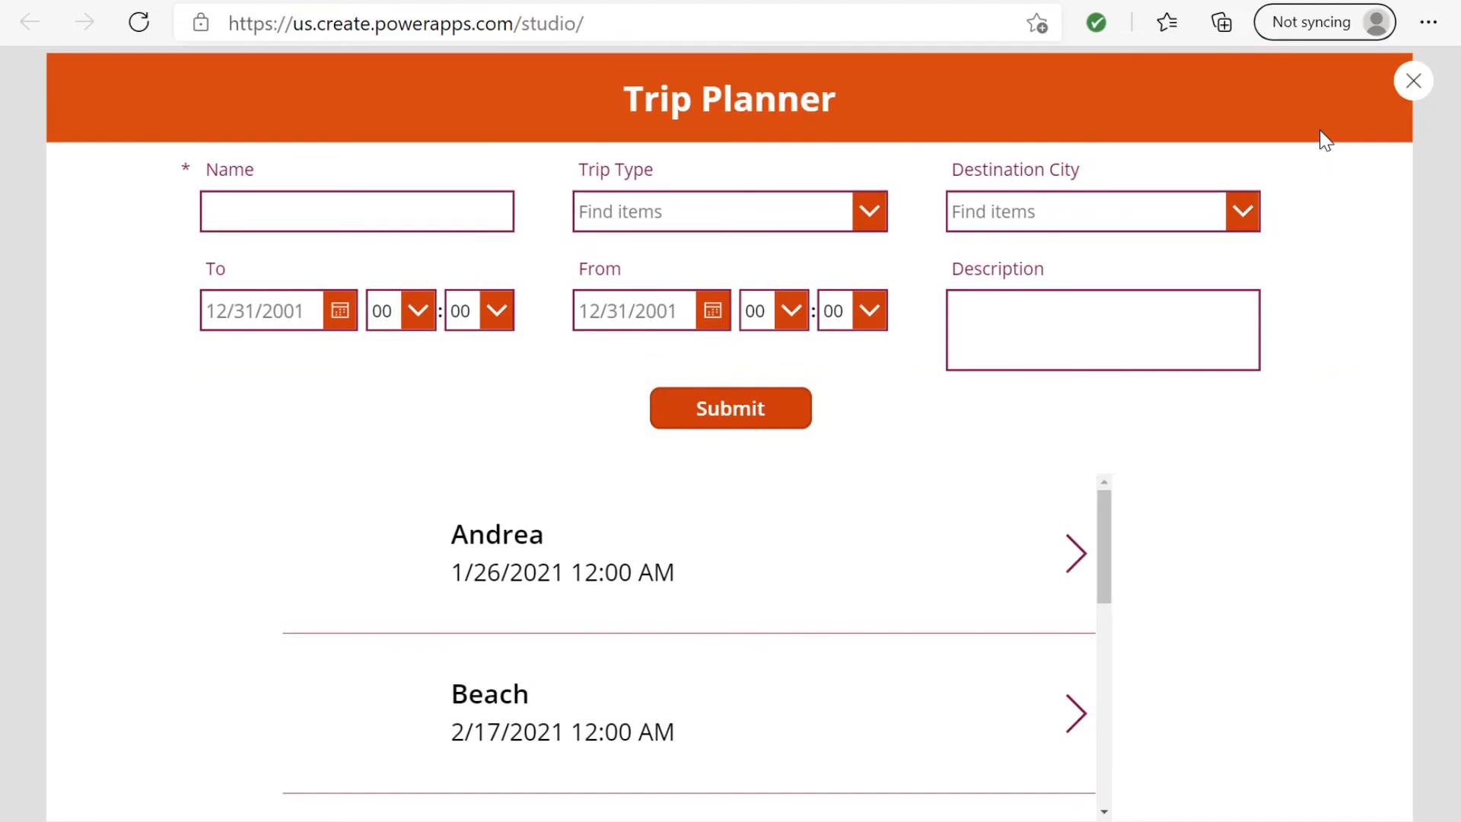
scroll(down, 3)
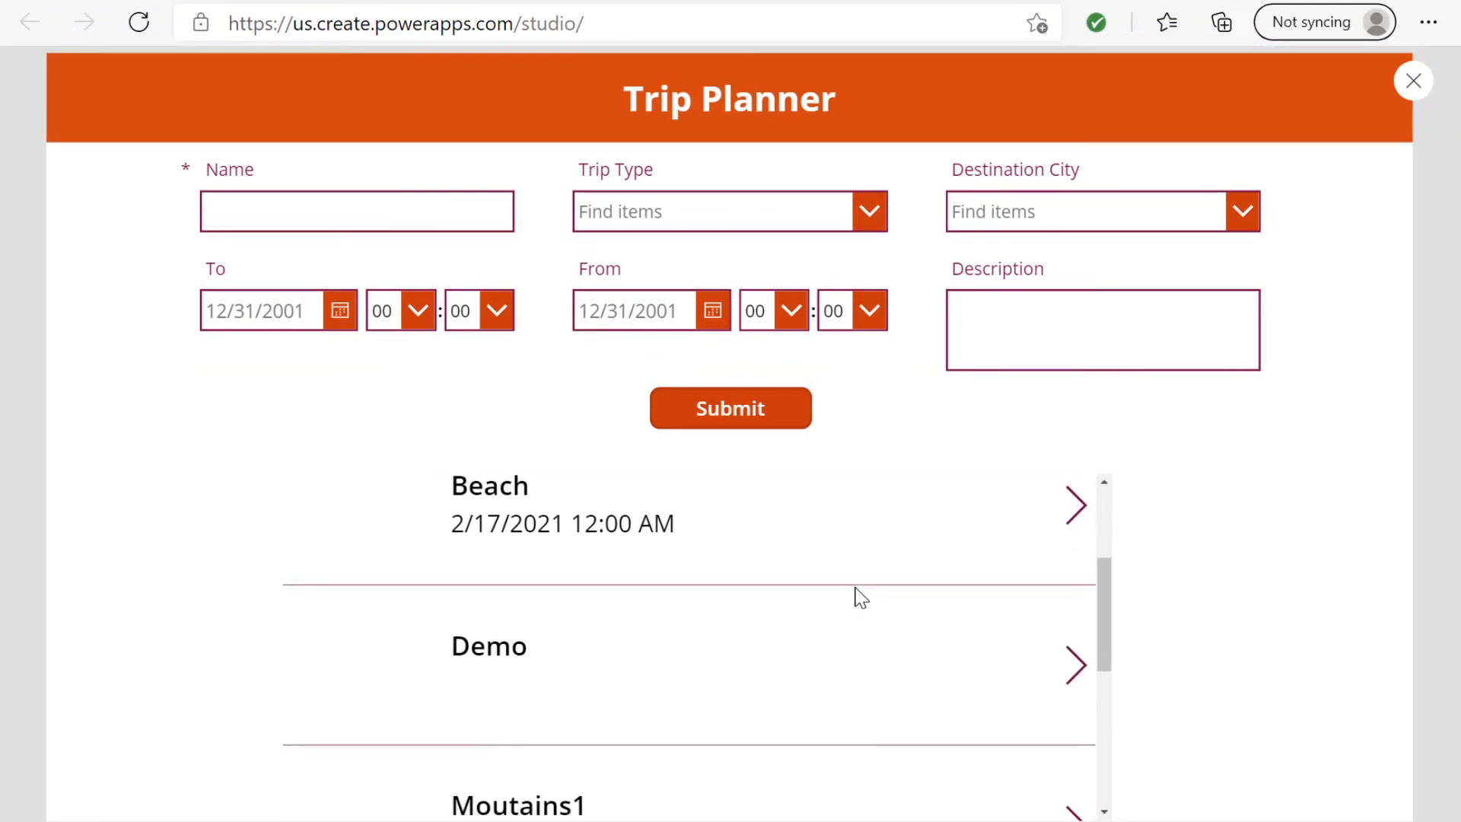
click(1072, 803)
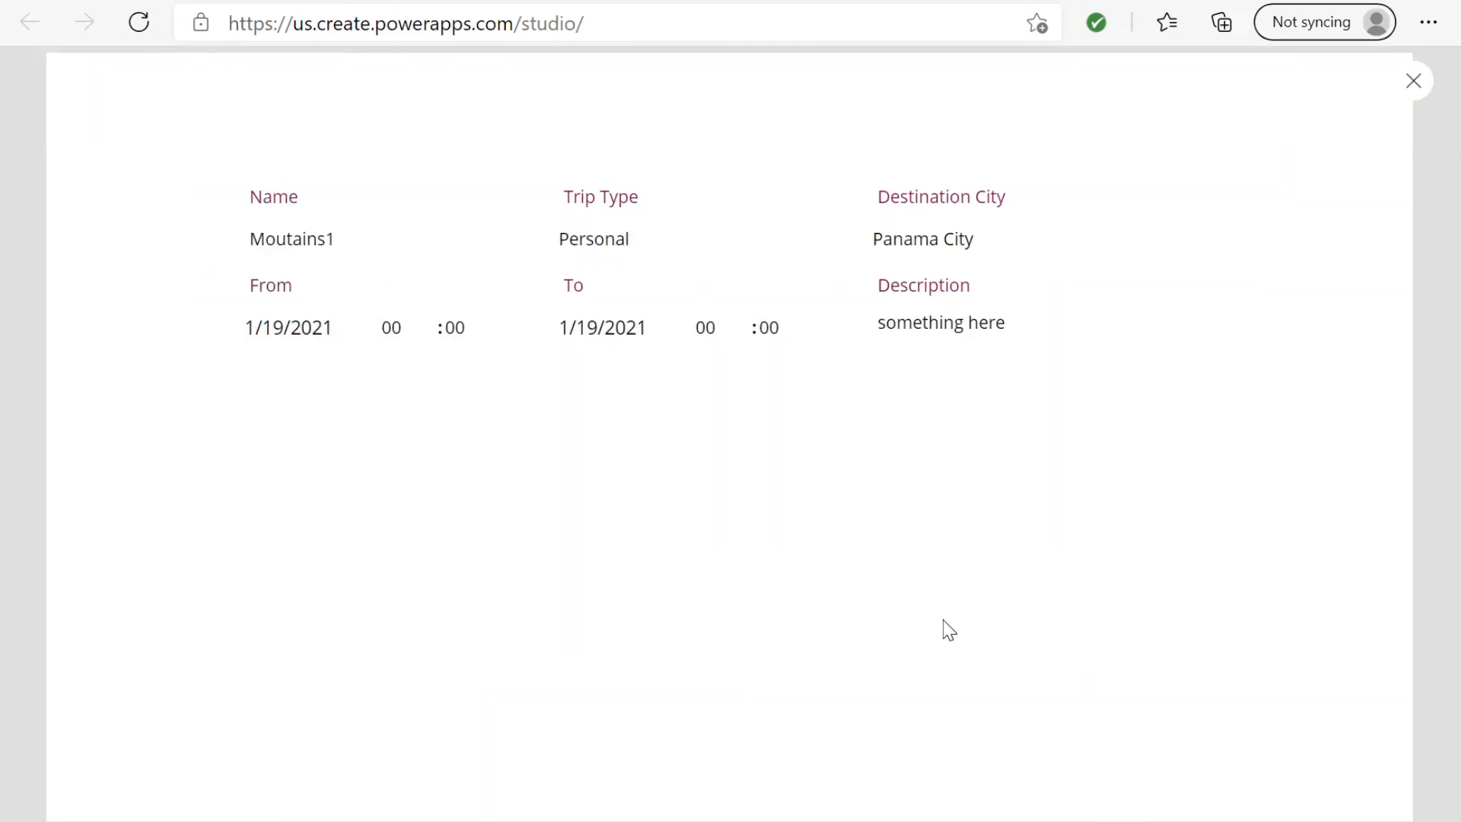
mouse_move(194, 289)
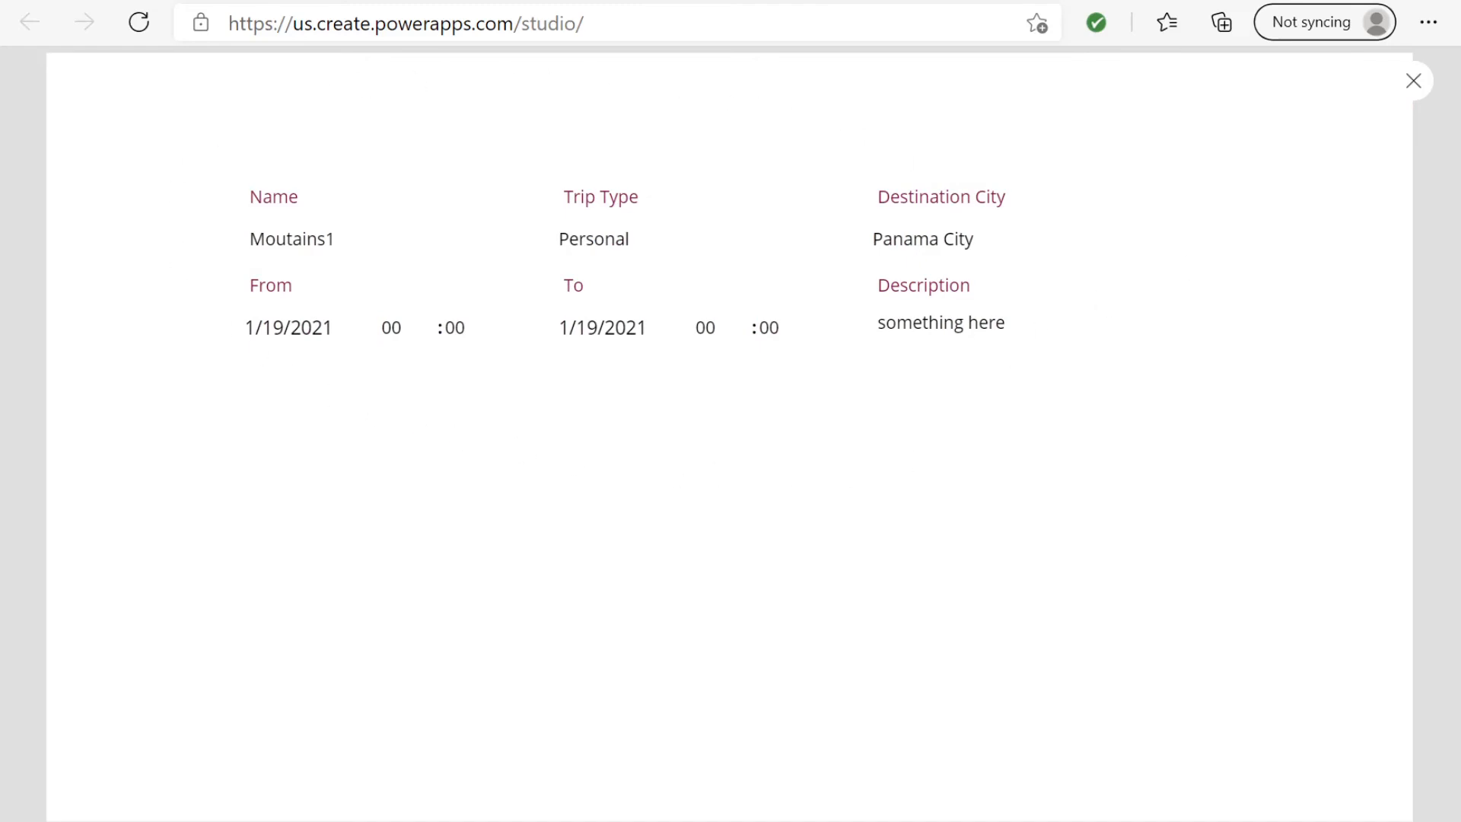
click(1414, 81)
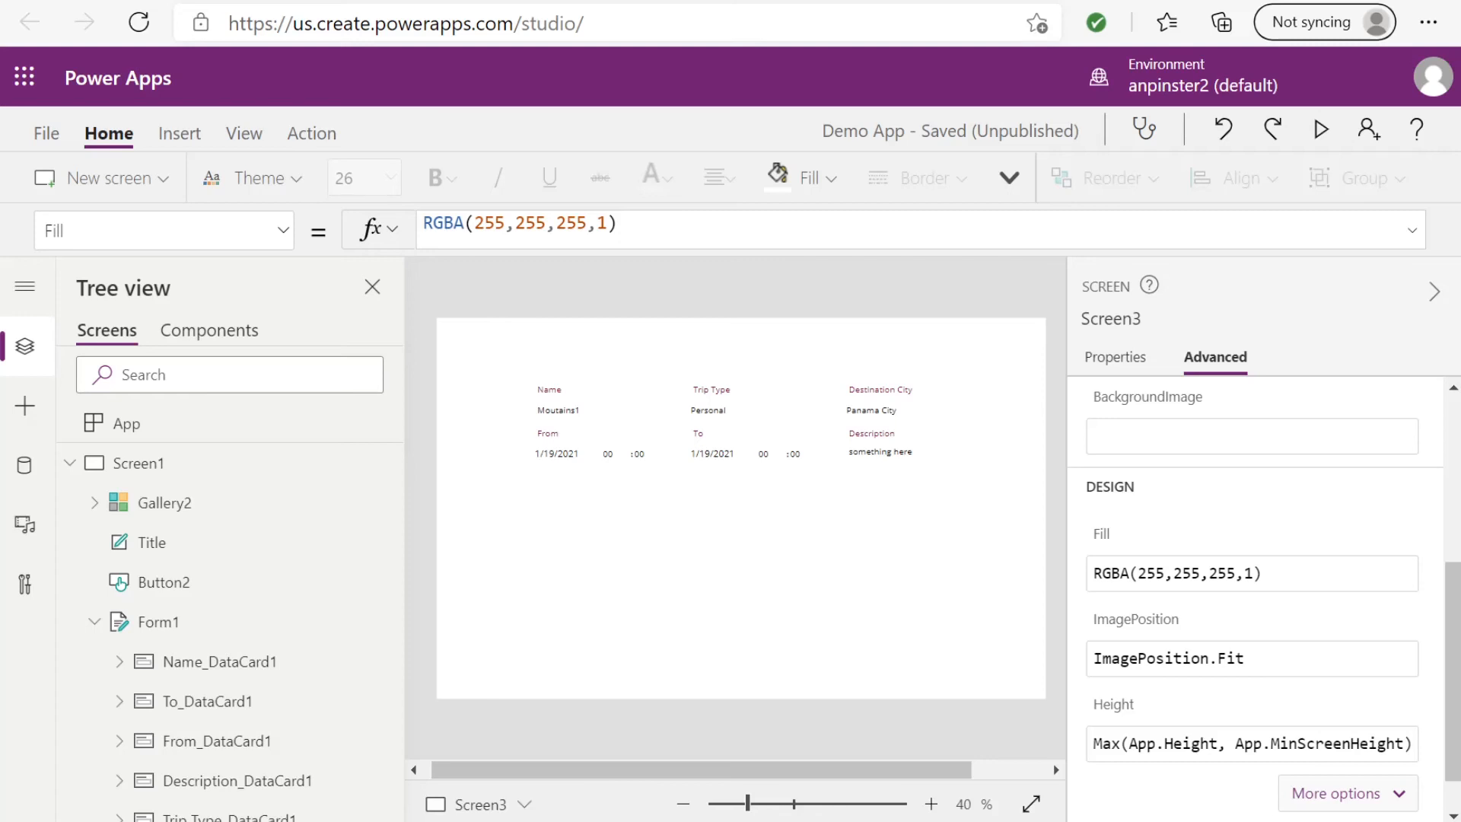
mouse_move(781, 689)
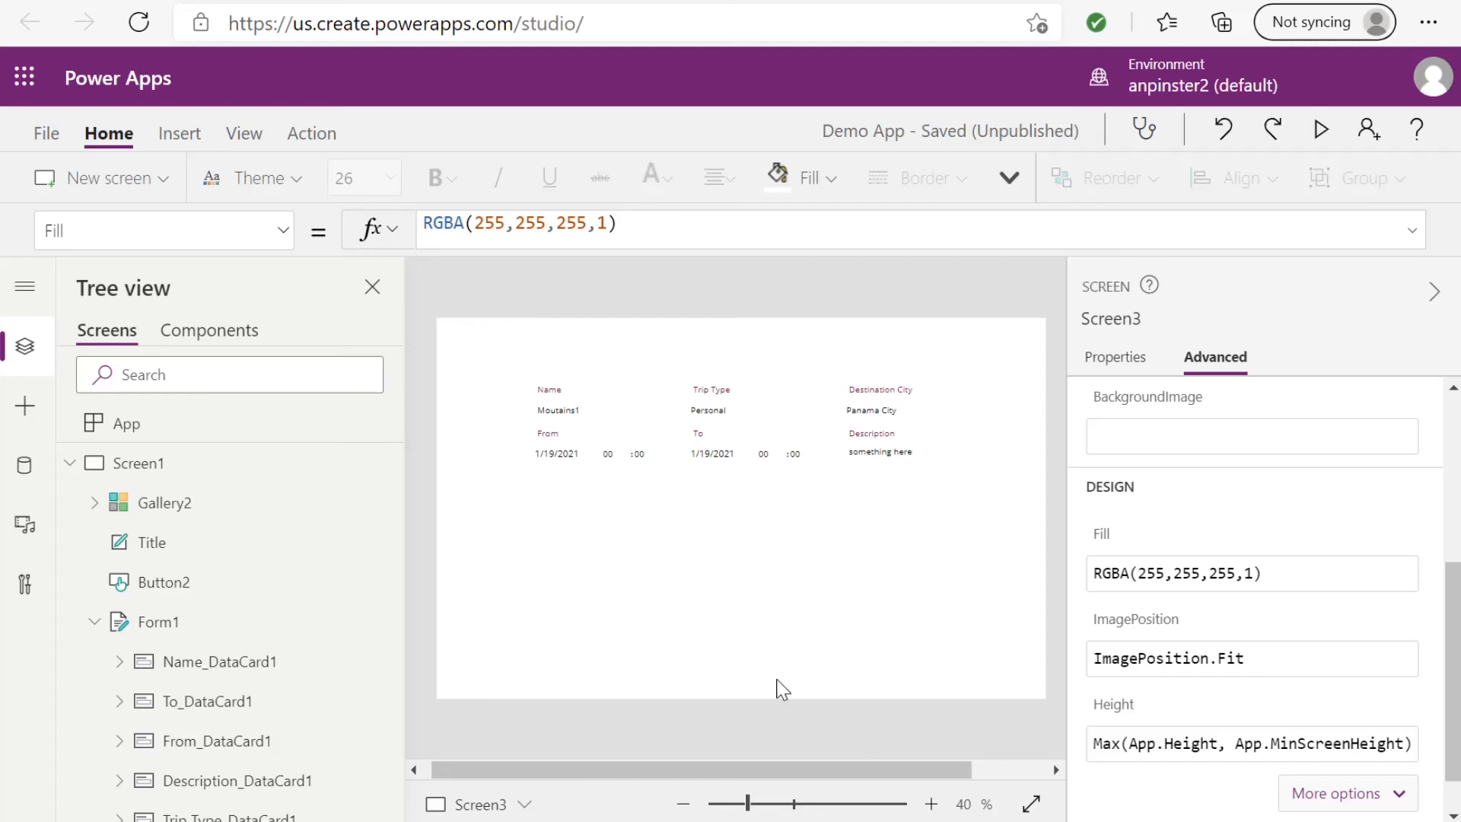
Step: Copy Screen1's Title banner and paste it onto Screen3 as Title_2
click(149, 542)
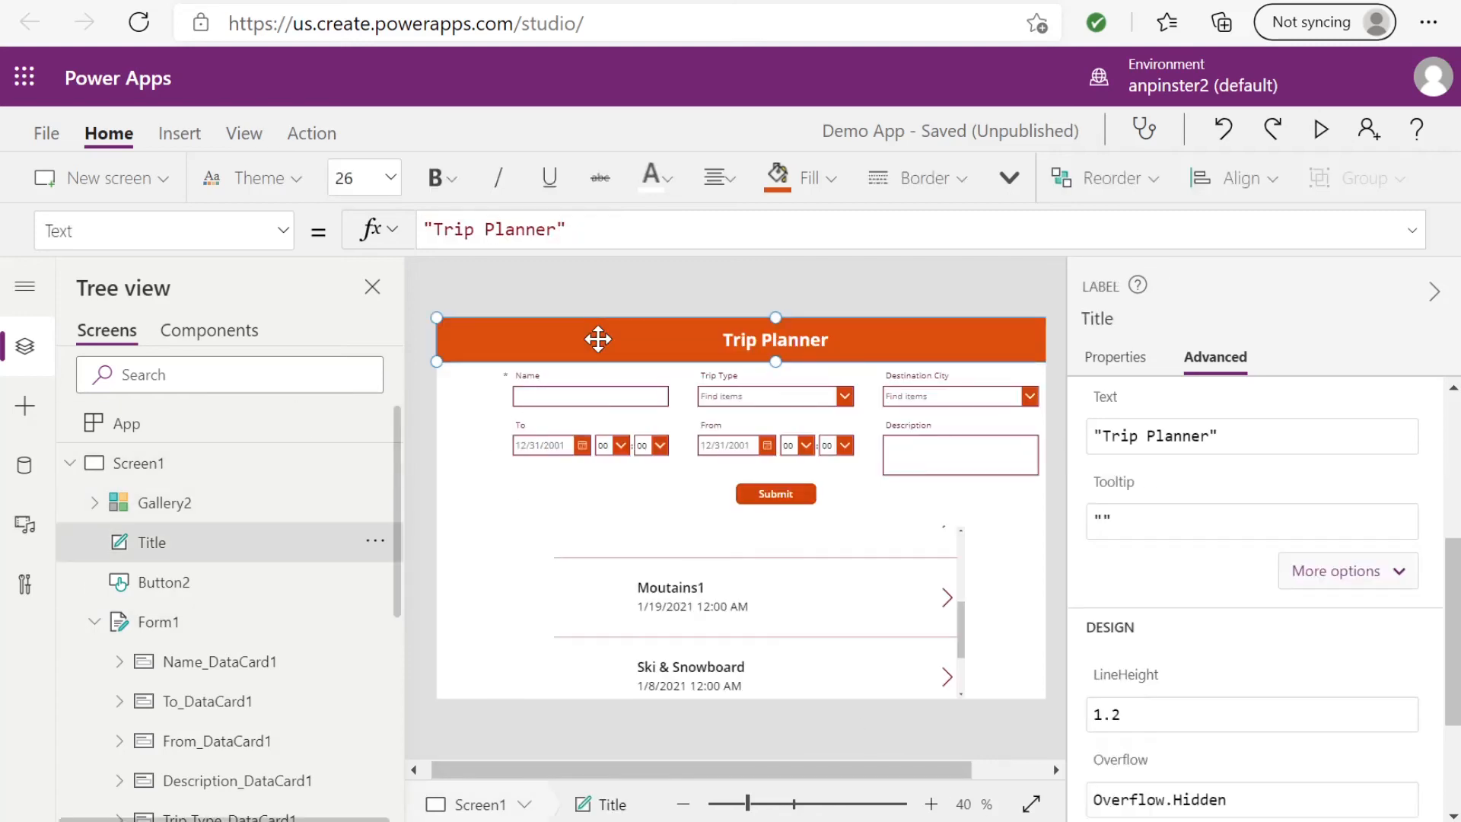
scroll(down, 3)
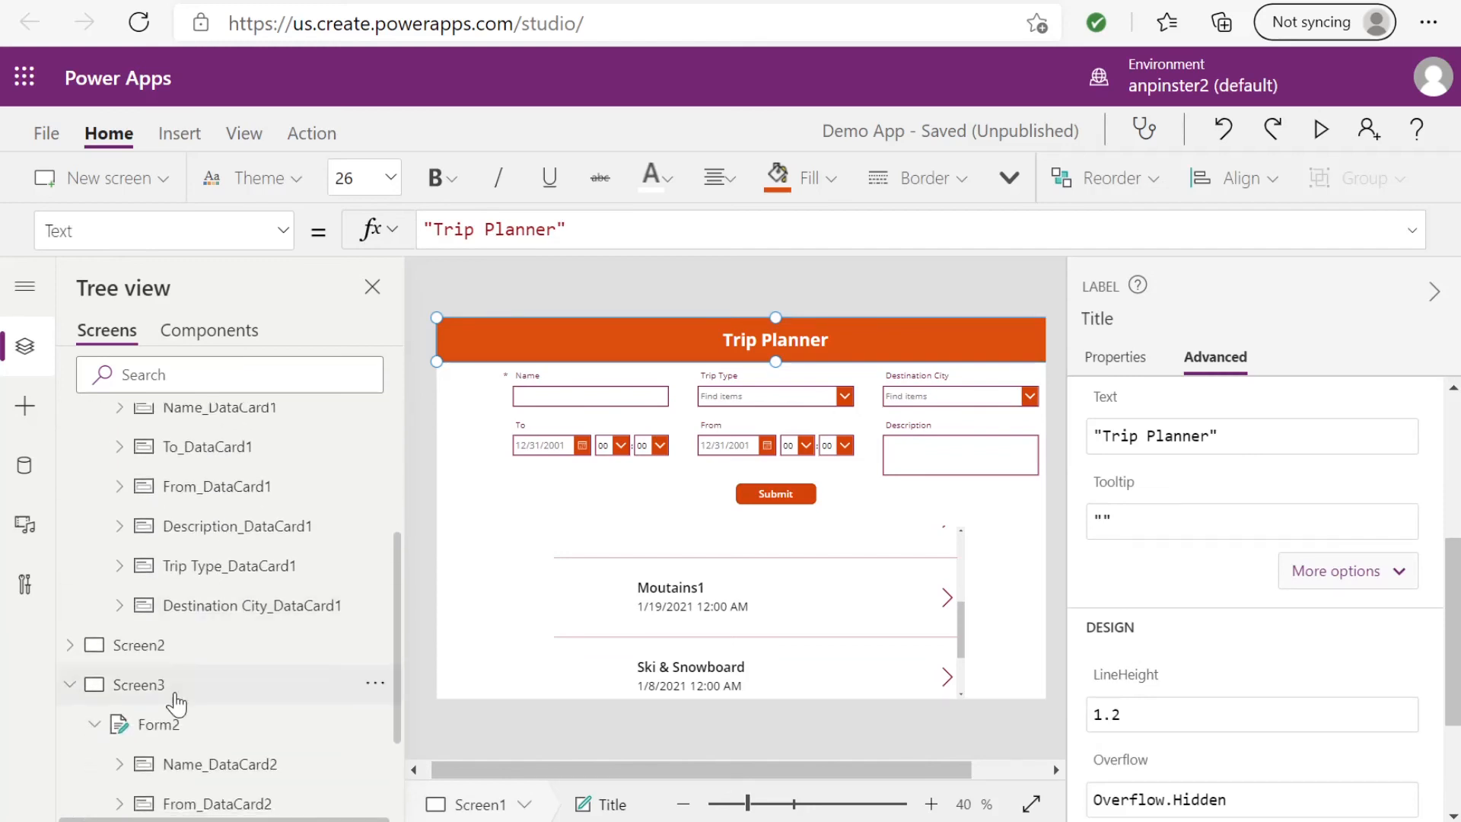
click(142, 683)
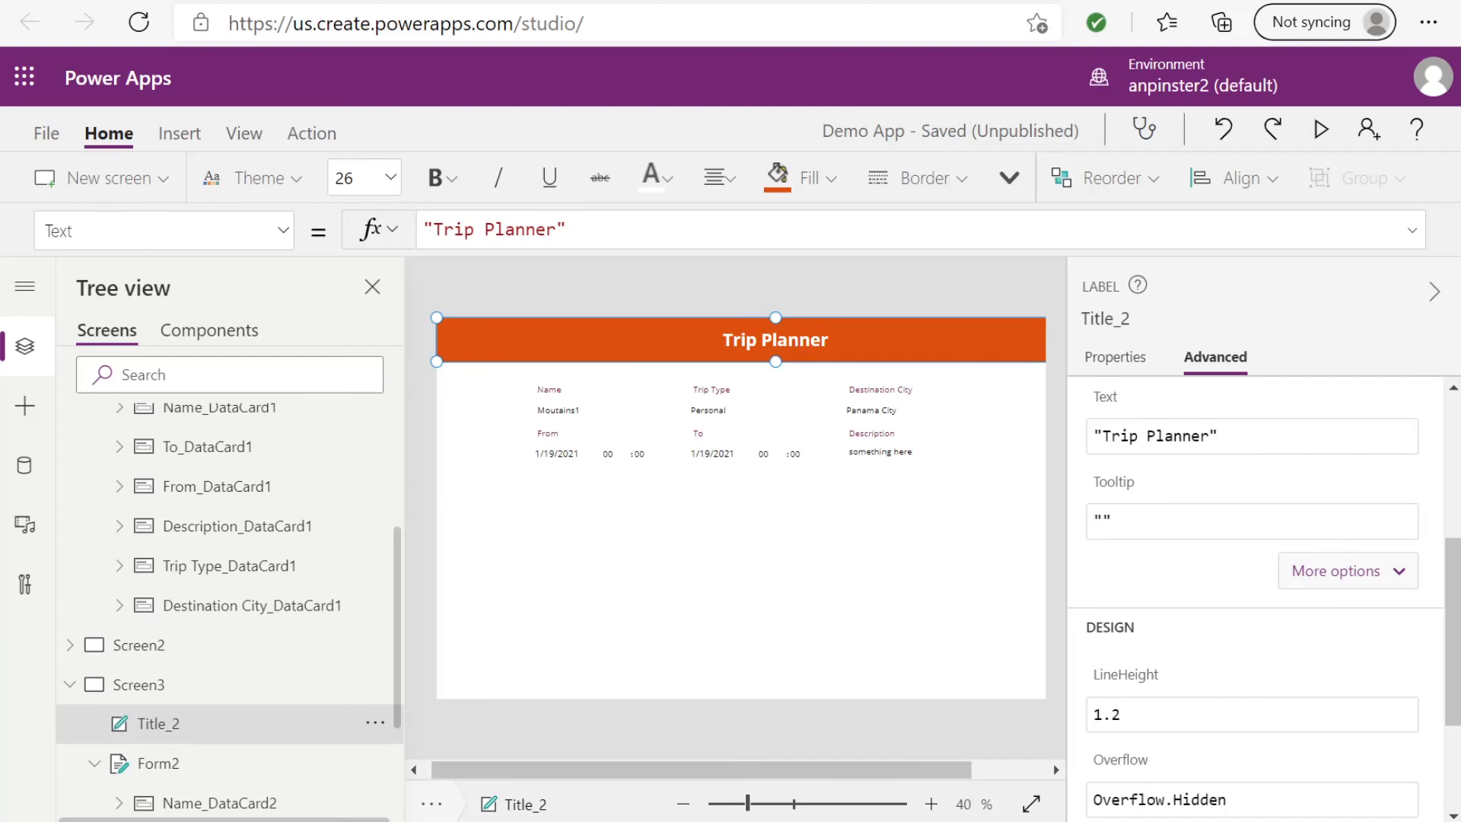
mouse_move(1421, 184)
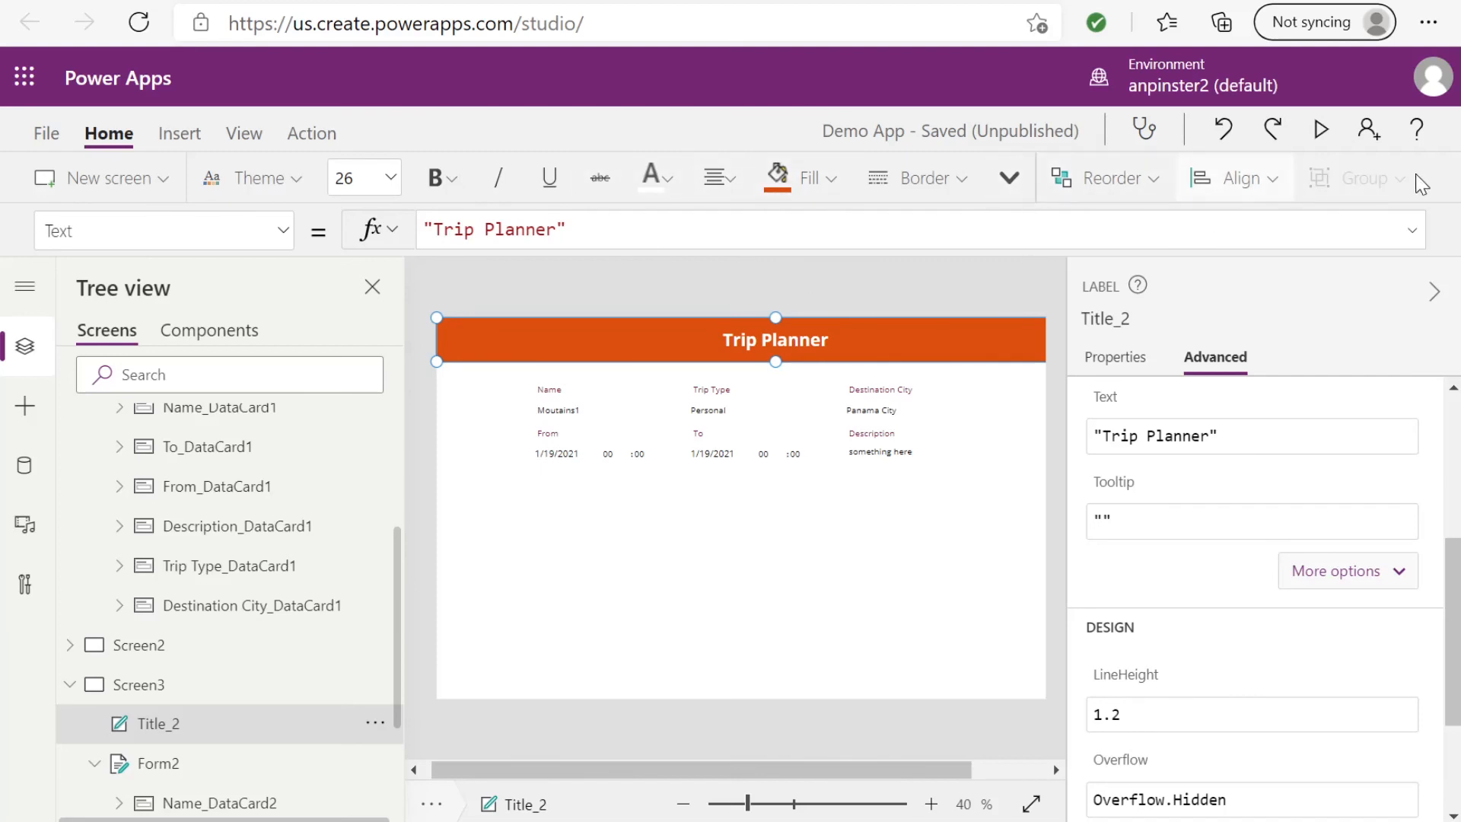
Step: Insert a Left chevron icon into Screen3's header
click(179, 134)
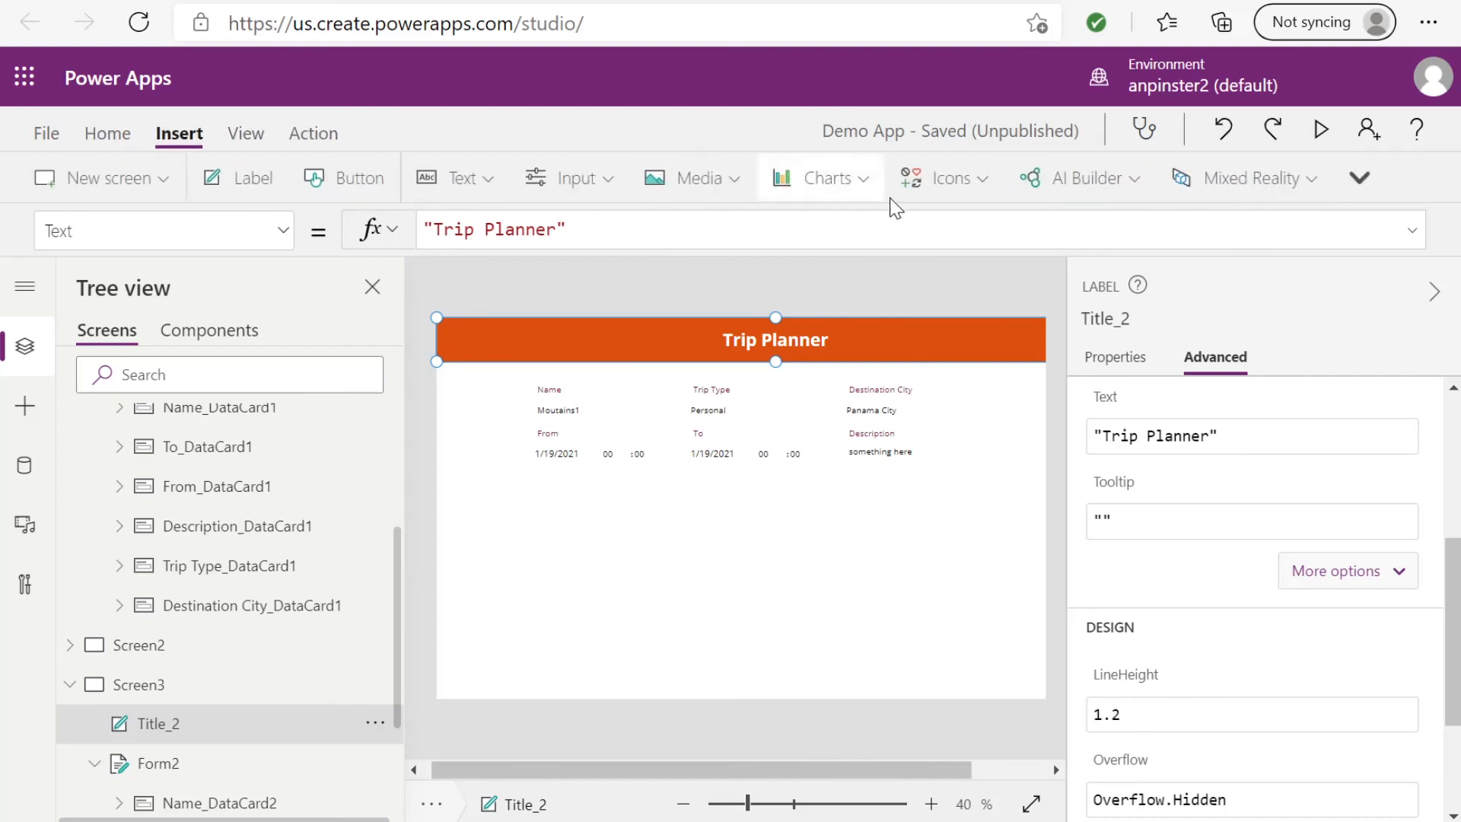
click(944, 177)
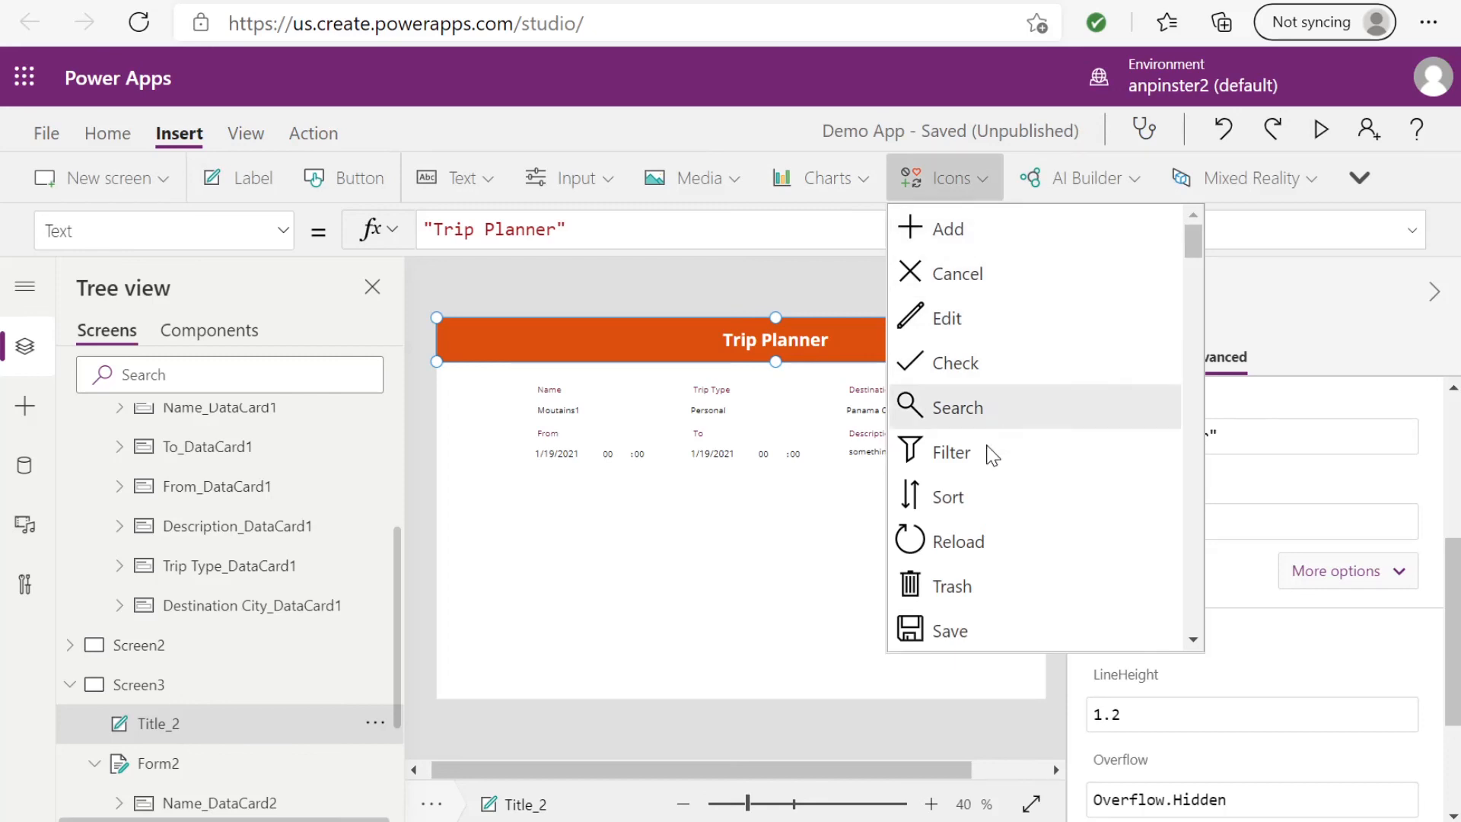
scroll(down, 3)
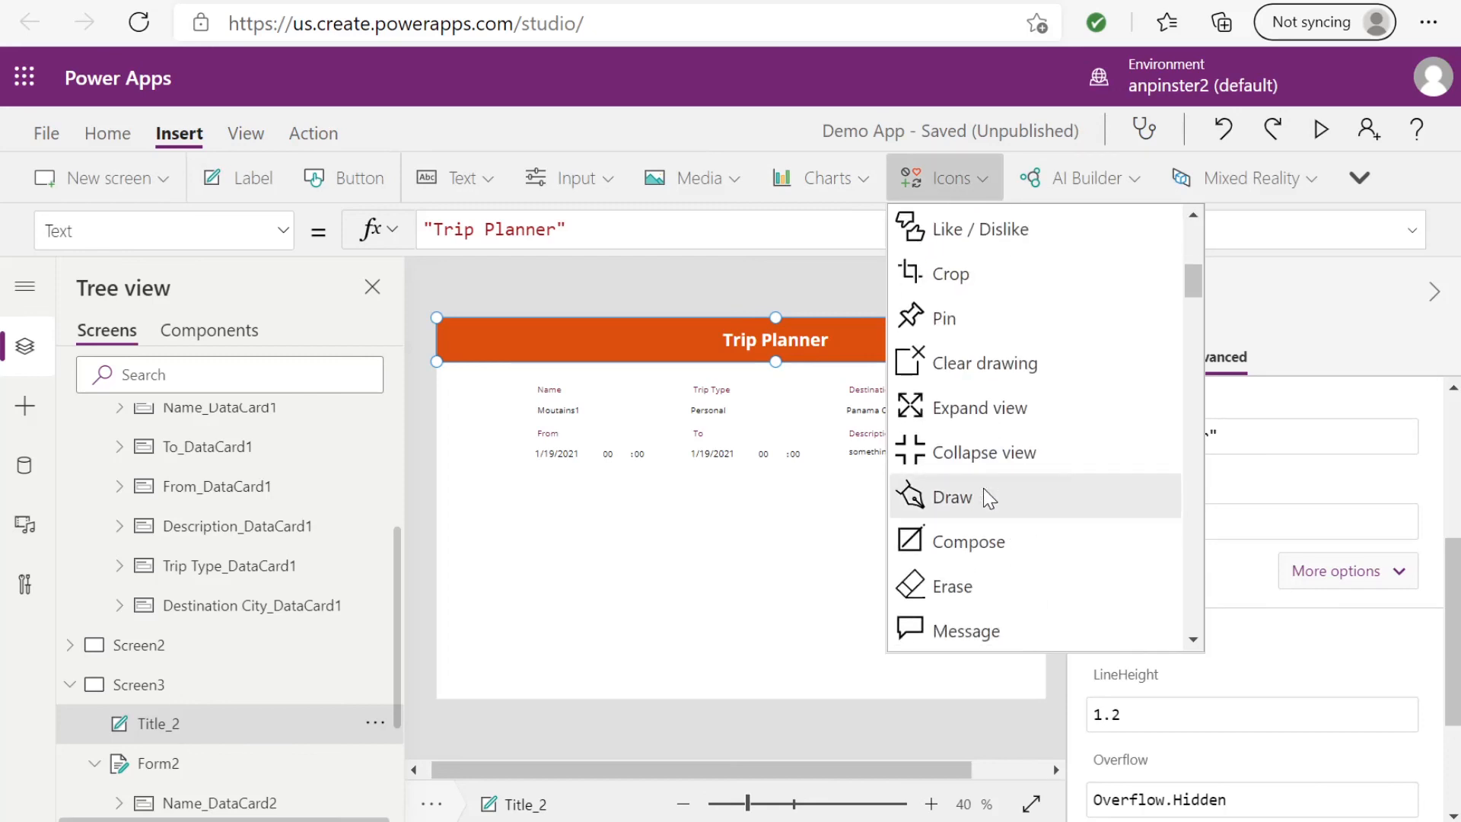
scroll(down, 3)
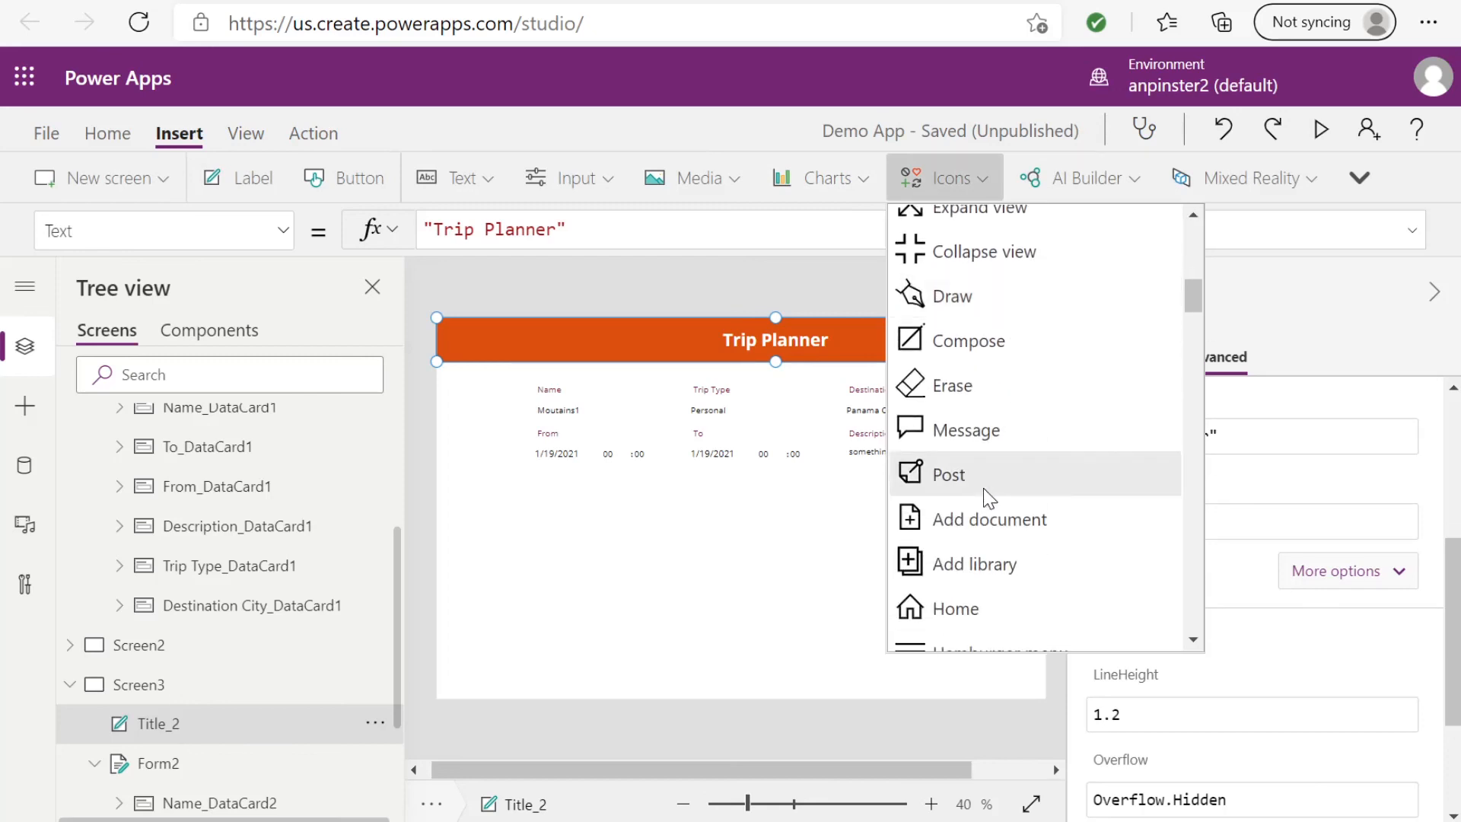
scroll(down, 3)
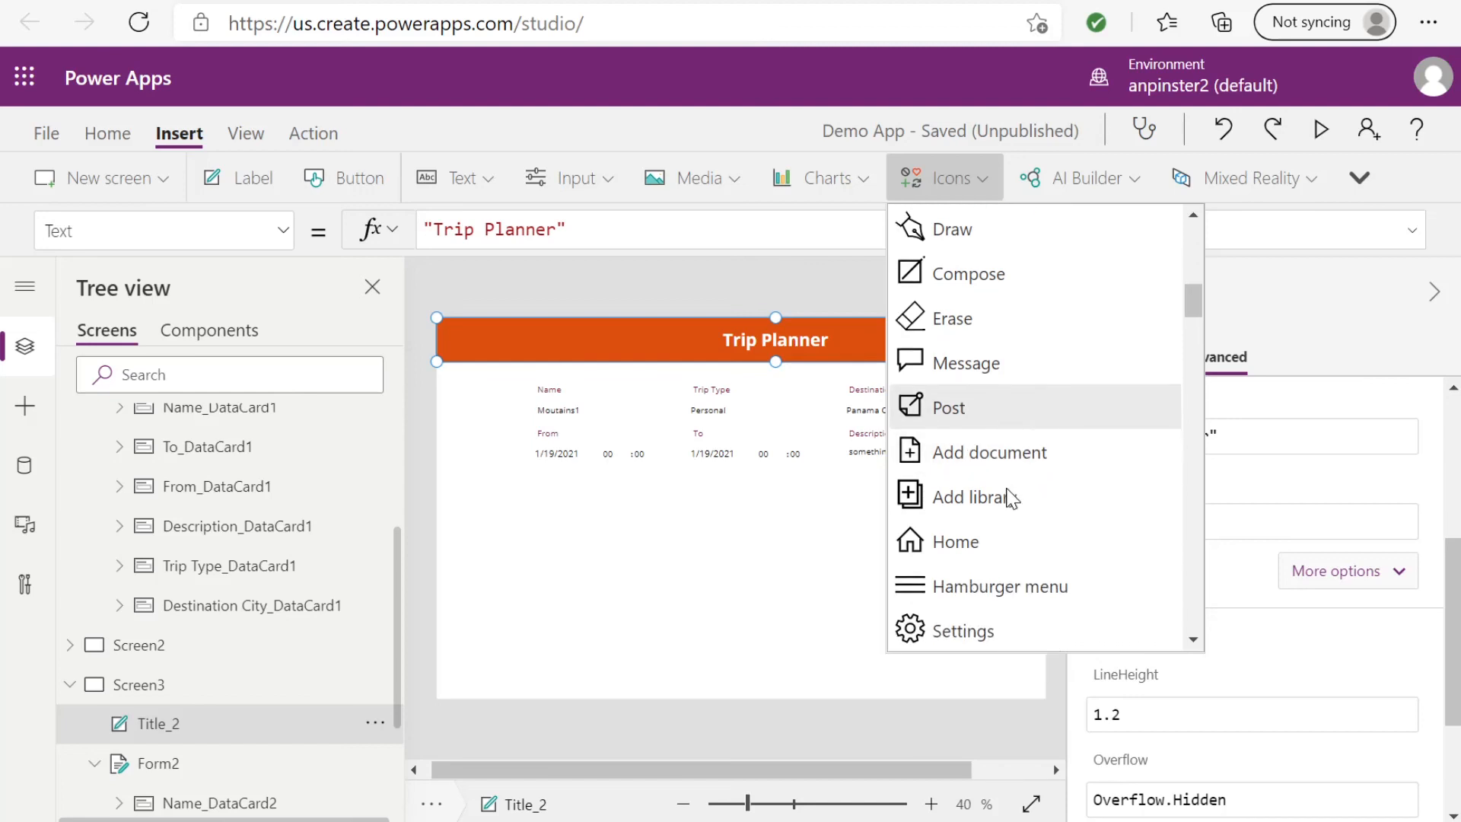
scroll(down, 3)
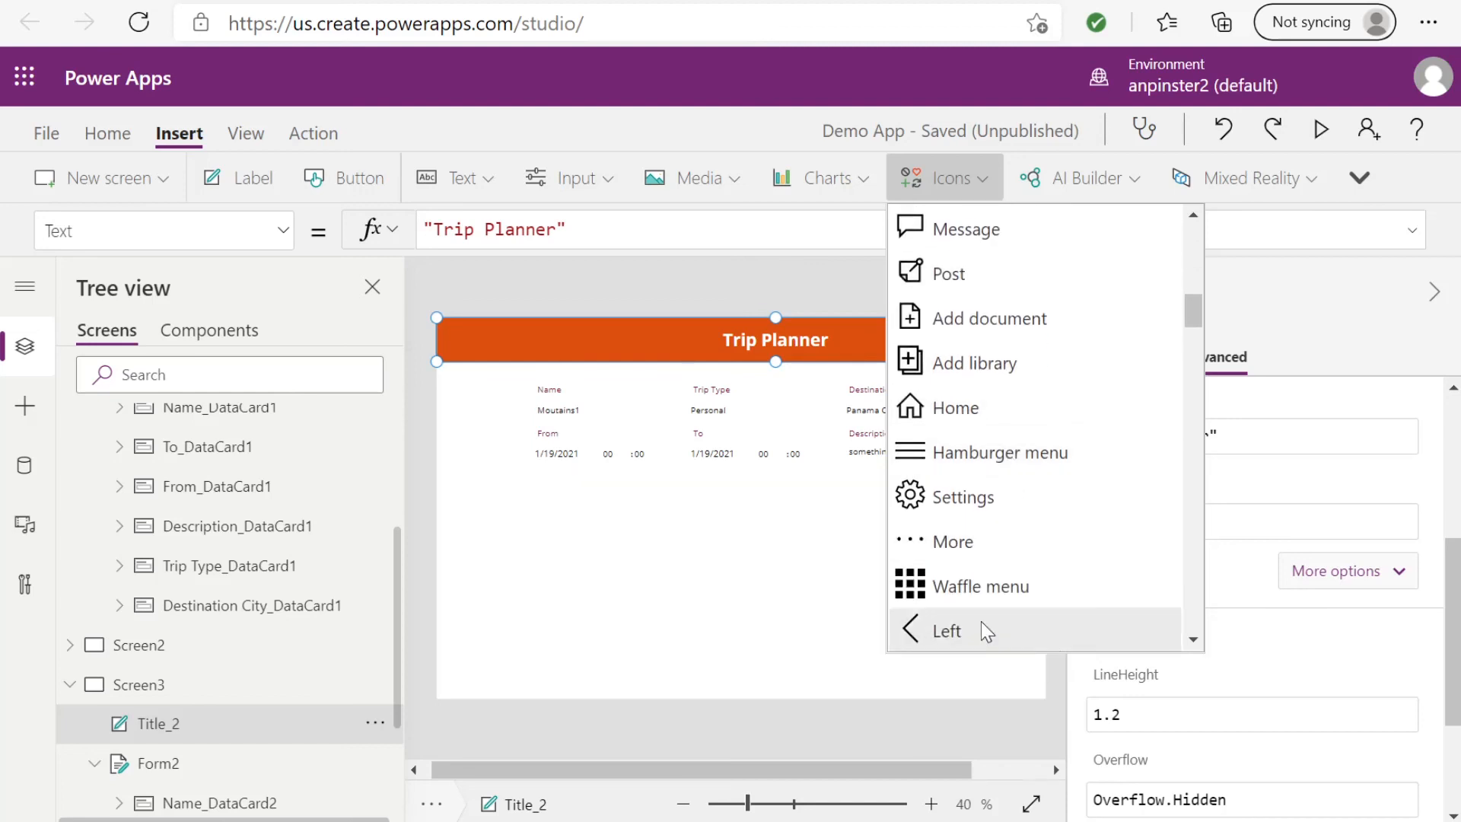
click(945, 630)
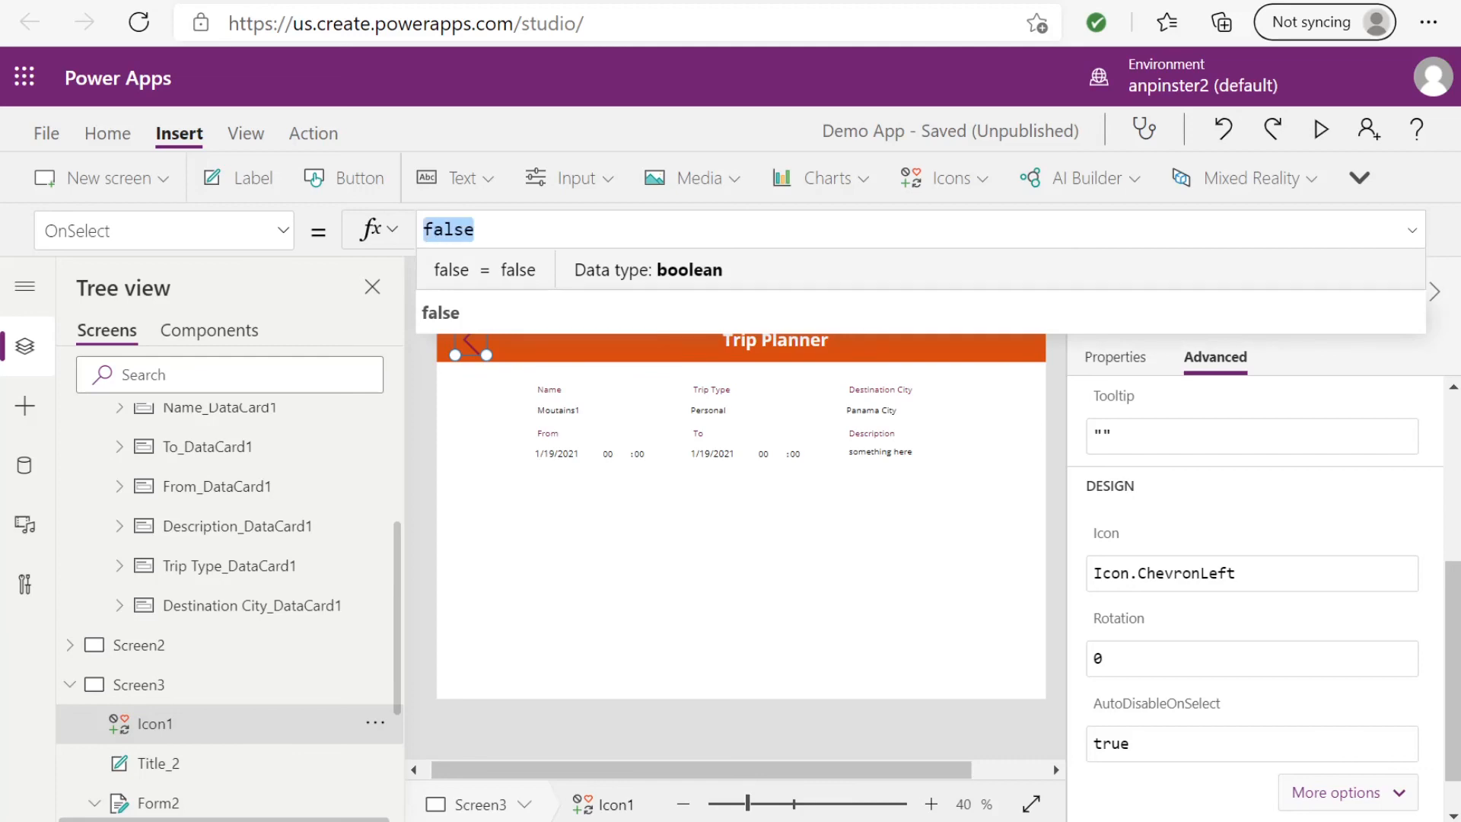
Step: Set the chevron's OnSelect formula to Back();
text(Bac)
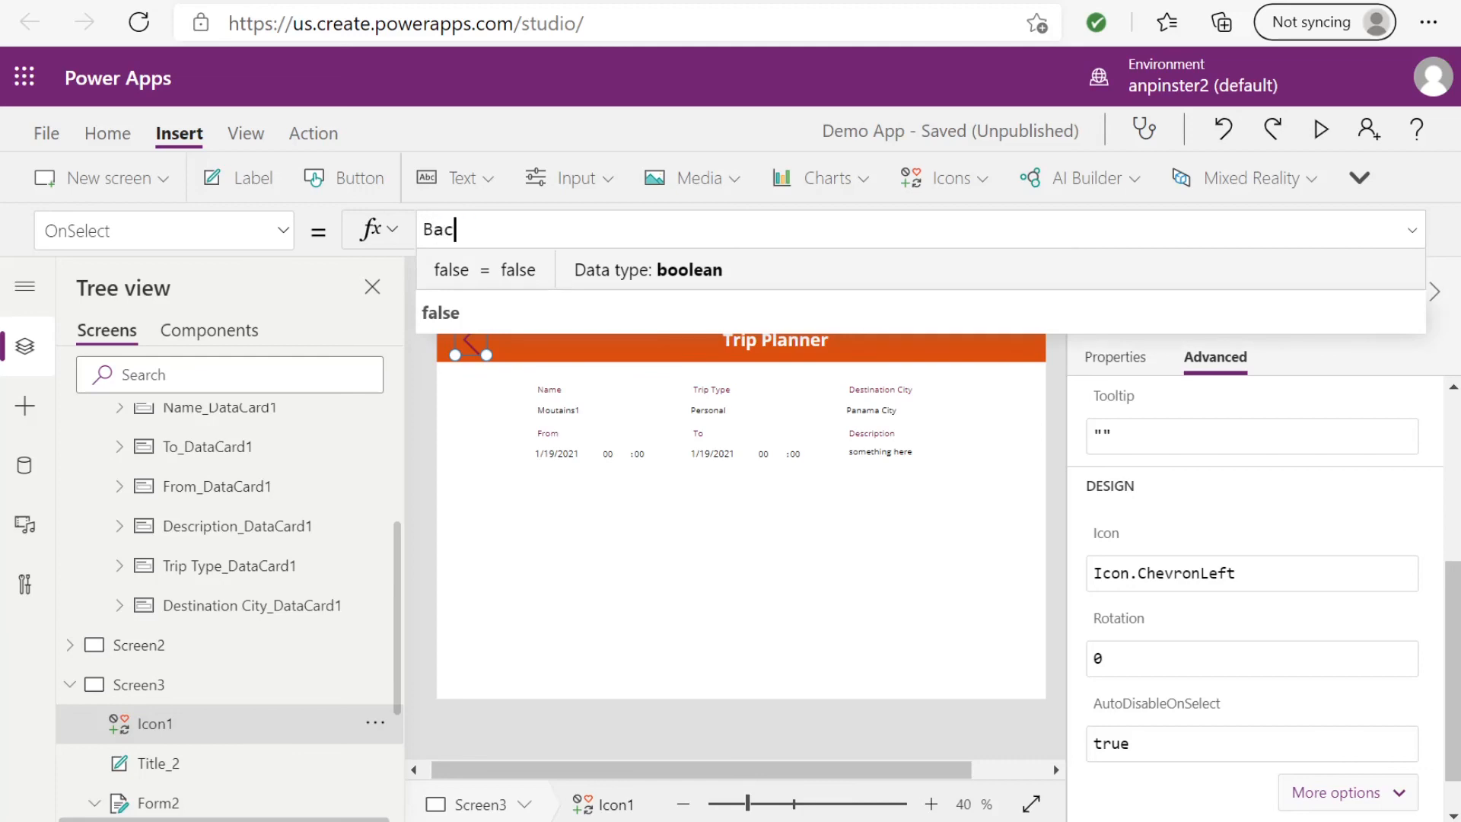
text(k())
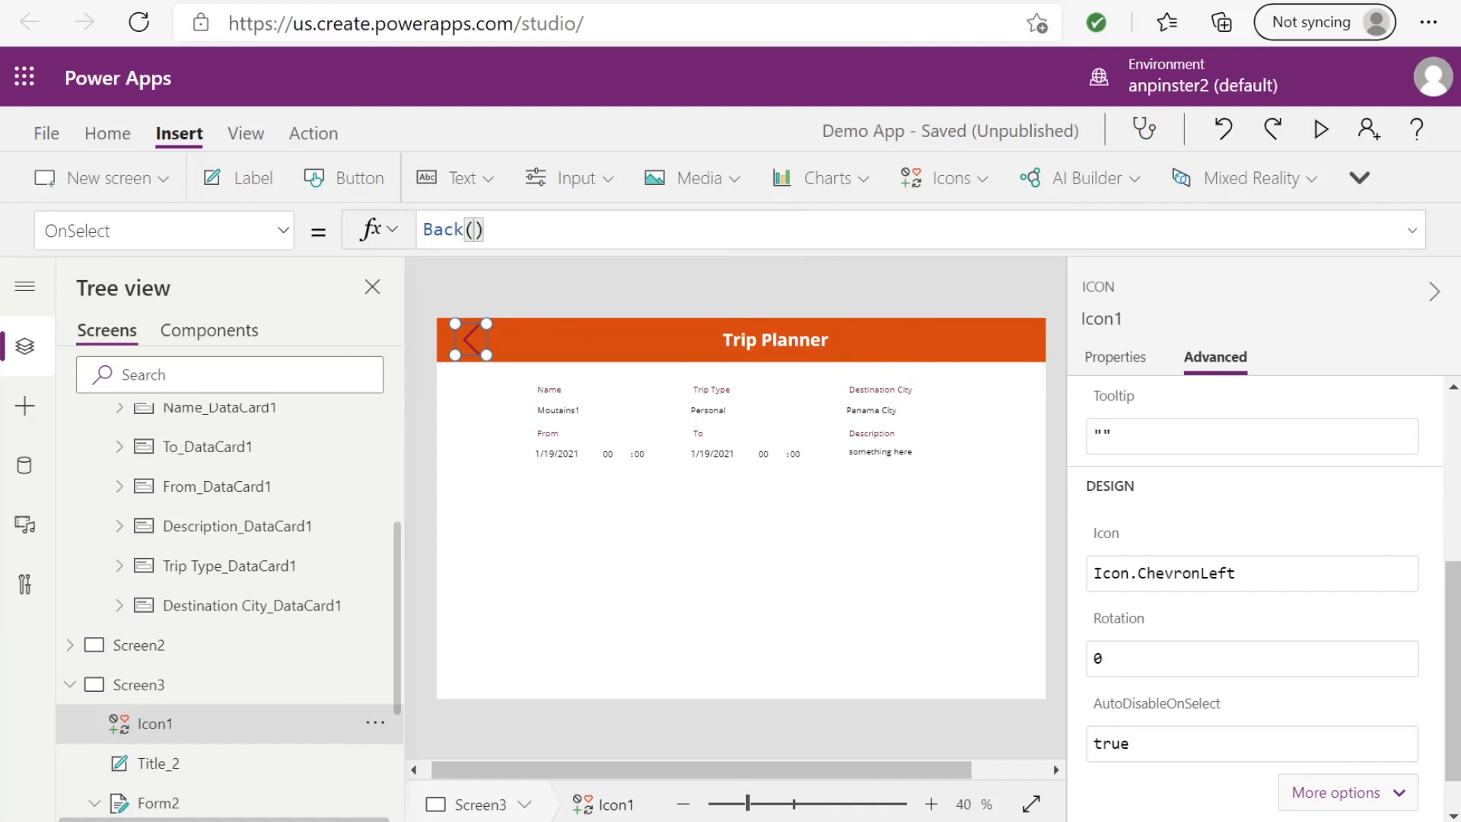
mouse_move(604, 264)
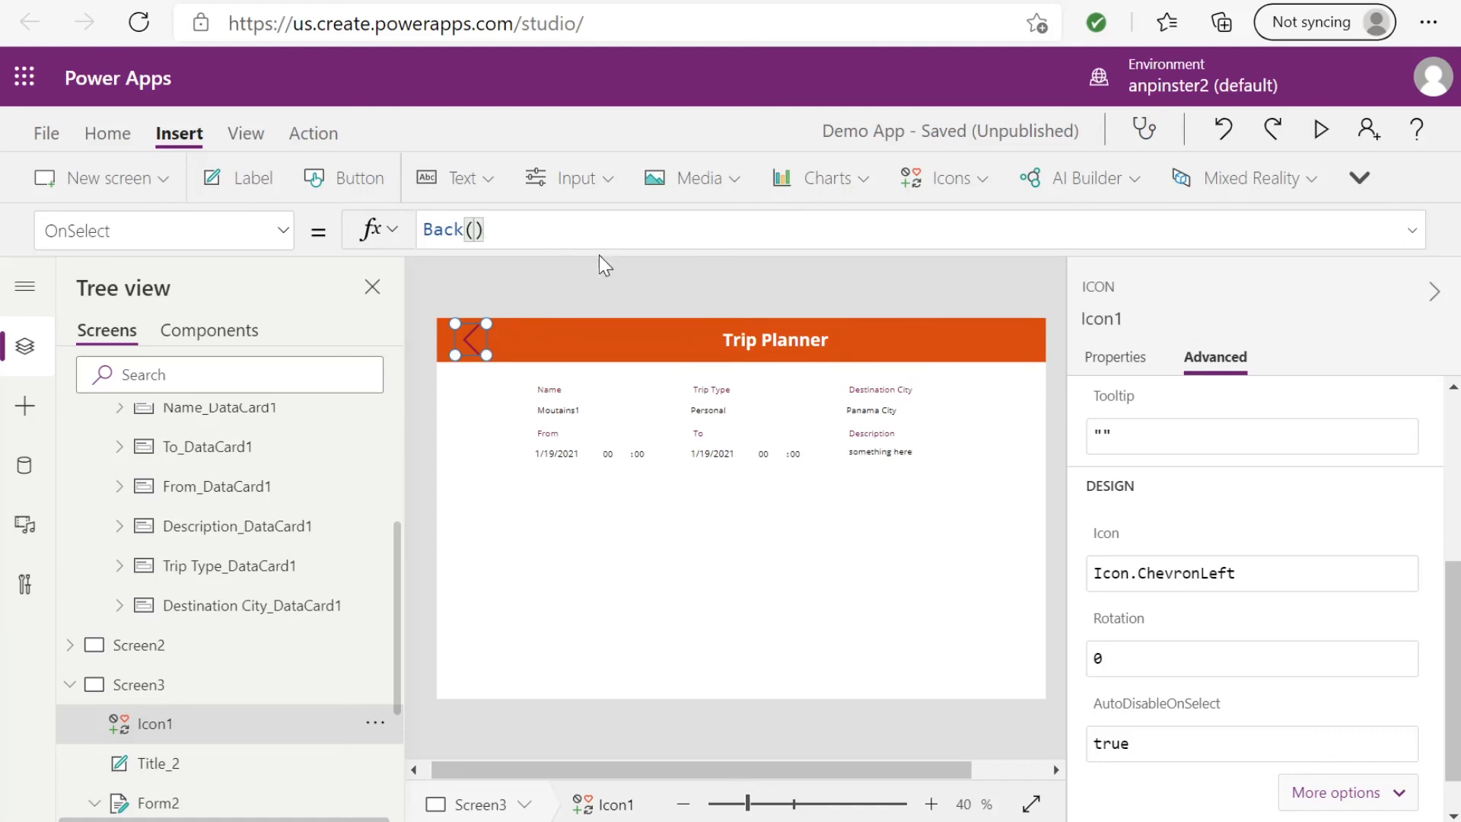
text(;)
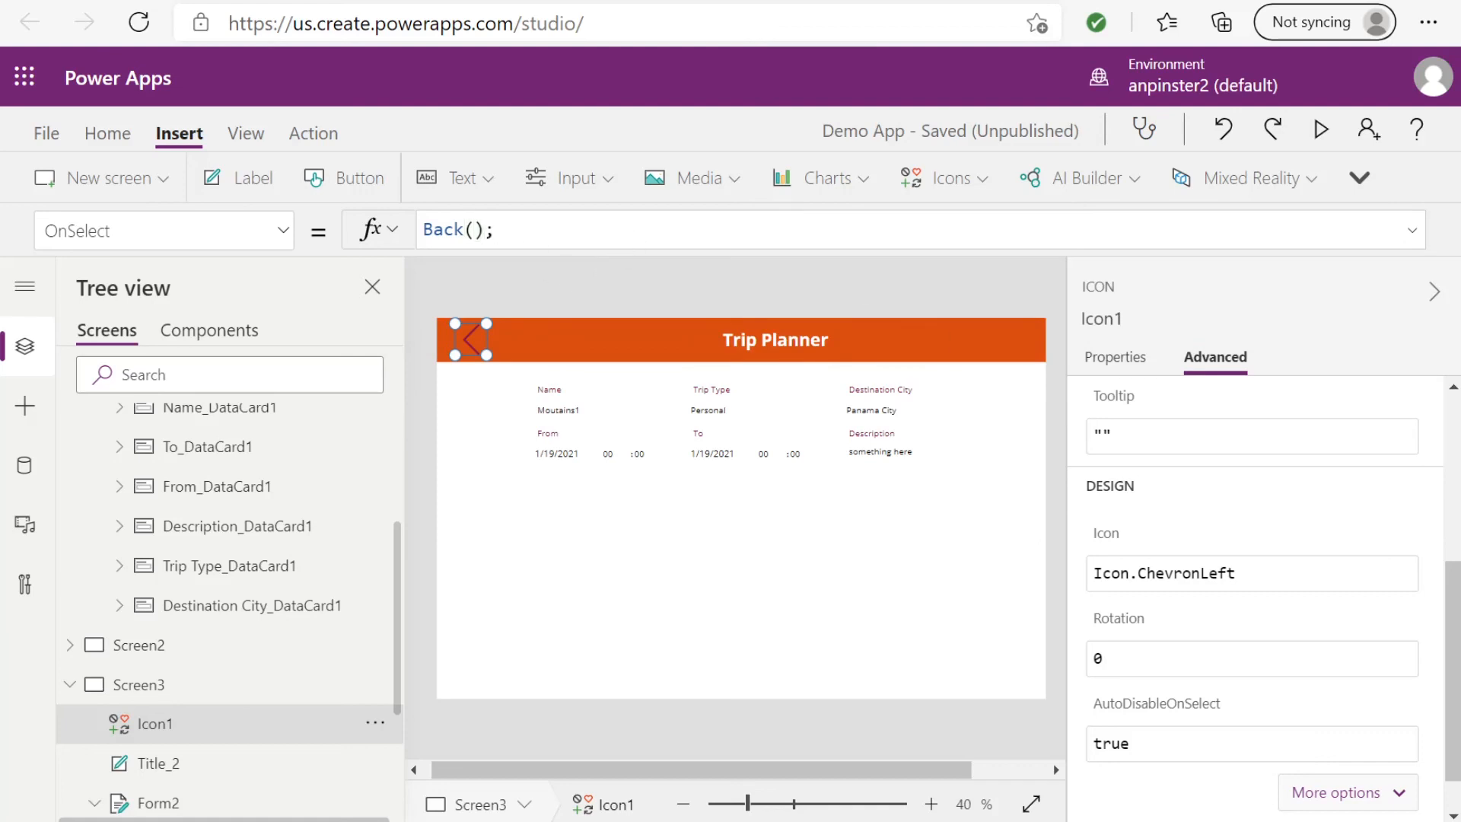
mouse_move(480, 483)
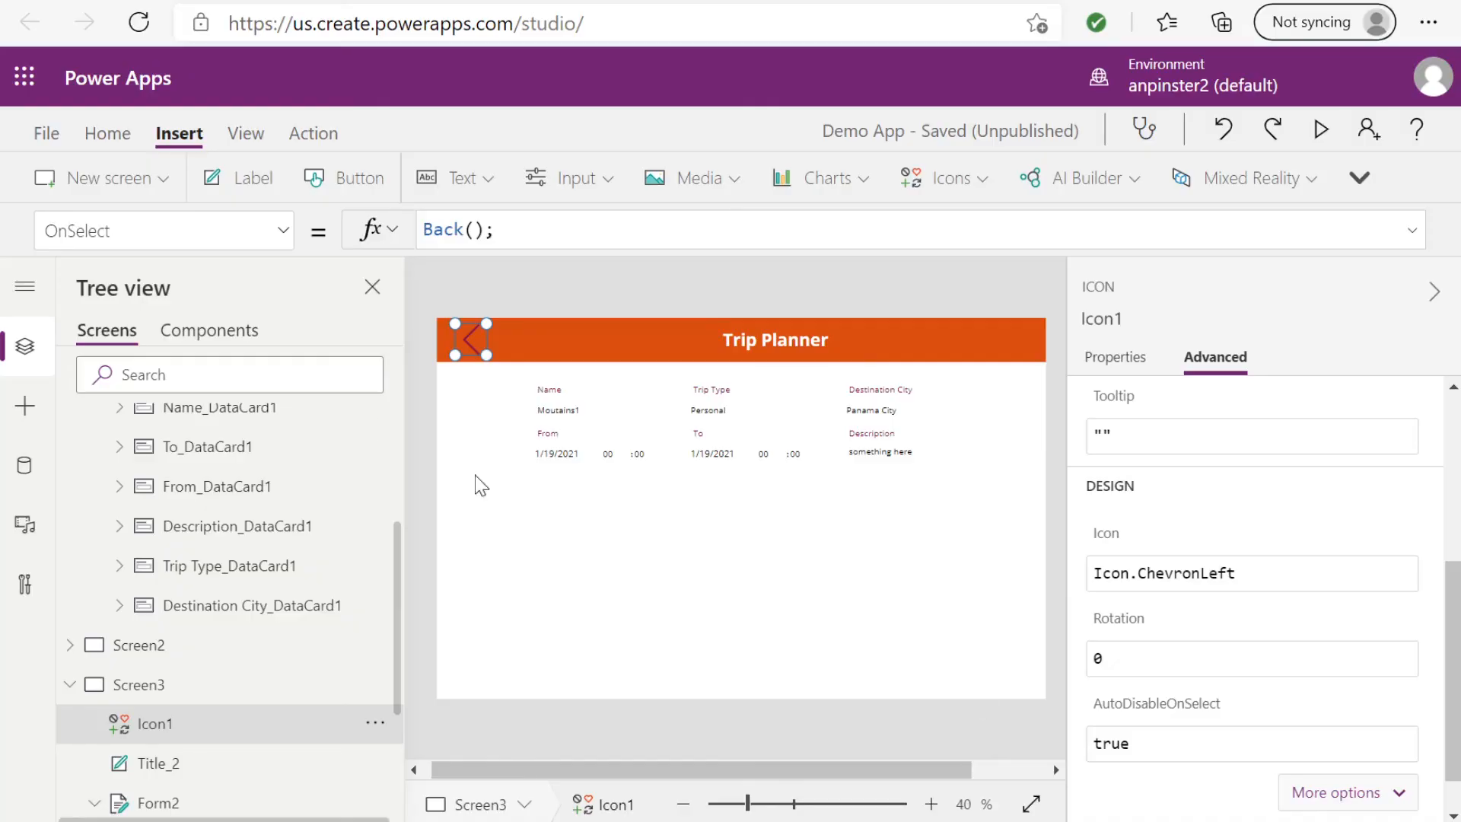
Step: Preview the app, view the Ski & Snowboard trip details, and return via the back chevron
click(138, 463)
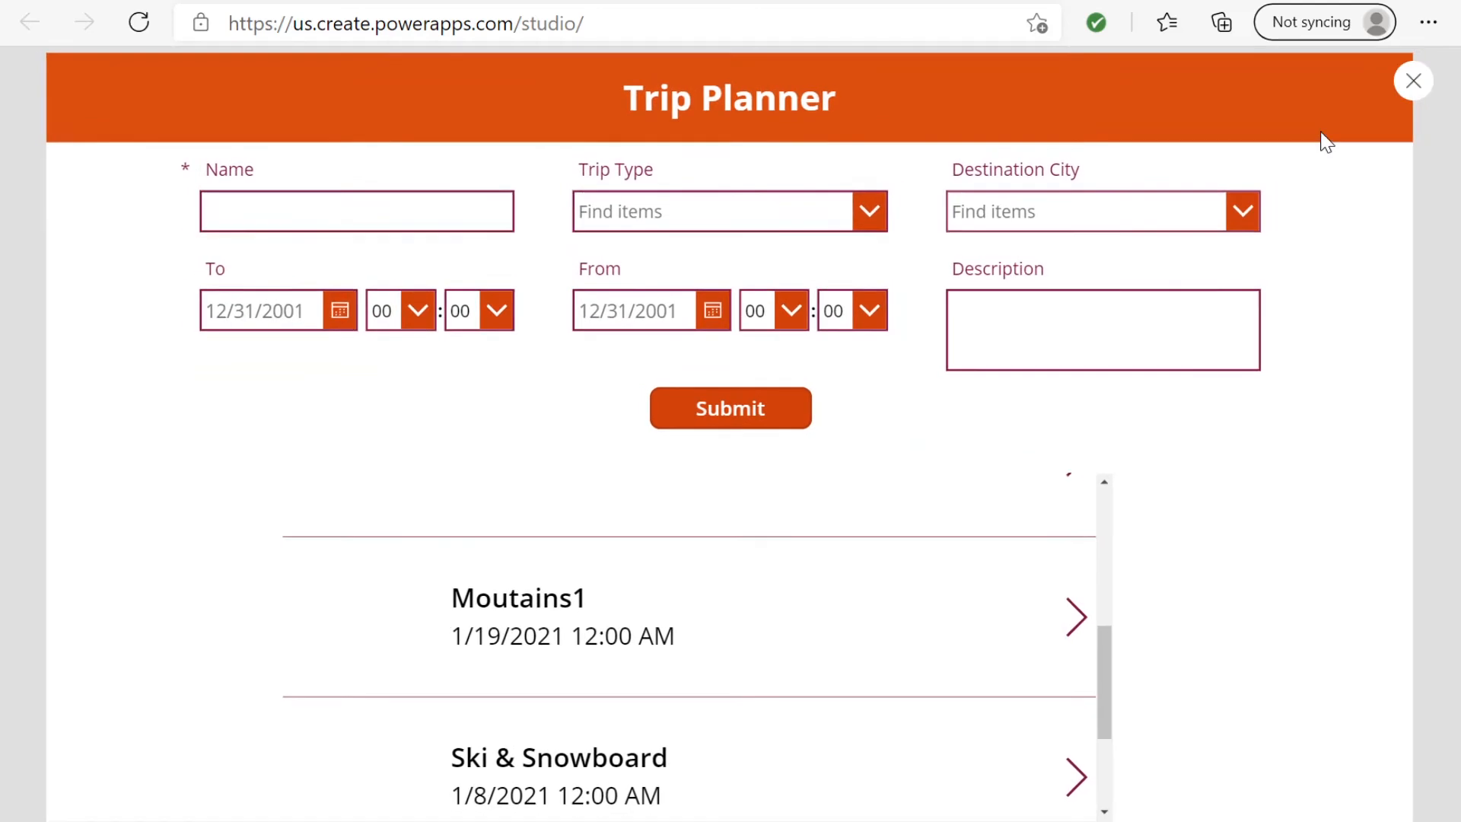
click(1075, 777)
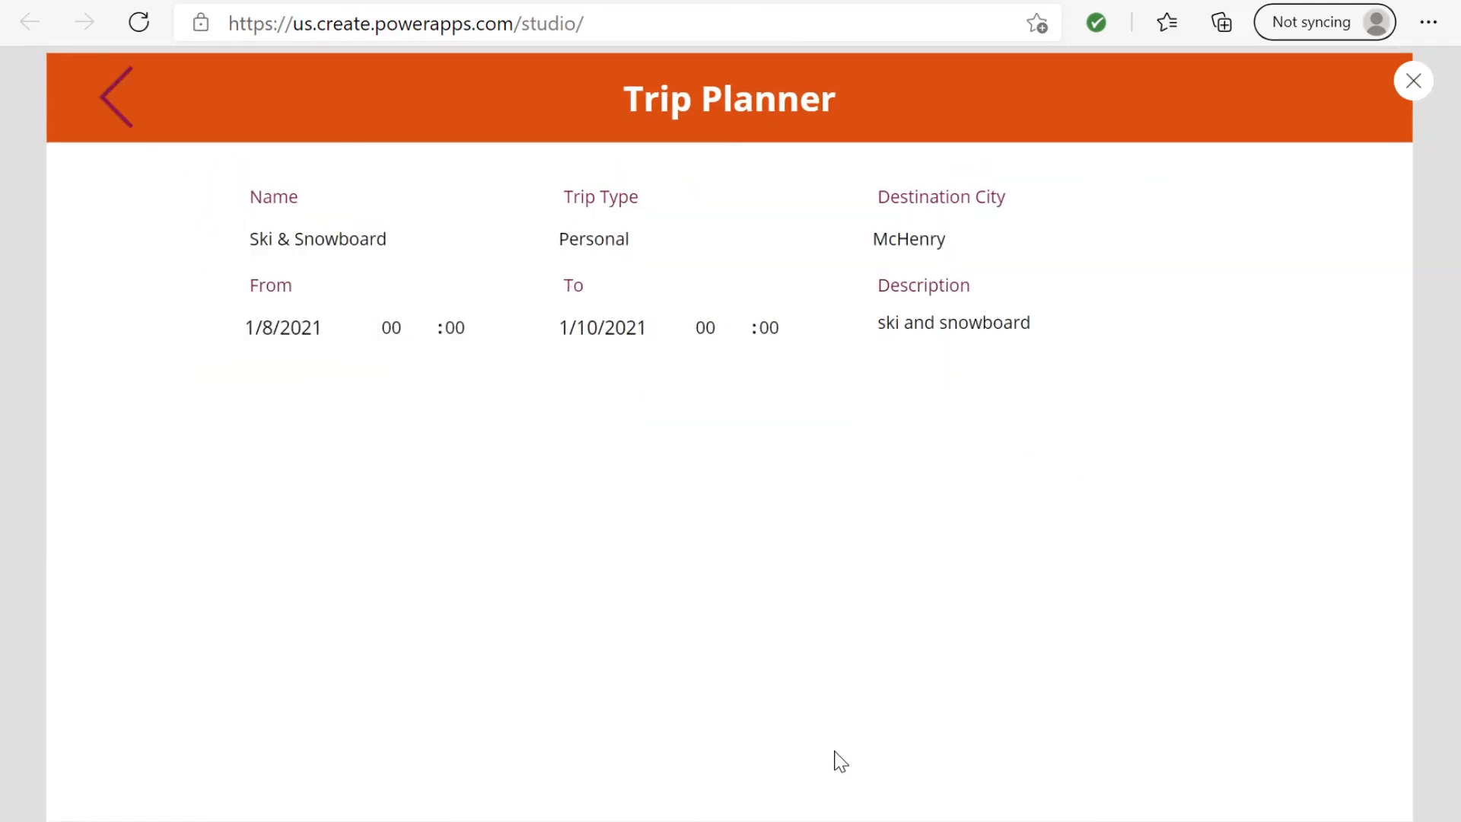
click(114, 98)
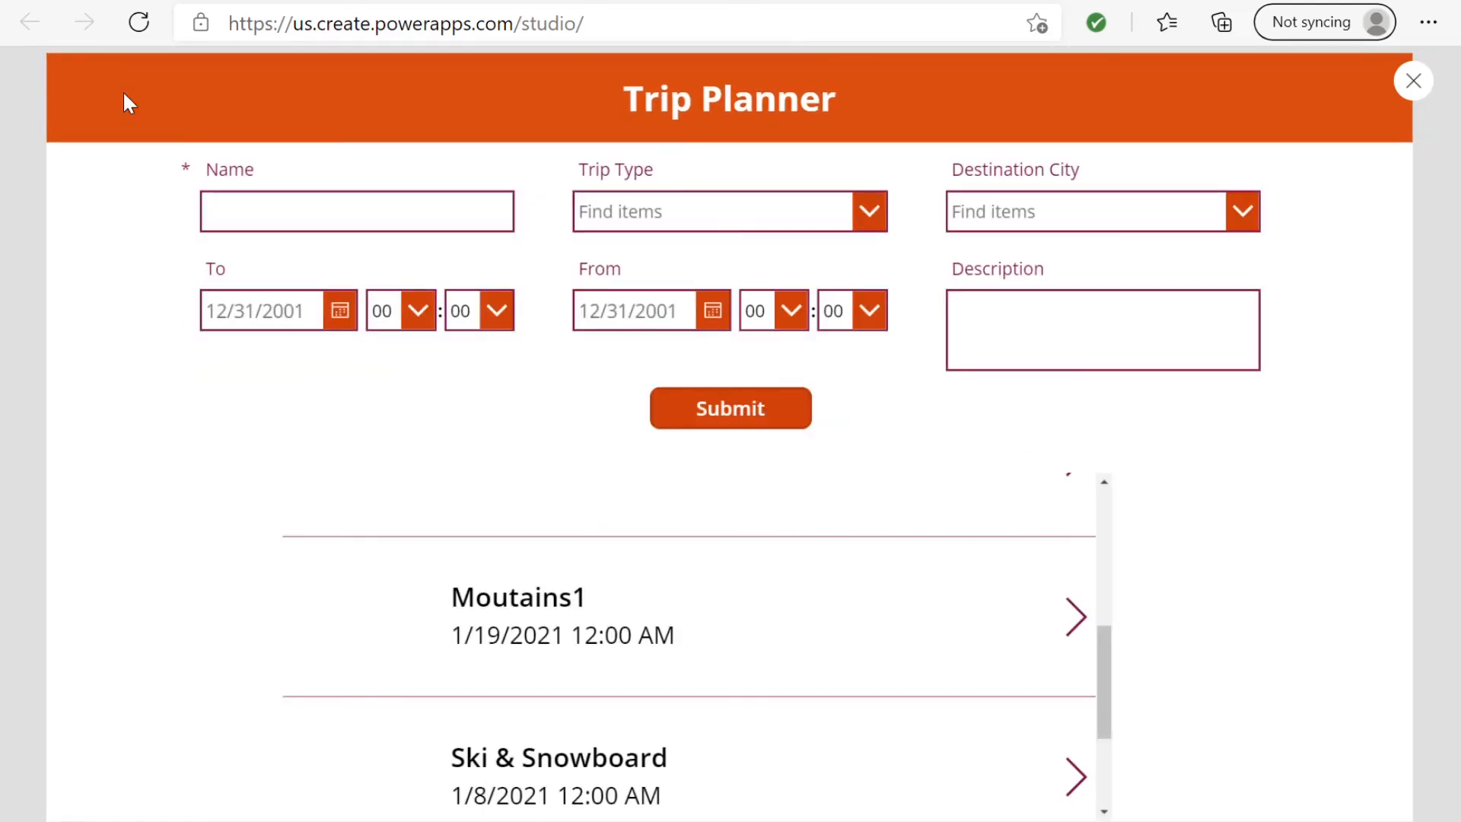